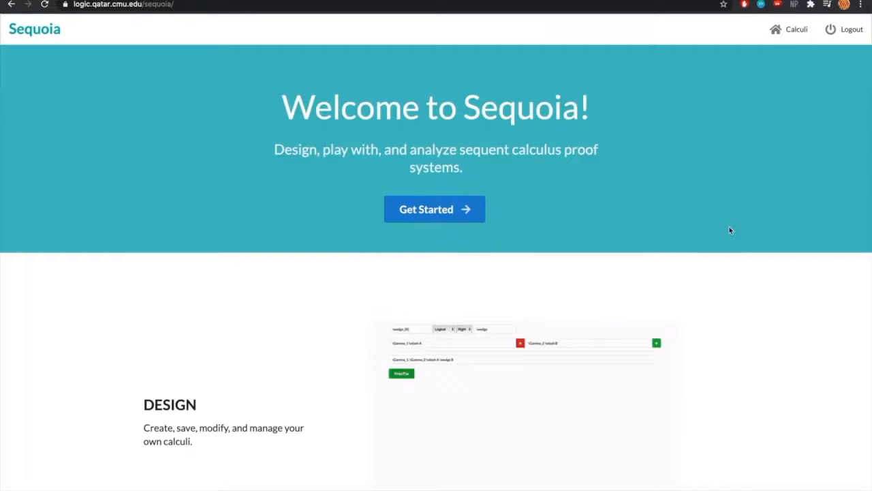
- Go from Sequoia's start page via Get Started to the list of calculi
{"action": "scroll", "scroll_direction": "down", "scroll_amount": 3}
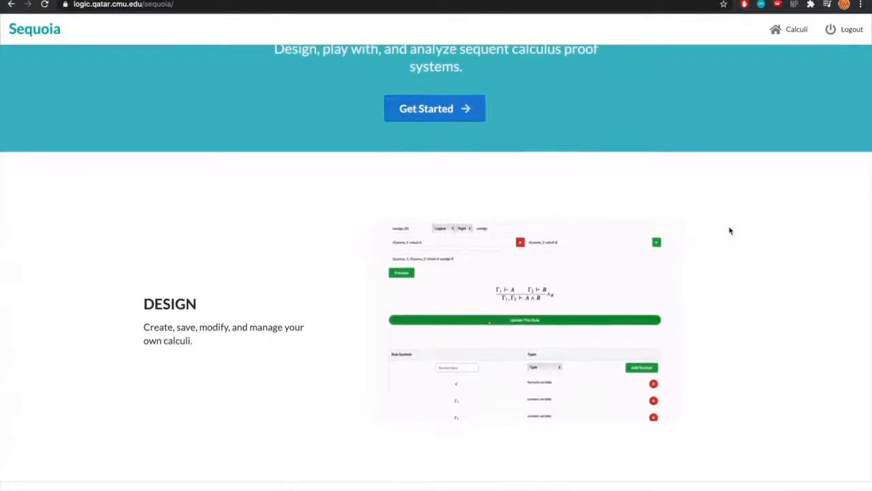
{"action": "scroll", "scroll_direction": "down", "scroll_amount": 3}
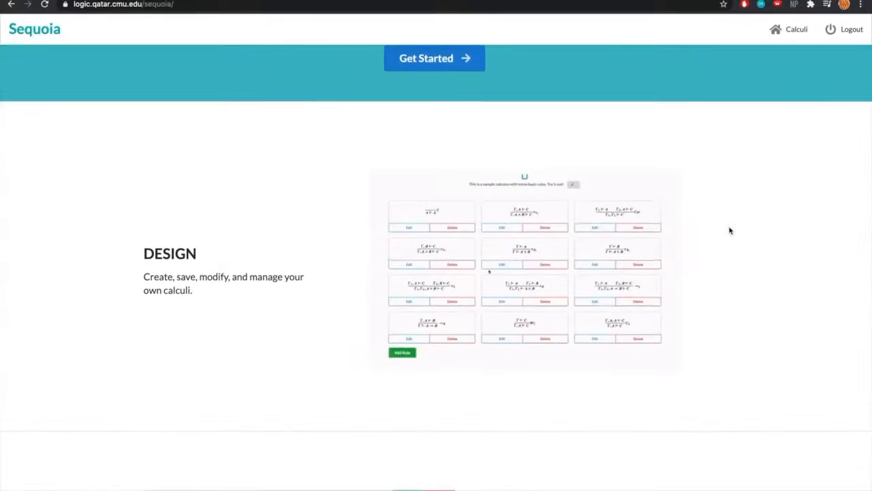
{"action": "scroll", "scroll_direction": "down", "scroll_amount": 3}
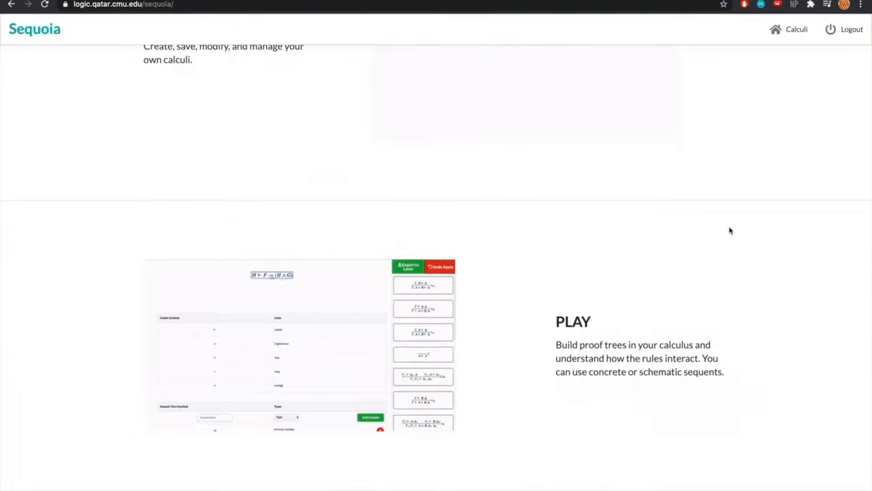
{"action": "scroll", "scroll_direction": "down", "scroll_amount": 3}
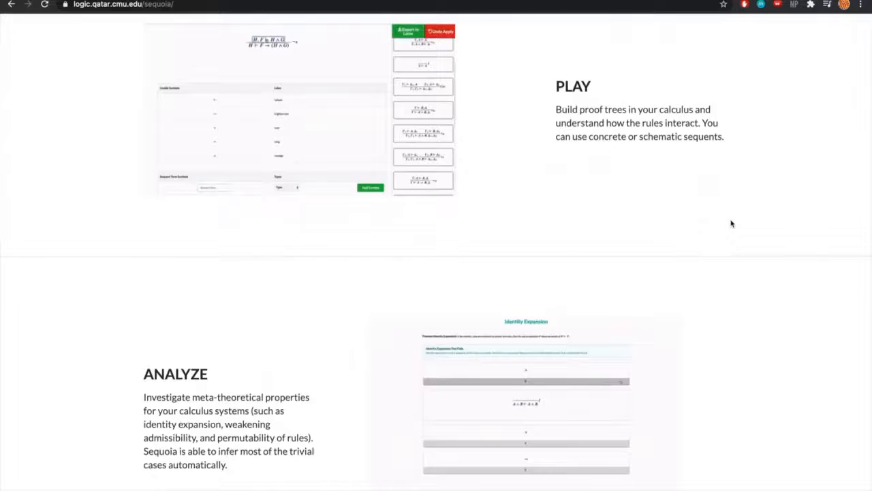
{"action": "scroll", "scroll_direction": "up", "scroll_amount": 3}
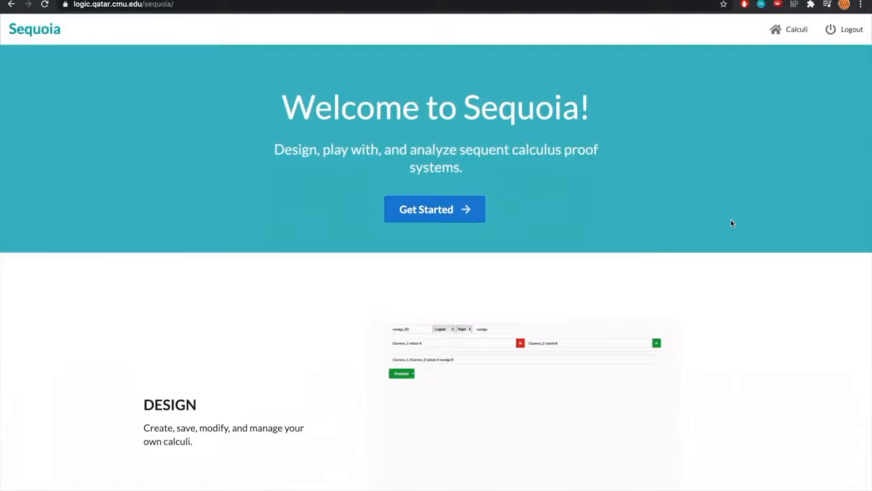
{"action": "left_click", "coordinate": [433, 209]}
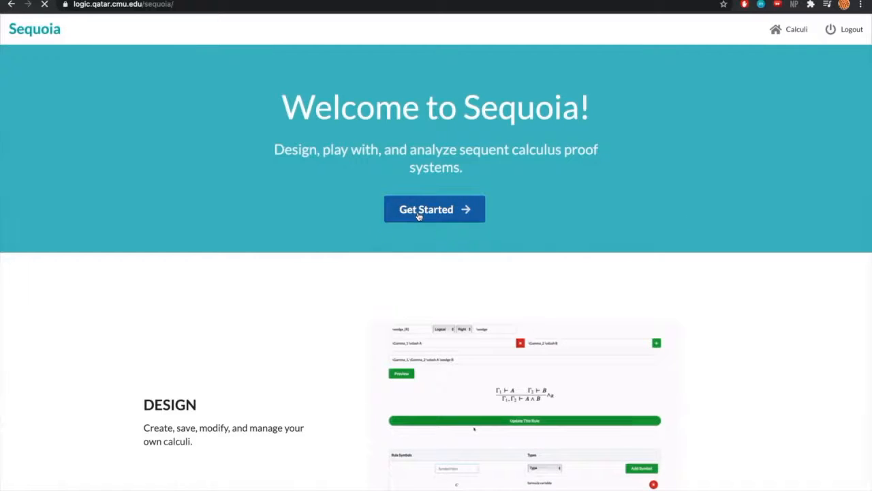
{"action": "left_click", "coordinate": [433, 210]}
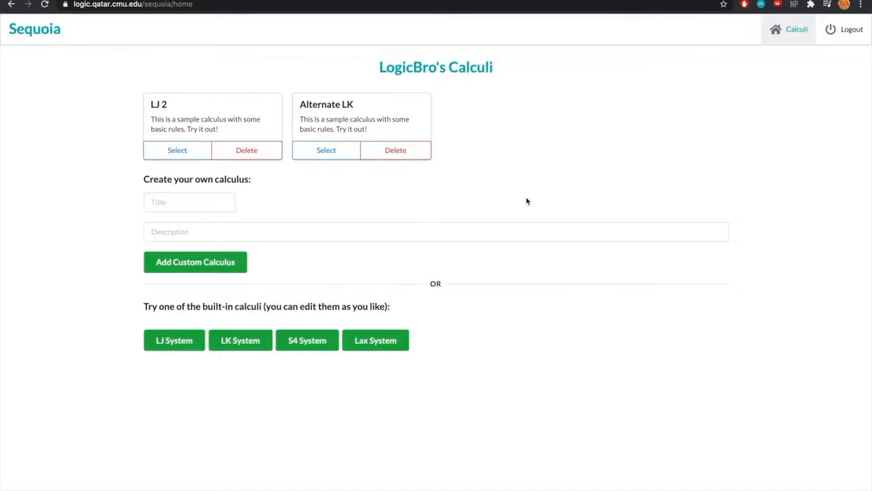
{"action": "mouse_move", "coordinate": [544, 196]}
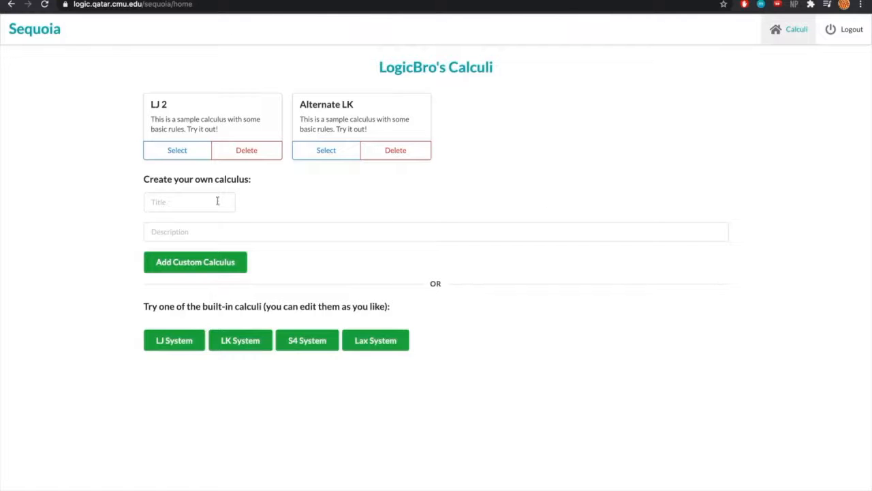
{"action": "mouse_move", "coordinate": [441, 221]}
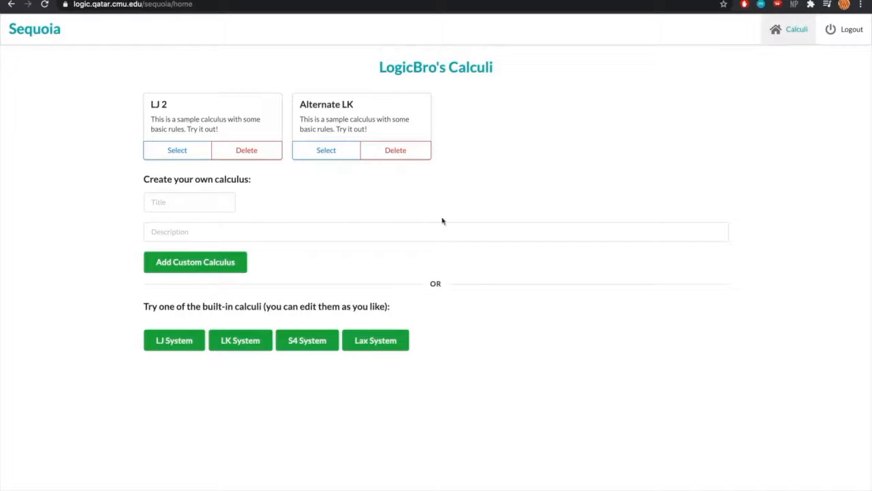
{"action": "mouse_move", "coordinate": [571, 200]}
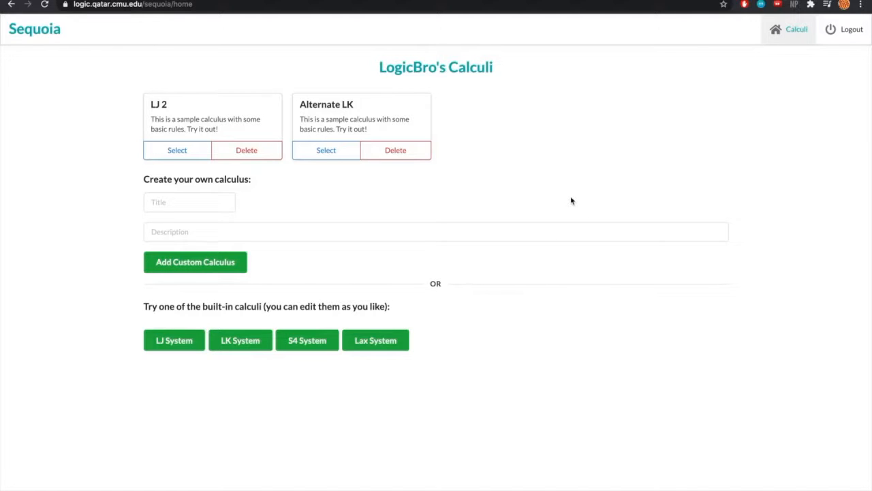
{"action": "mouse_move", "coordinate": [217, 217]}
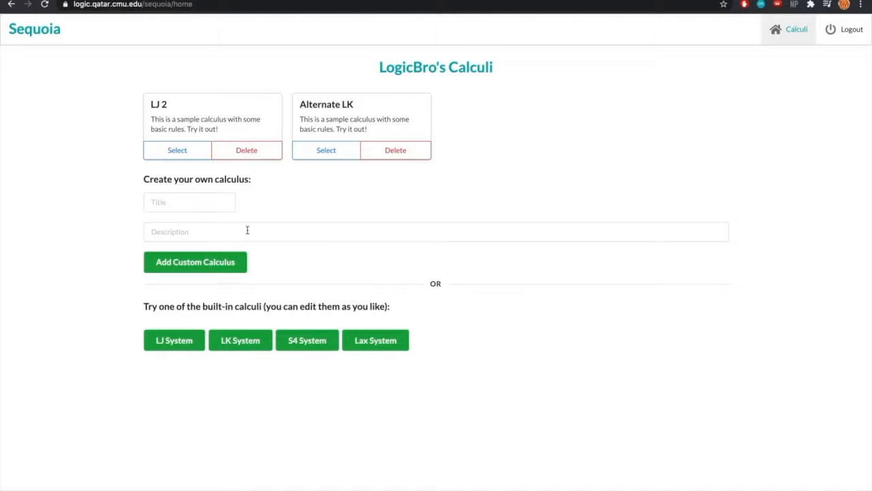
{"action": "mouse_move", "coordinate": [228, 262]}
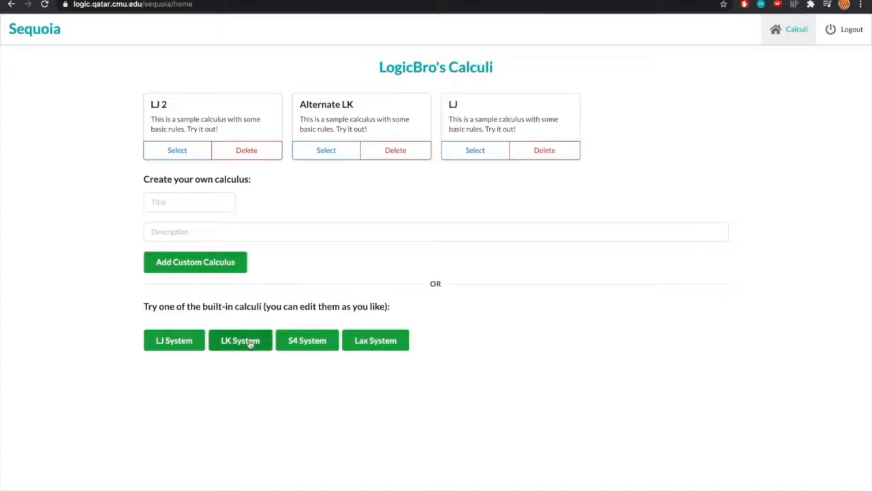
- Select the LJ calculus card to view its twelve inference rules
{"action": "left_click", "coordinate": [240, 341]}
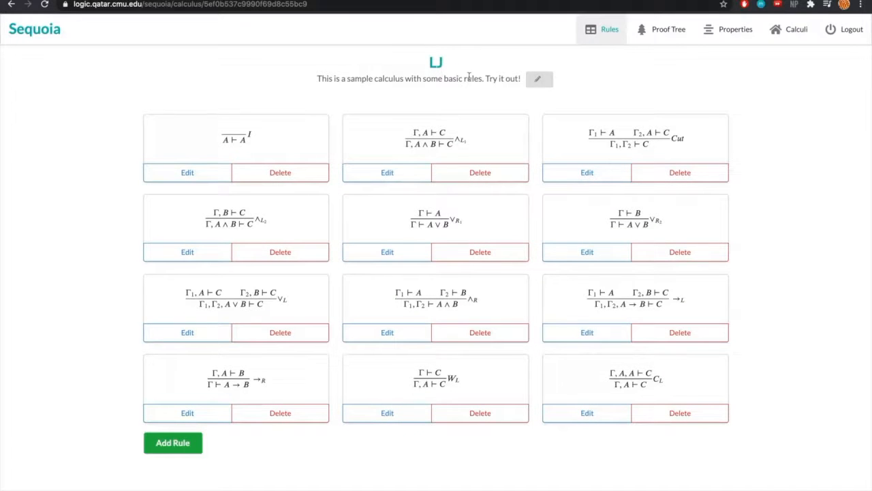
{"action": "left_click", "coordinate": [538, 78]}
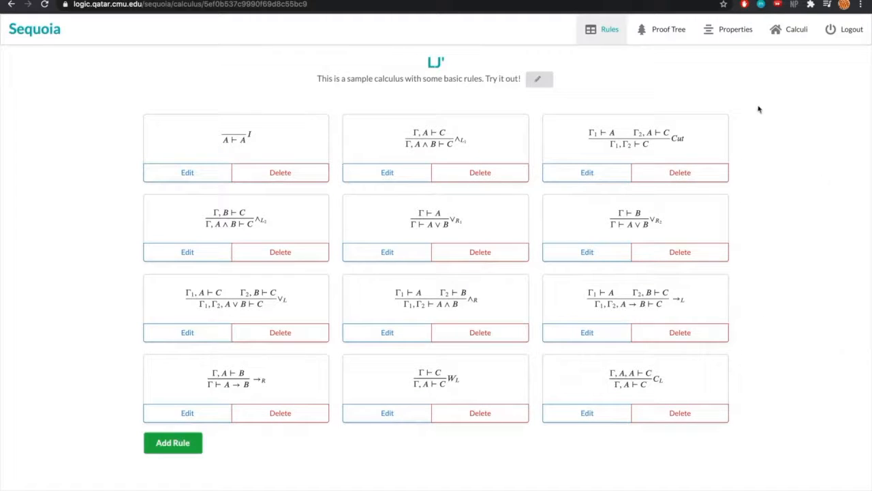
{"action": "mouse_move", "coordinate": [749, 123]}
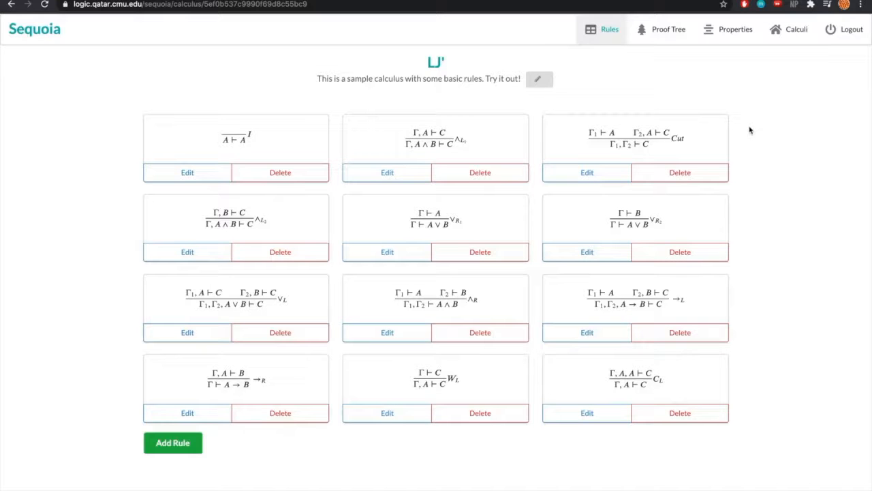
{"action": "scroll", "scroll_direction": "down", "scroll_amount": 3}
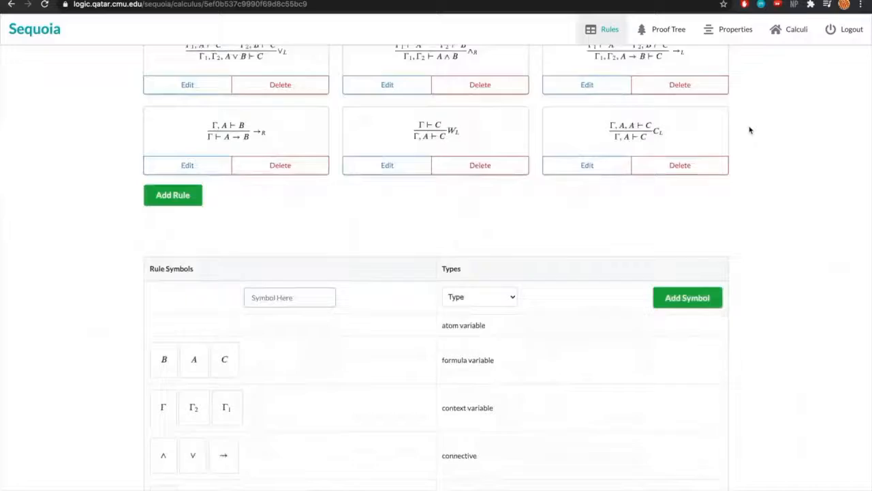
{"action": "scroll", "scroll_direction": "down", "scroll_amount": 3}
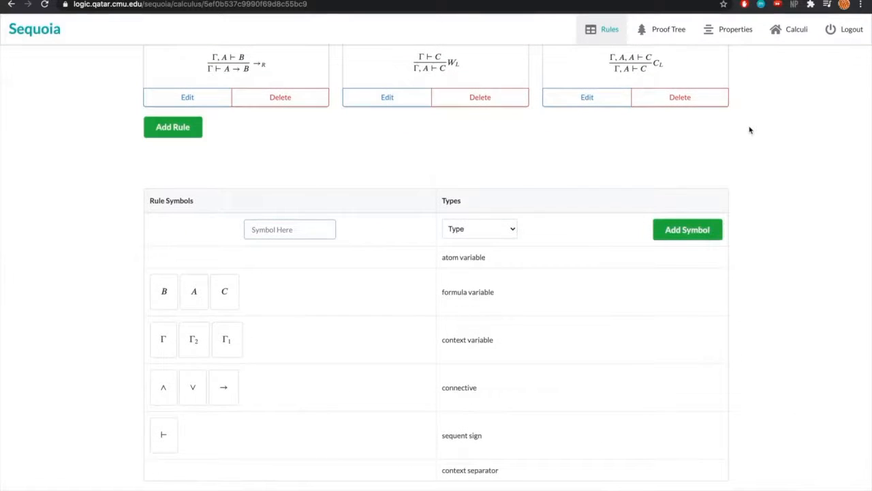
{"action": "mouse_move", "coordinate": [390, 191]}
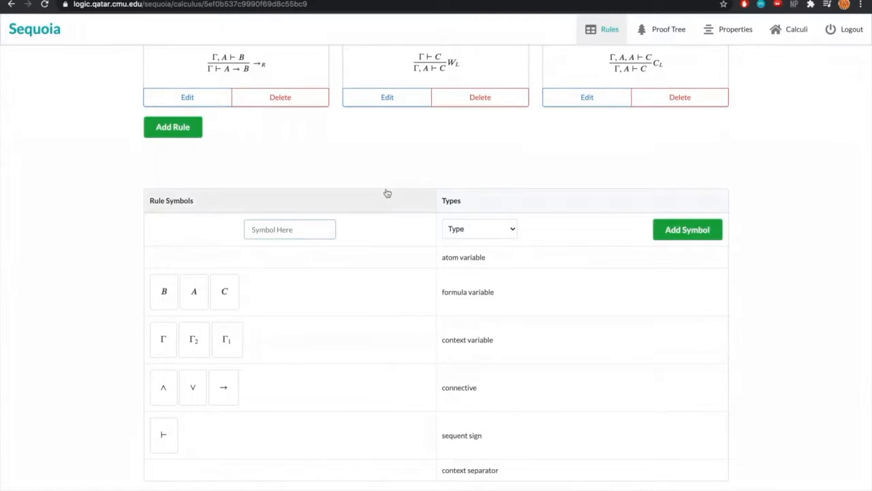
{"action": "mouse_move", "coordinate": [354, 387]}
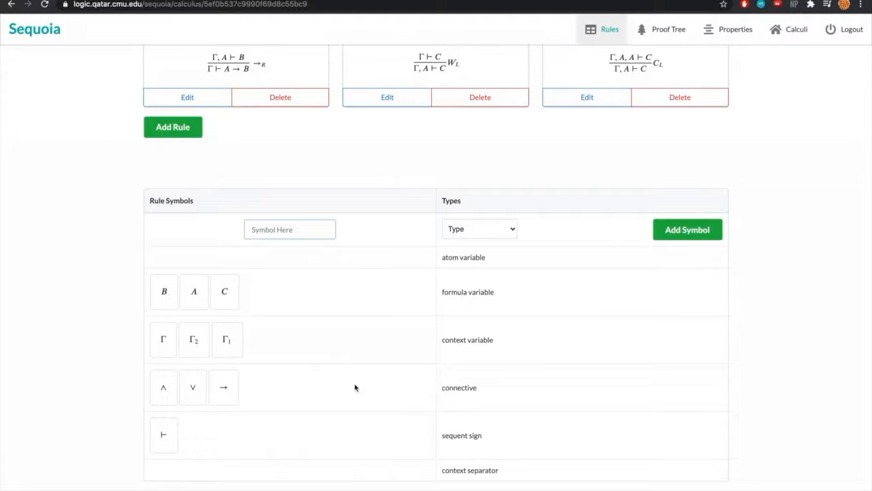
{"action": "mouse_move", "coordinate": [360, 378]}
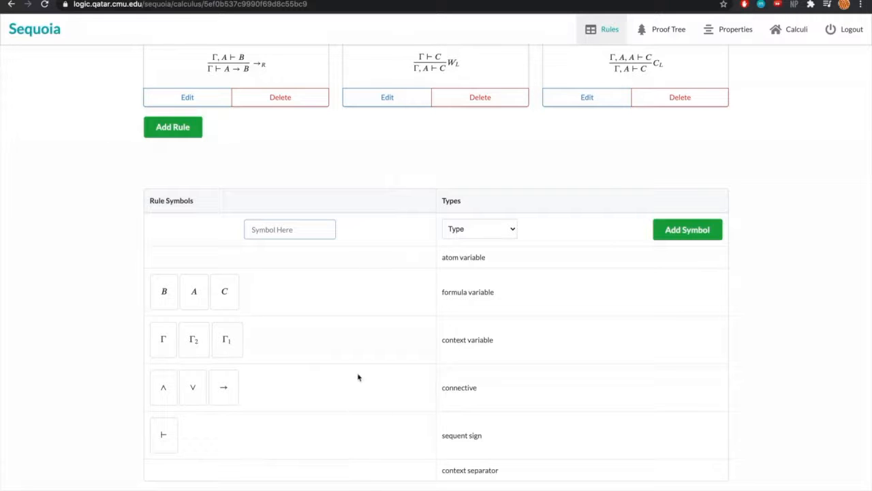
{"action": "mouse_move", "coordinate": [362, 302]}
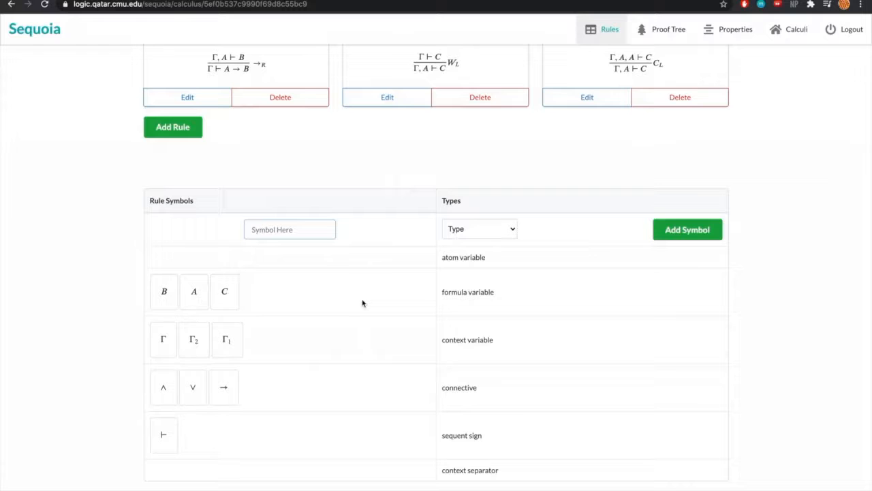
{"action": "mouse_move", "coordinate": [223, 292]}
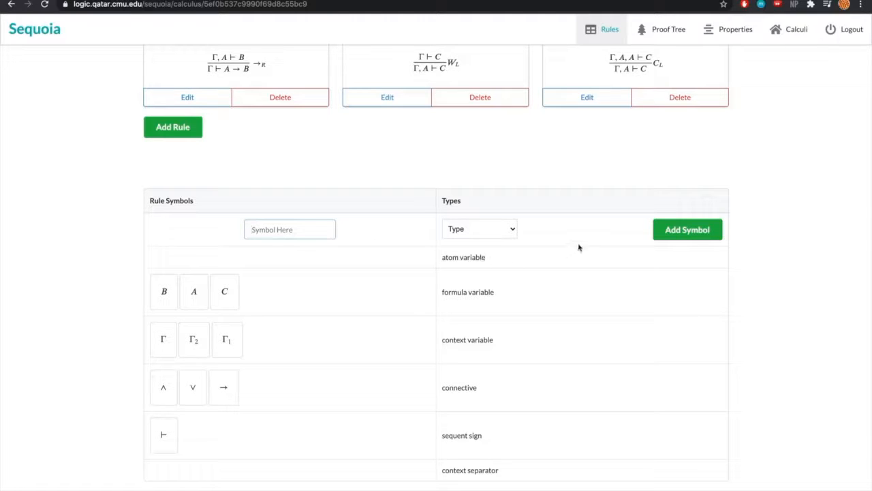
{"action": "left_click", "coordinate": [480, 229]}
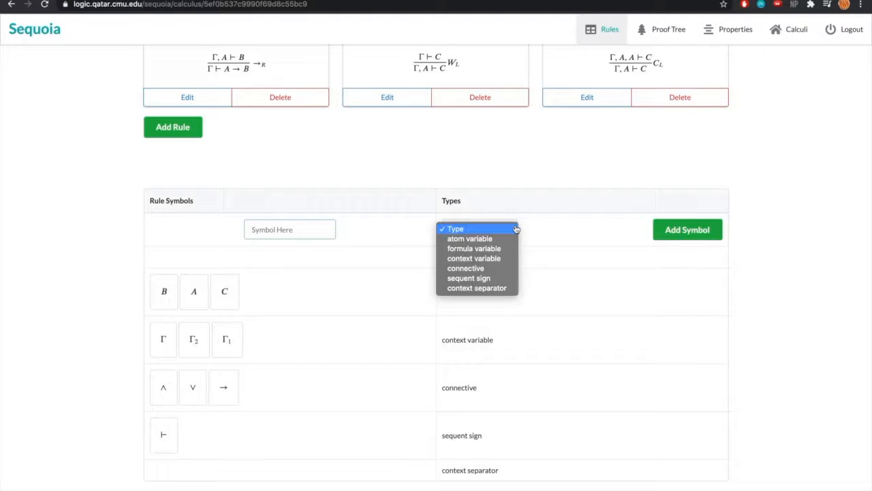
{"action": "mouse_move", "coordinate": [468, 239]}
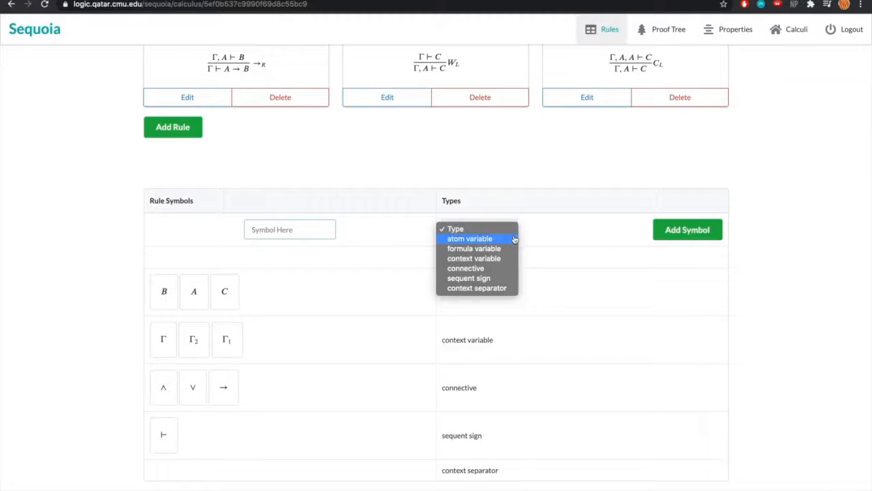
{"action": "mouse_move", "coordinate": [475, 257]}
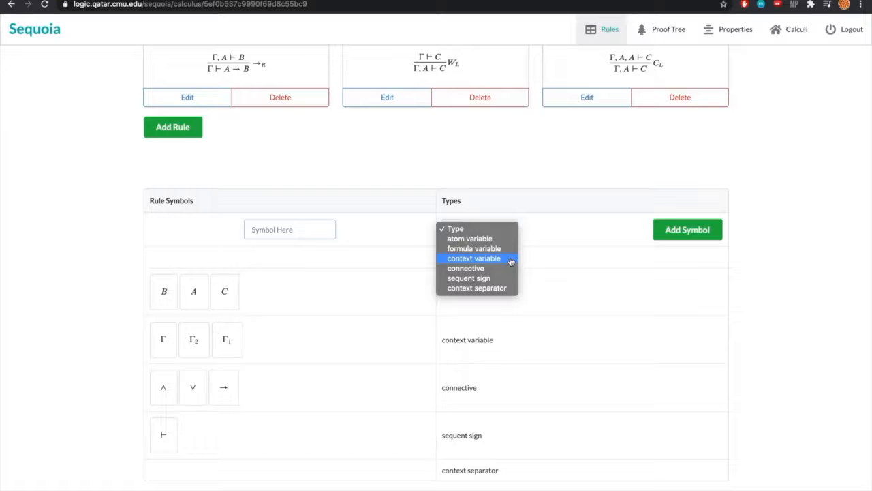
{"action": "mouse_move", "coordinate": [468, 278]}
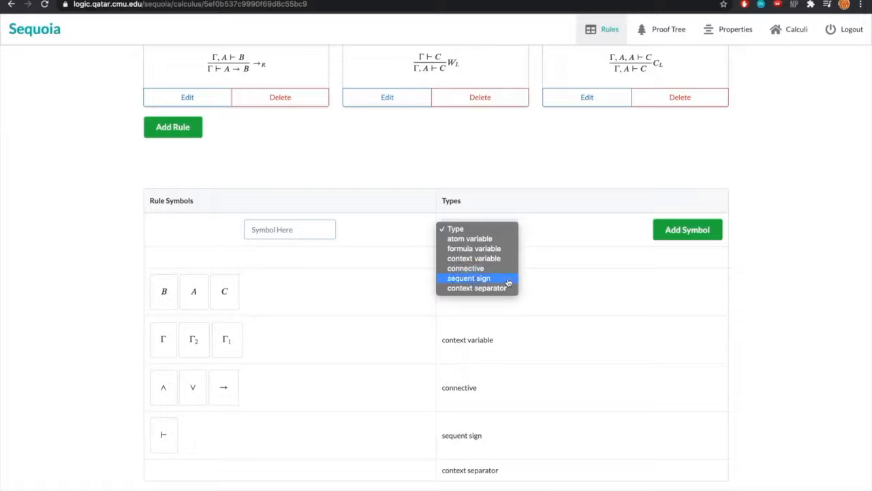
{"action": "mouse_move", "coordinate": [499, 211]}
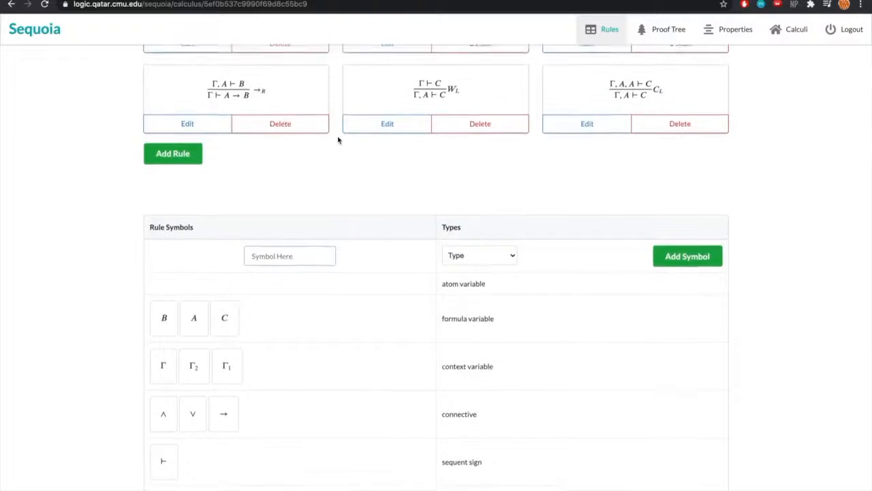
{"action": "scroll", "scroll_direction": "up", "scroll_amount": 3}
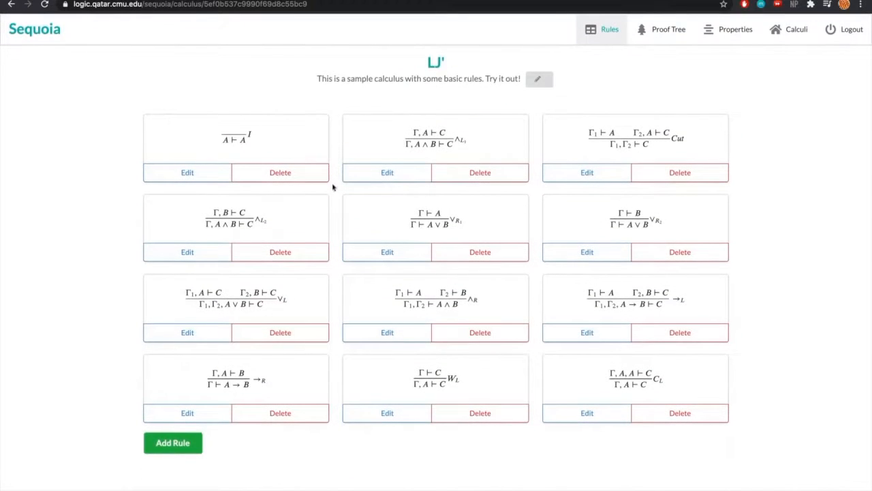
{"action": "mouse_move", "coordinate": [331, 202]}
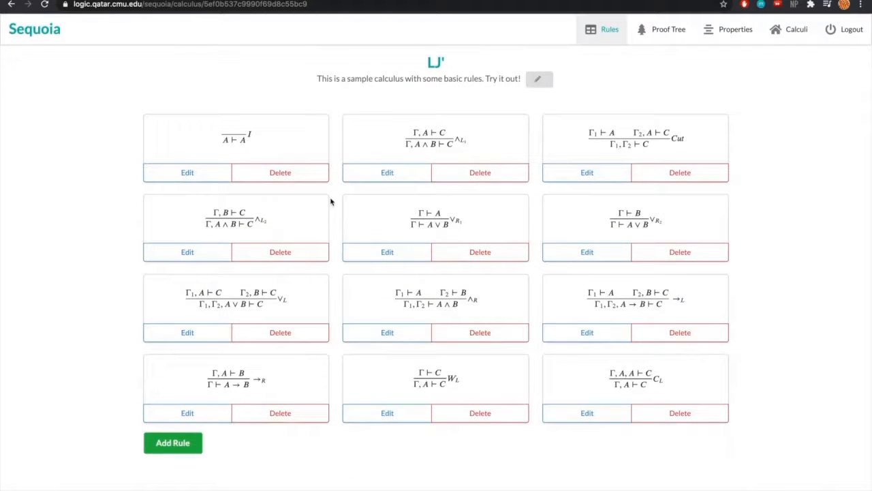
{"action": "mouse_move", "coordinate": [457, 153]}
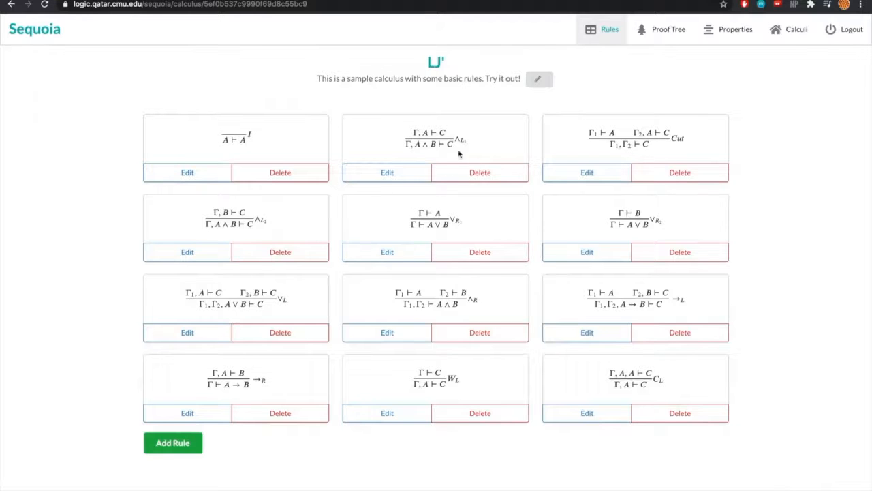
{"action": "mouse_move", "coordinate": [272, 226]}
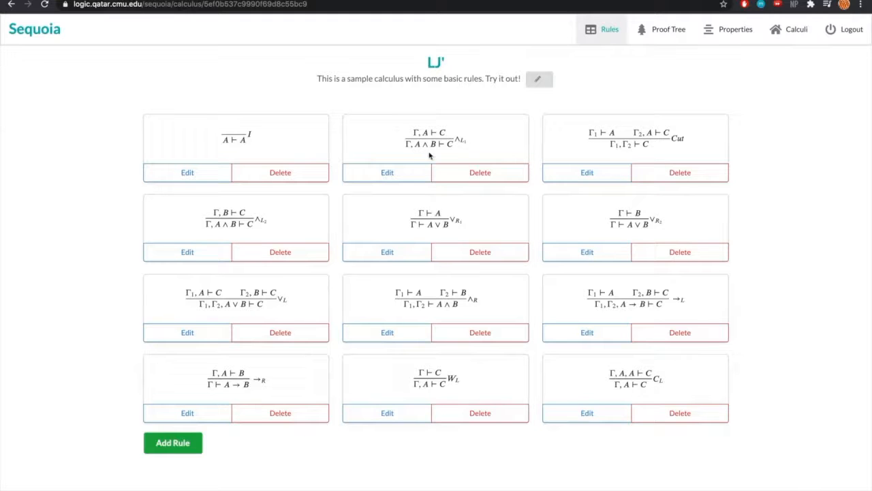
{"action": "mouse_move", "coordinate": [380, 166]}
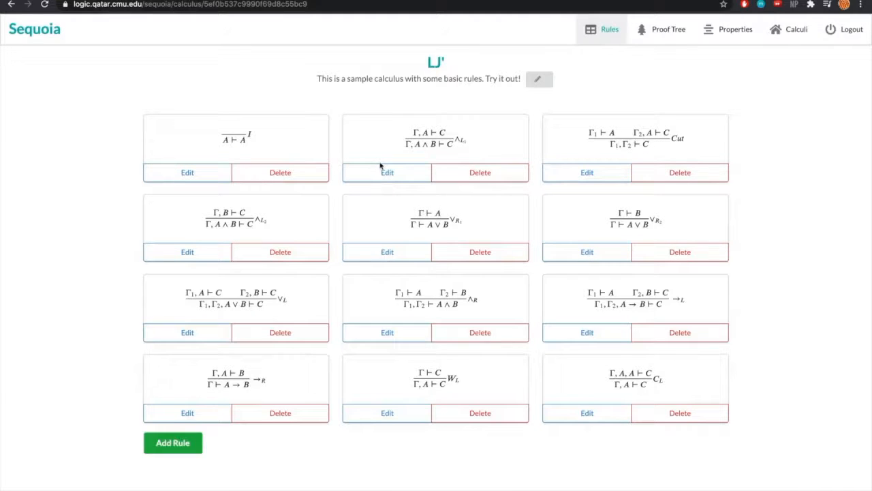
{"action": "scroll", "scroll_direction": "down", "scroll_amount": 3}
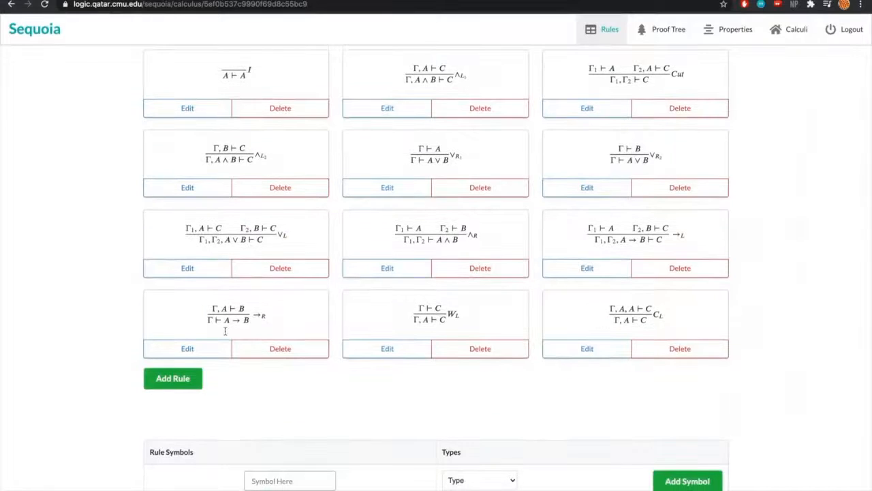
- Start a new rule named \wedge_L, typed Logical, side Left, with main connective \wedge
{"action": "left_click", "coordinate": [171, 379]}
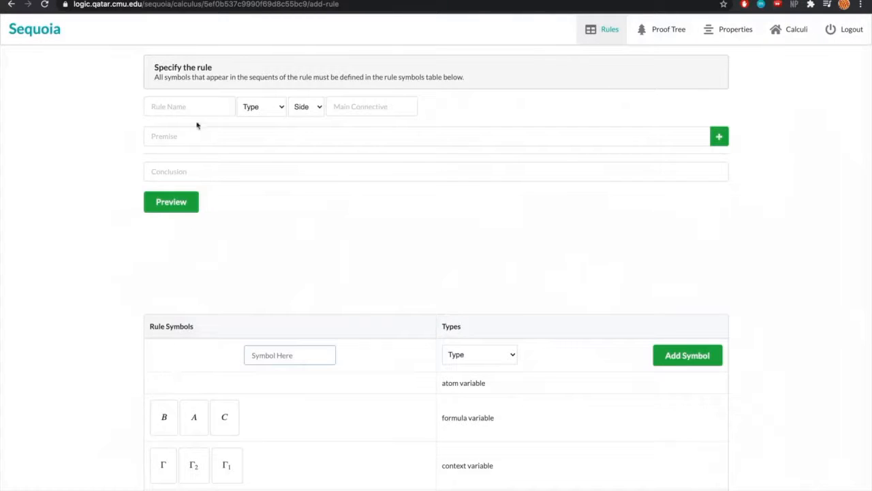
{"action": "type", "text": "\\wedge_L"}
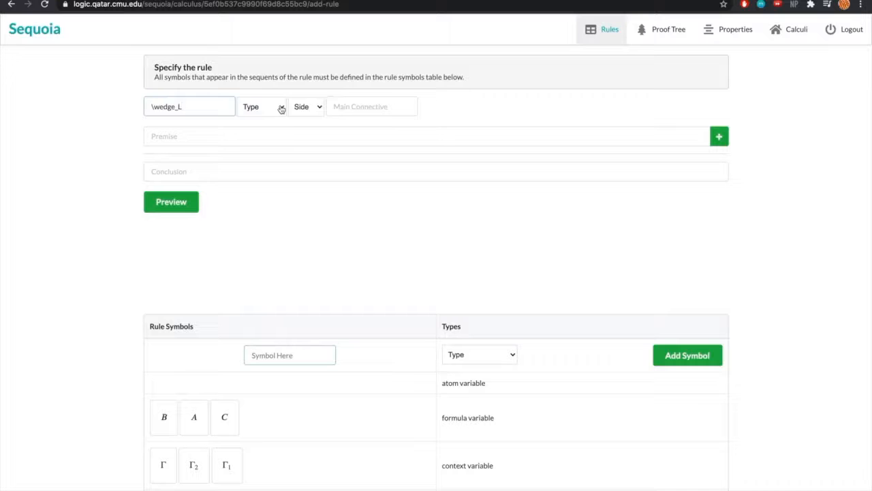
{"action": "left_click", "coordinate": [262, 106]}
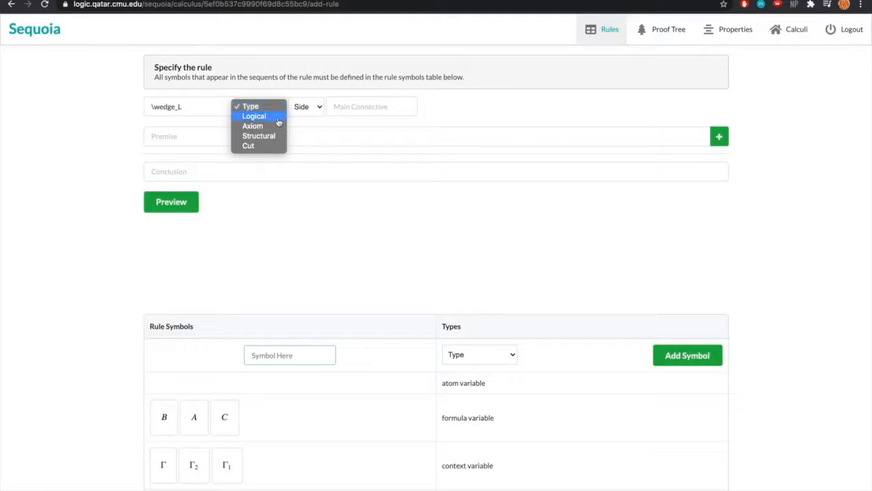
{"action": "mouse_move", "coordinate": [248, 144]}
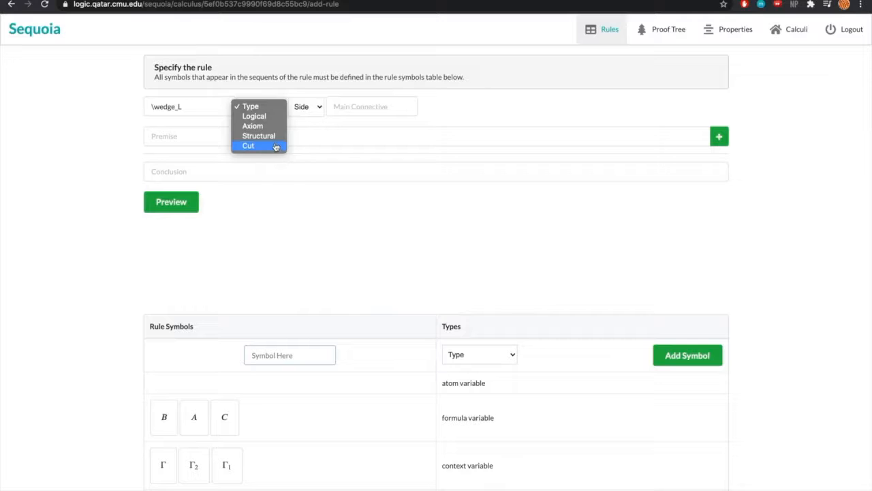
{"action": "mouse_move", "coordinate": [275, 115]}
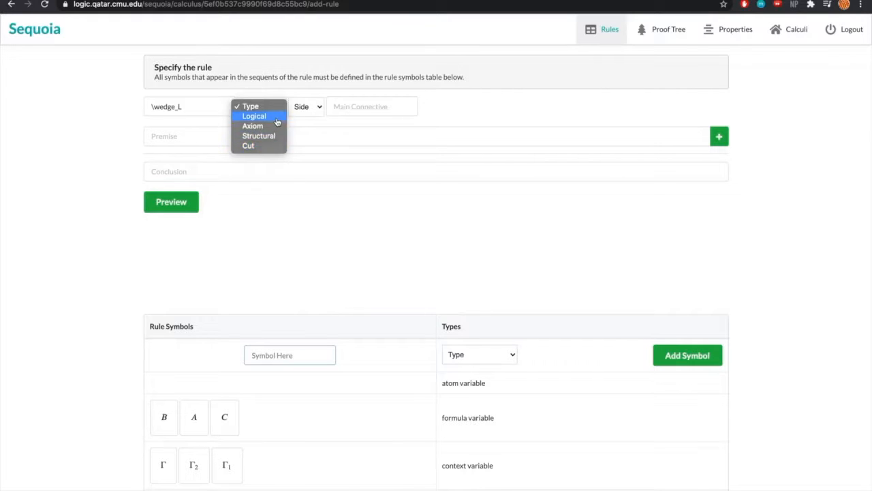
{"action": "left_click", "coordinate": [254, 116]}
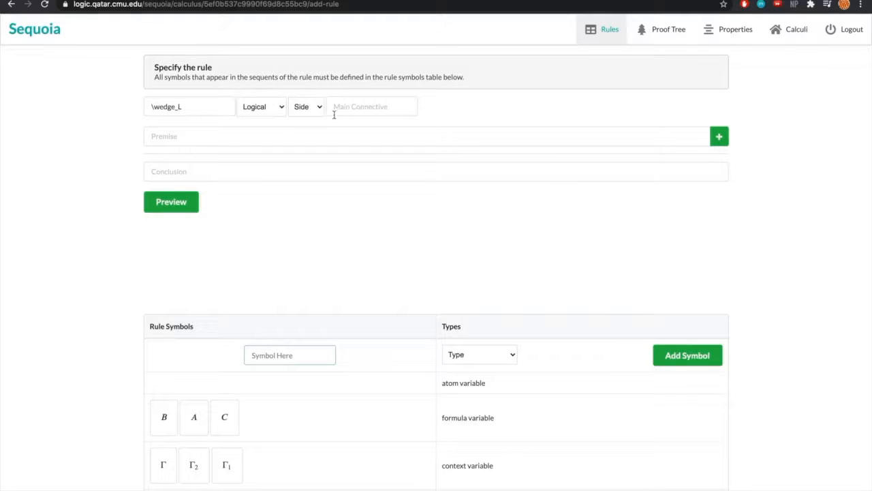
{"action": "left_click", "coordinate": [306, 106]}
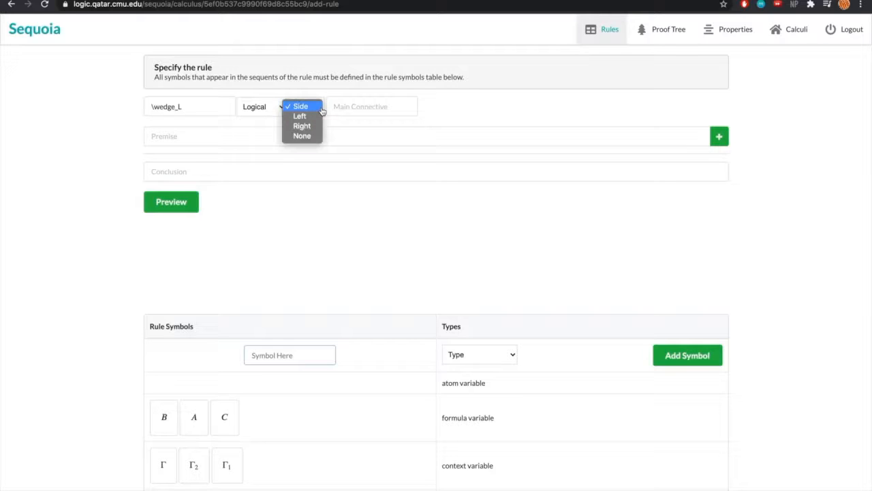
{"action": "mouse_move", "coordinate": [300, 115]}
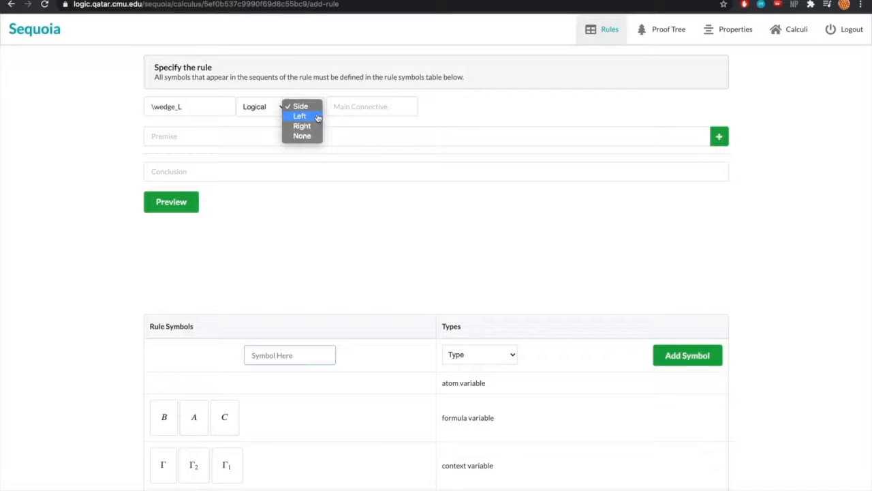
{"action": "left_click", "coordinate": [300, 115]}
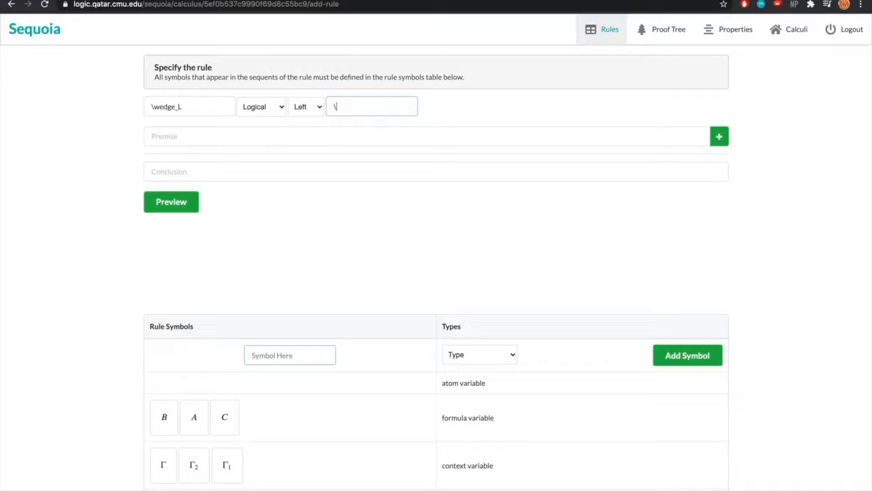
{"action": "type", "text": "wedge"}
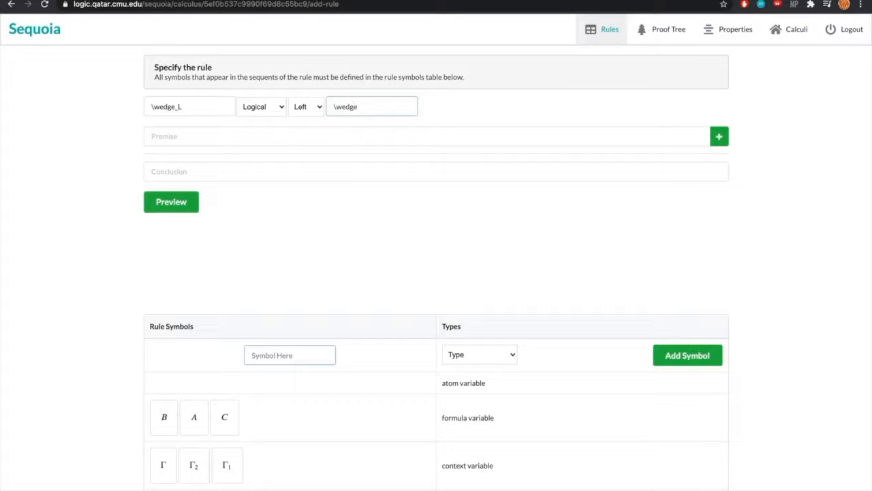
- Enter premise Γ, A, B ⊢ C and conclusion Γ, A ∧ B ⊢ C, then preview the rule
{"action": "left_click", "coordinate": [429, 136]}
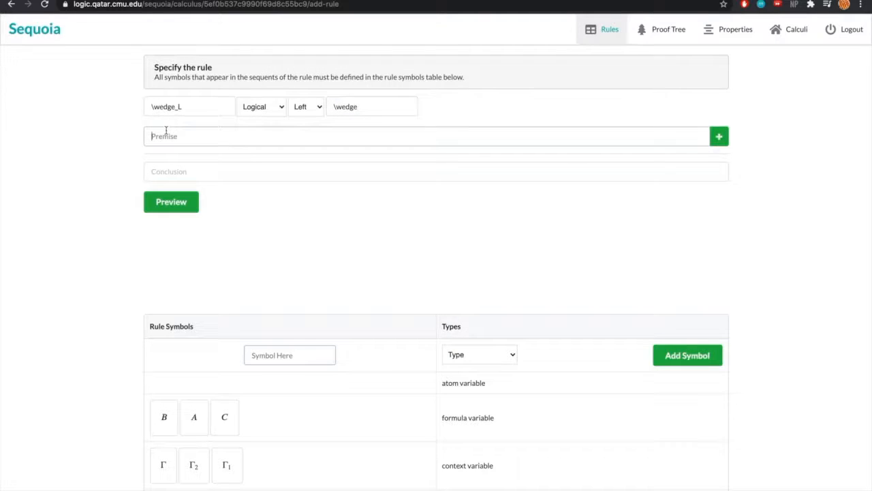
{"action": "type", "text": "\\Gamma, A, B"}
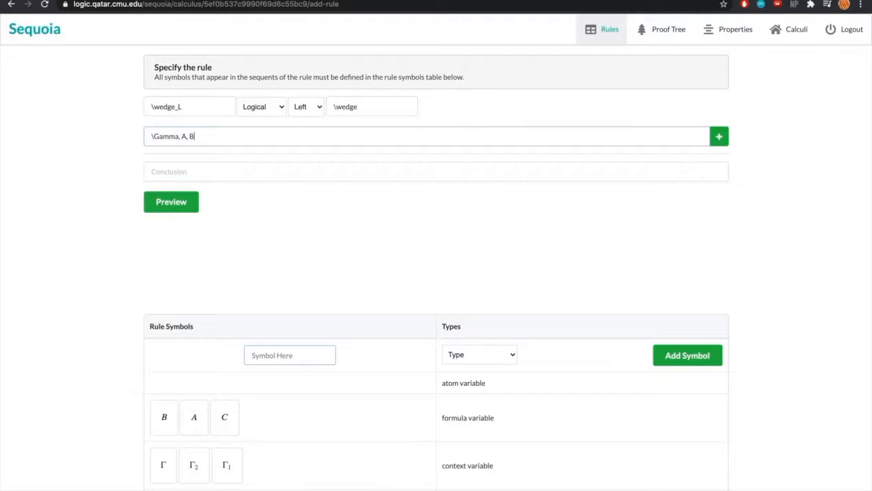
{"action": "type", "text": "\\vdas"}
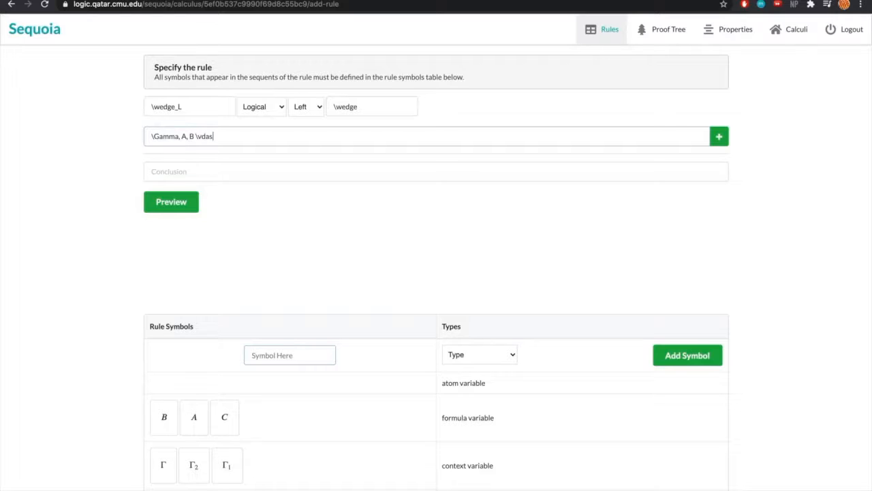
{"action": "type", "text": "h C"}
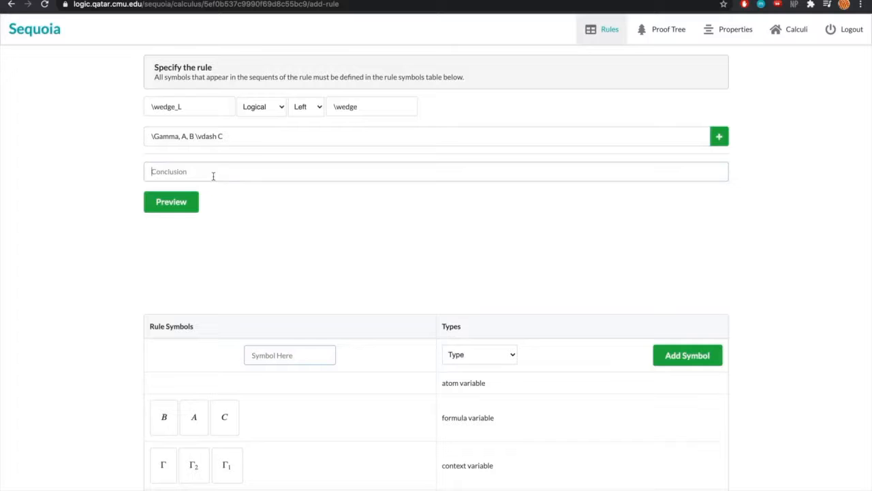
{"action": "type", "text": "\\Gamma, A, B \\vdash C"}
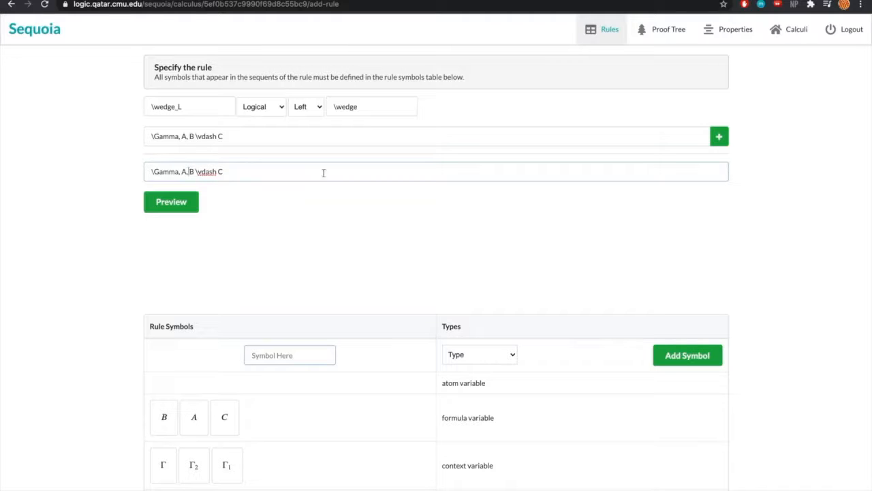
{"action": "type", "text": "\\wedge"}
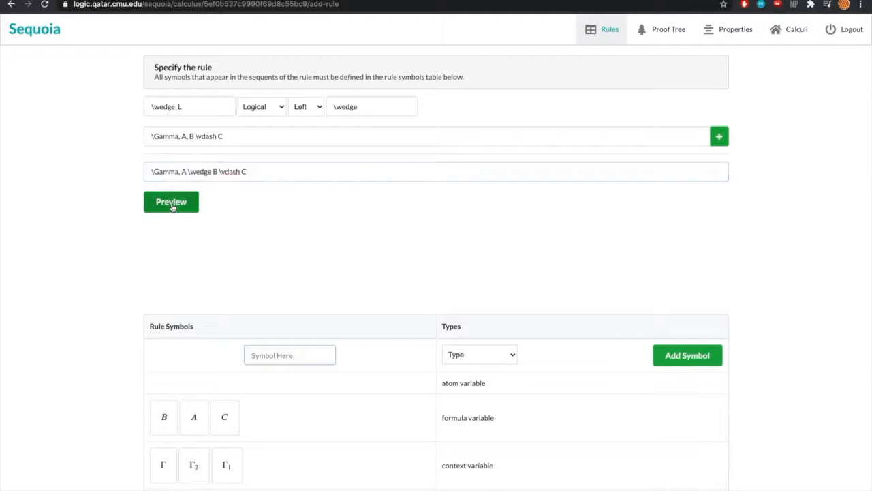
{"action": "left_click", "coordinate": [172, 202]}
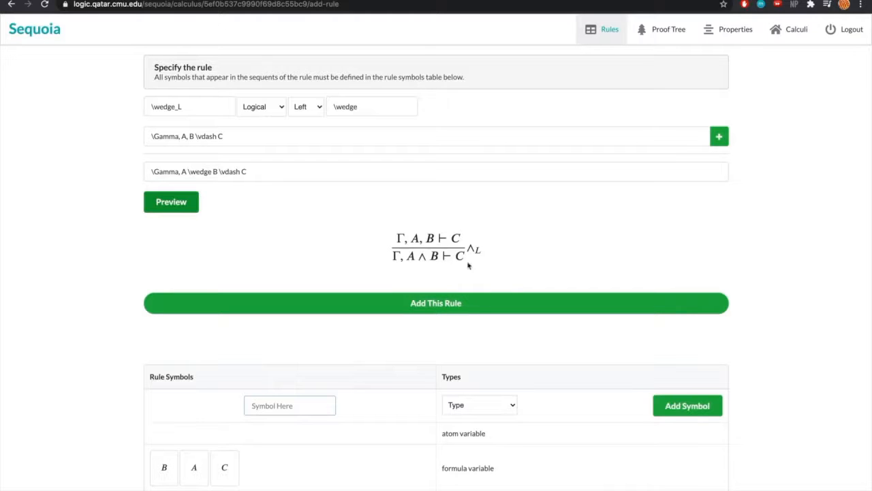
- Add the previewed ∧L rule to the calculus and check its card in the rule list
{"action": "left_click", "coordinate": [436, 303]}
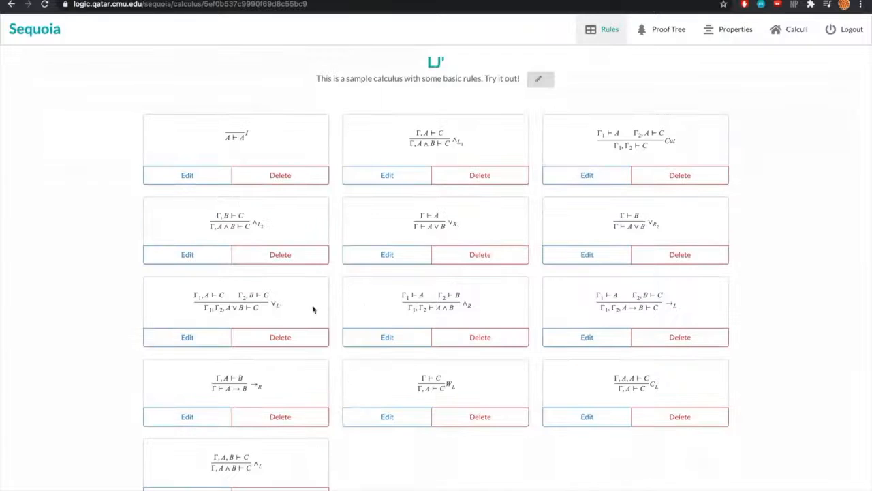
{"action": "scroll", "scroll_direction": "down", "scroll_amount": 3}
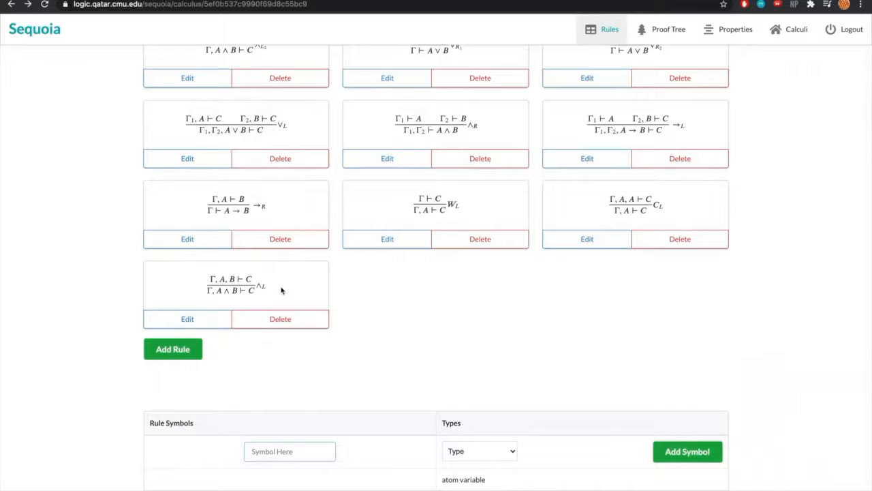
{"action": "mouse_move", "coordinate": [292, 132]}
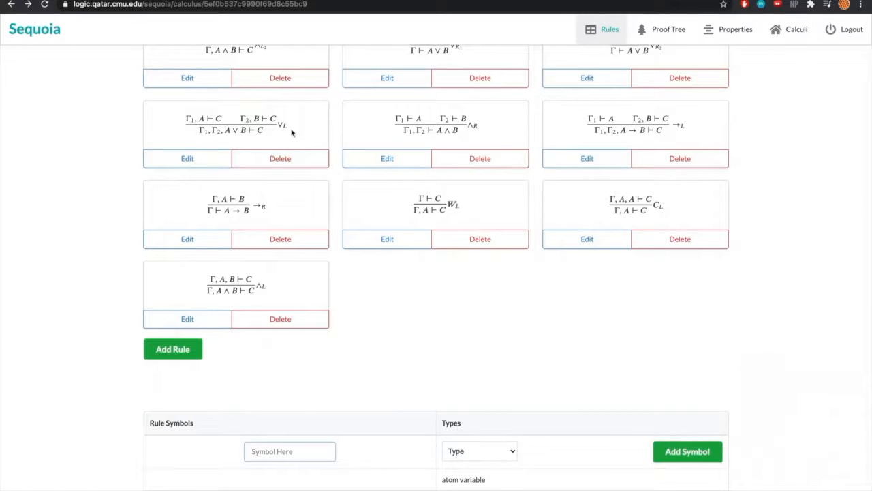
{"action": "mouse_move", "coordinate": [207, 139]}
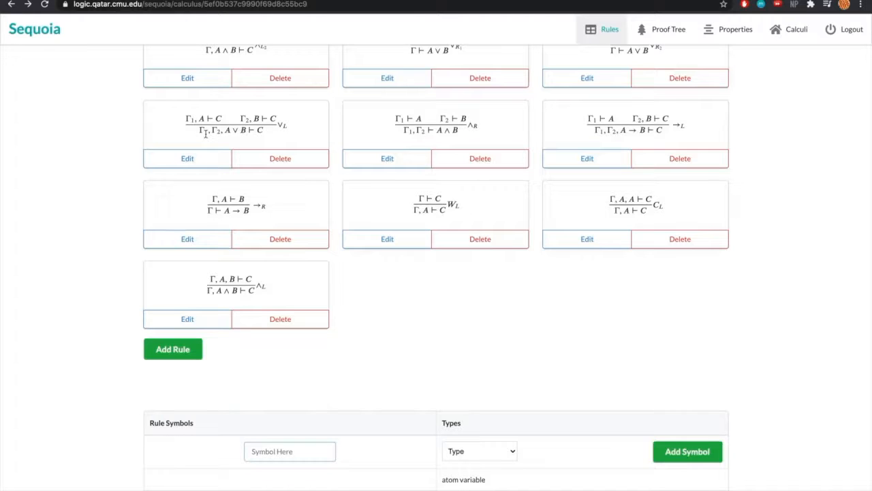
{"action": "left_click", "coordinate": [188, 158]}
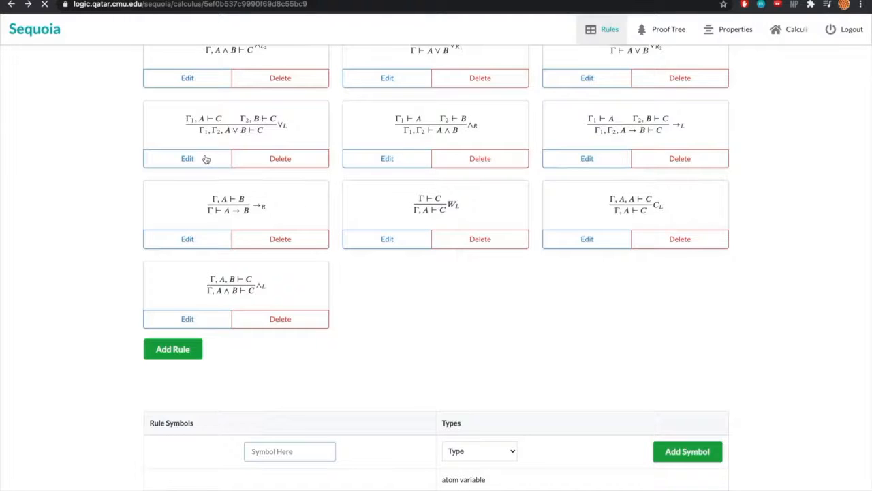
- Edit ∨L so its right premise is Γ, B ⊢ C, preview it and update the rule
{"action": "left_click", "coordinate": [188, 158]}
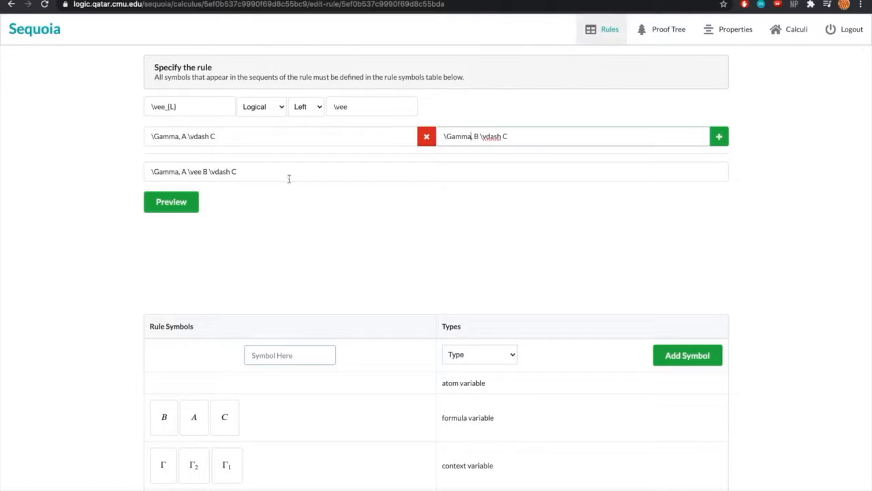
{"action": "left_click", "coordinate": [172, 201]}
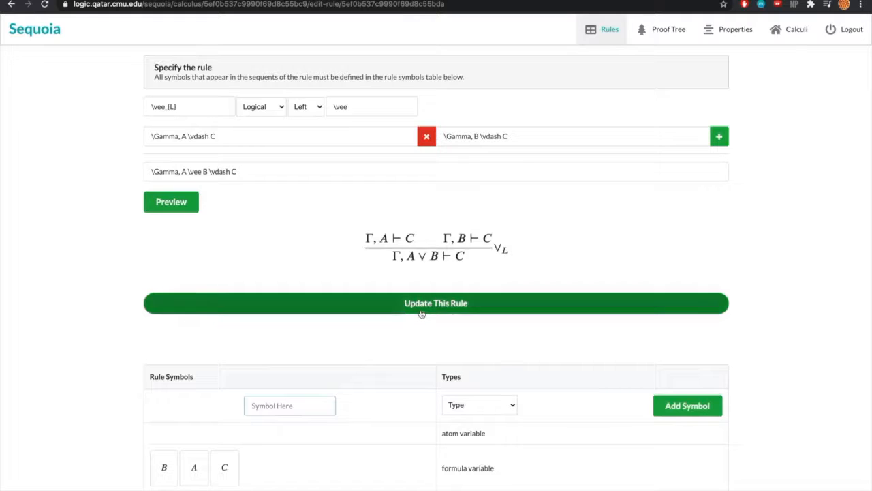
{"action": "left_click", "coordinate": [436, 302]}
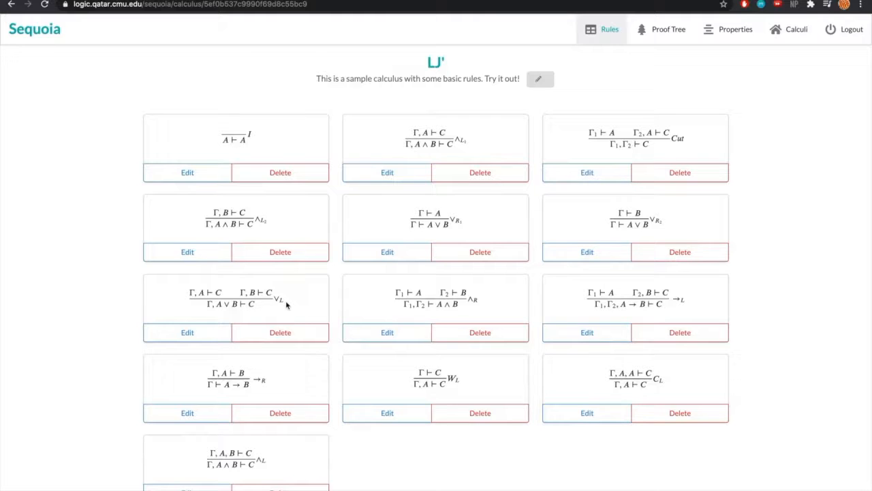
{"action": "mouse_move", "coordinate": [289, 256]}
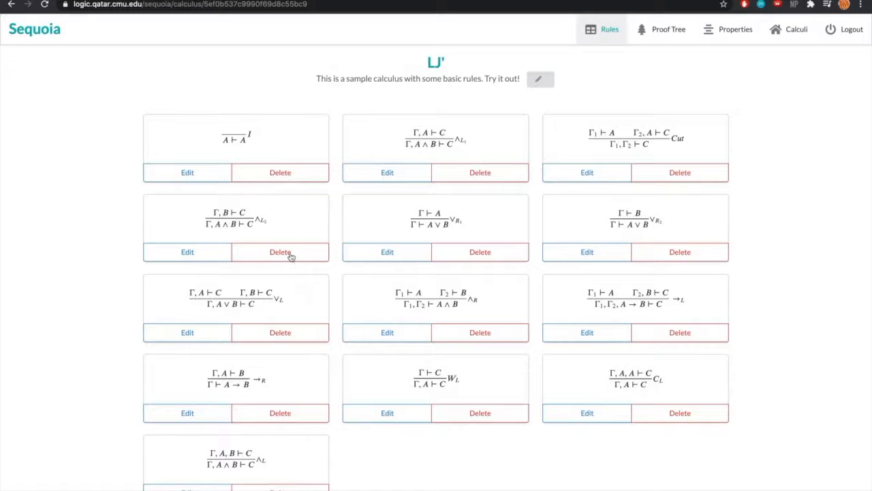
- Delete the ∧L2 and ∧L1 rule cards, leaving the single two-formula ∧L rule
{"action": "left_click", "coordinate": [281, 251]}
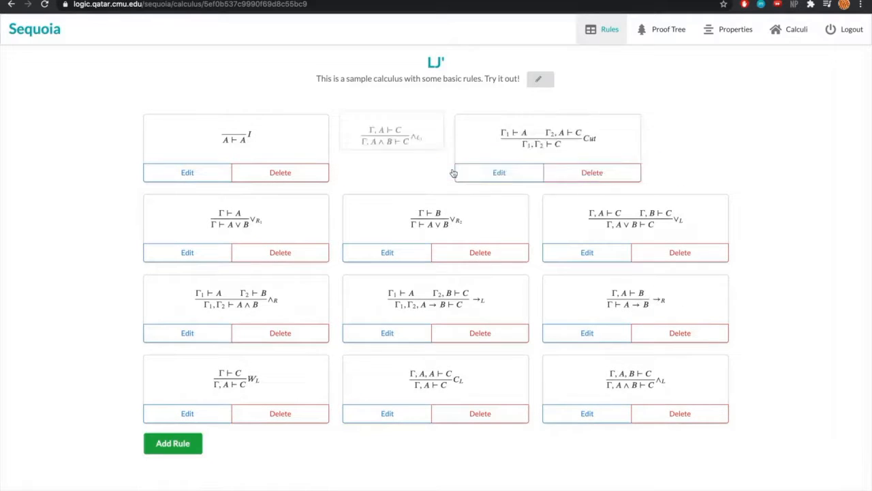
{"action": "left_click", "coordinate": [480, 172]}
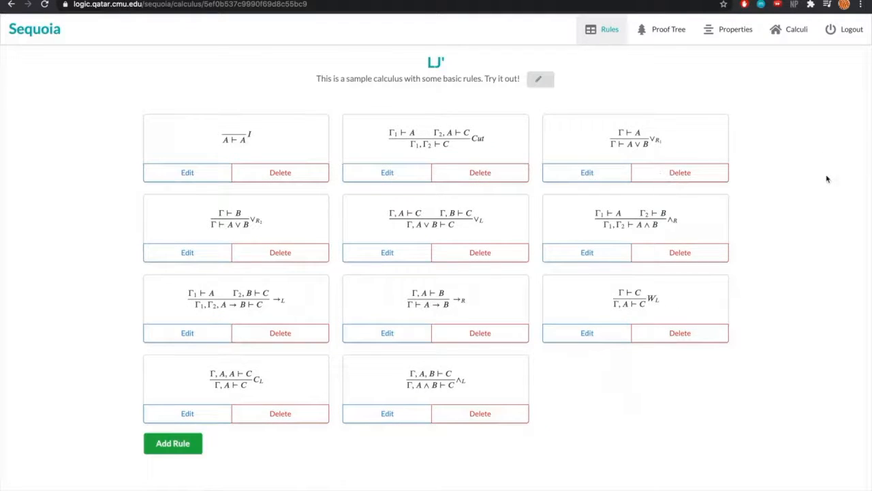
{"action": "scroll", "scroll_direction": "down", "scroll_amount": 3}
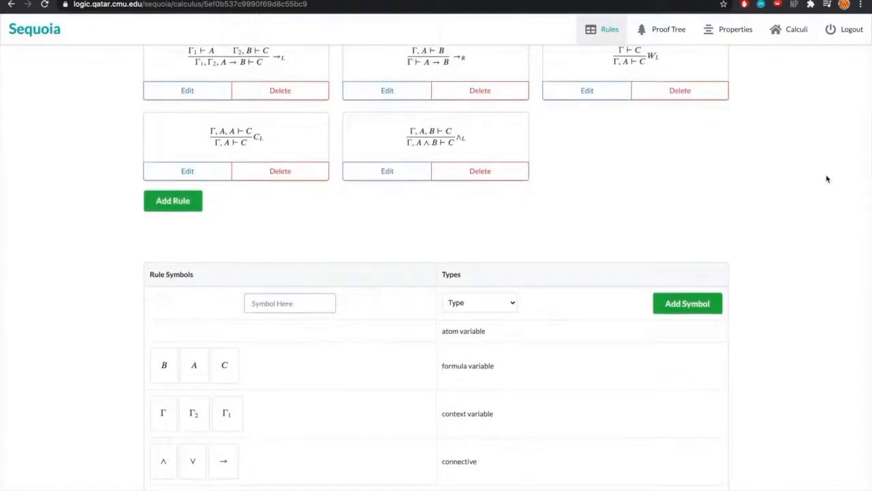
{"action": "scroll", "scroll_direction": "down", "scroll_amount": 3}
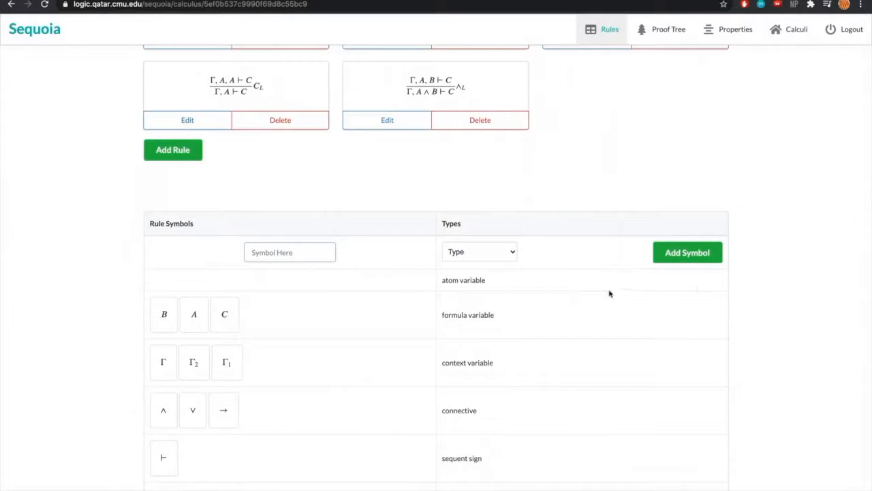
{"action": "mouse_move", "coordinate": [225, 313]}
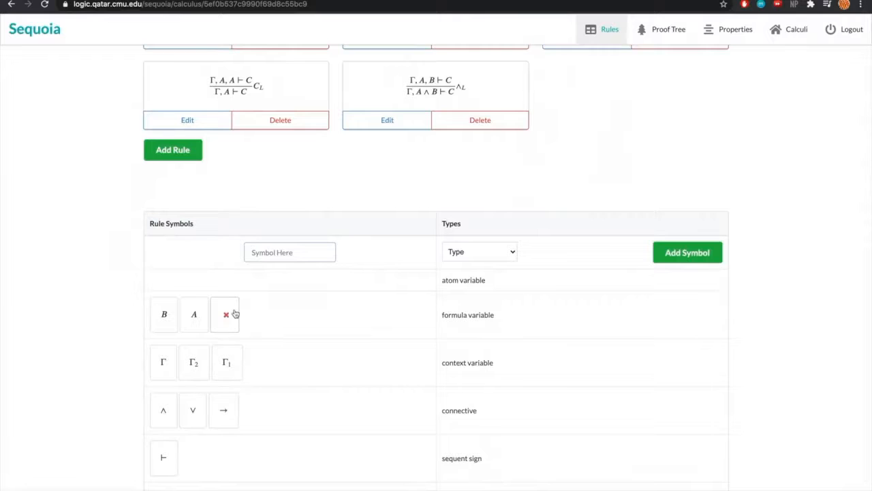
{"action": "left_click", "coordinate": [227, 313]}
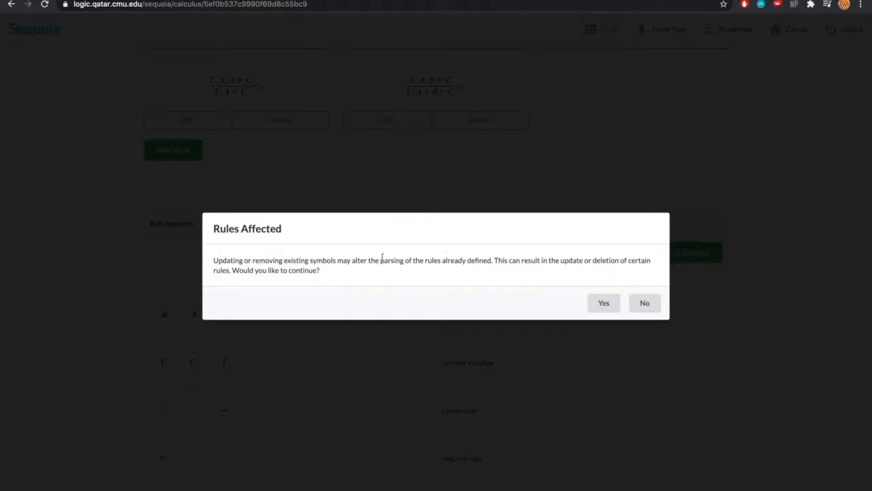
{"action": "mouse_move", "coordinate": [403, 255]}
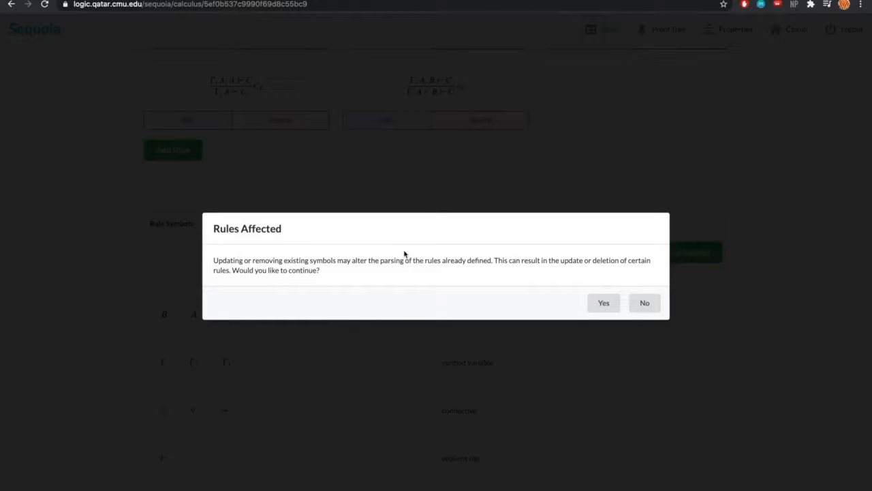
{"action": "mouse_move", "coordinate": [405, 251]}
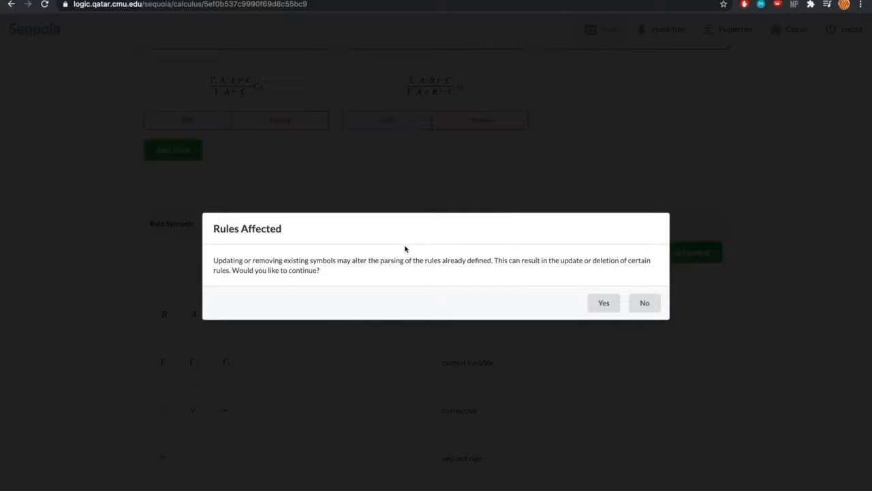
{"action": "mouse_move", "coordinate": [455, 243]}
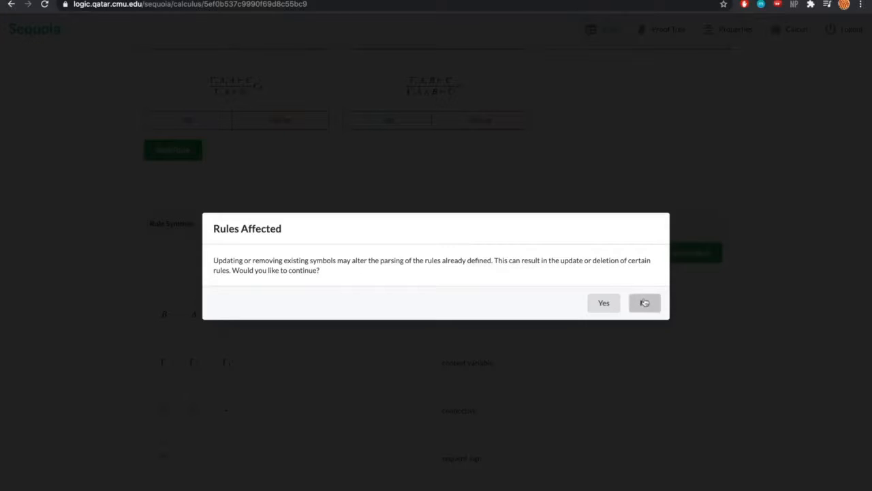
{"action": "left_click", "coordinate": [643, 303]}
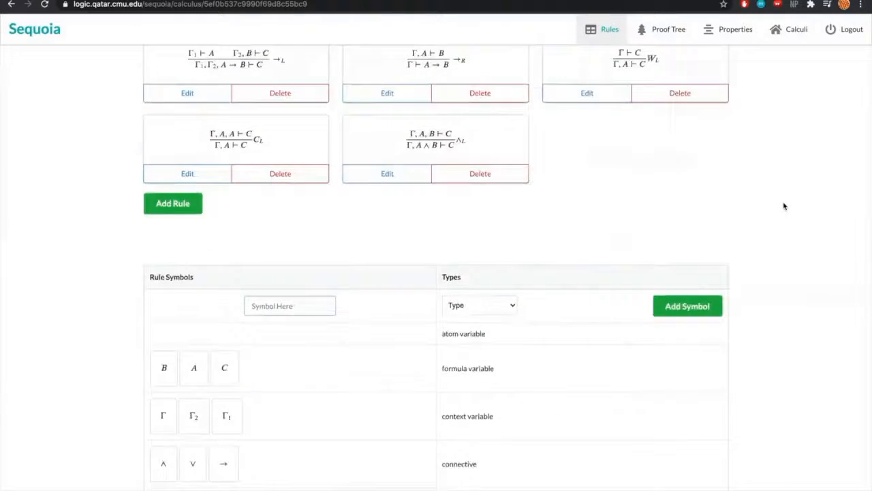
- Return to the top of the rules list and go to the Proof Tree builder
{"action": "scroll", "scroll_direction": "up", "scroll_amount": 3}
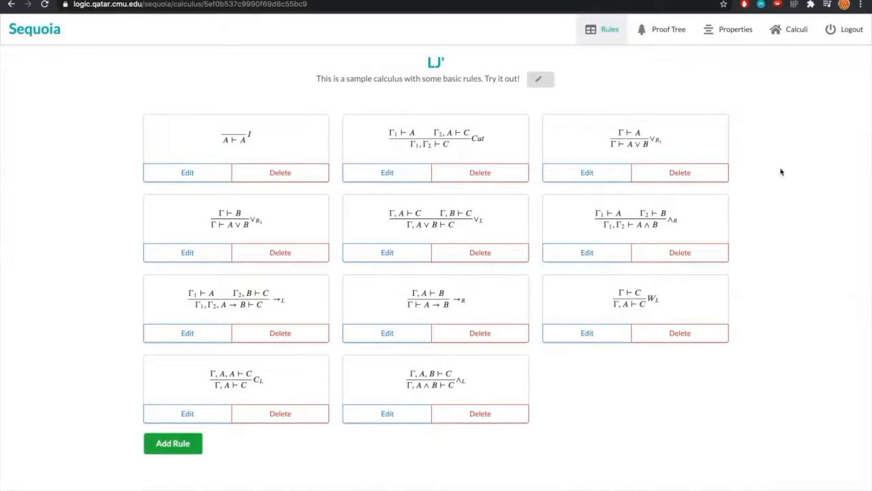
{"action": "mouse_move", "coordinate": [665, 72]}
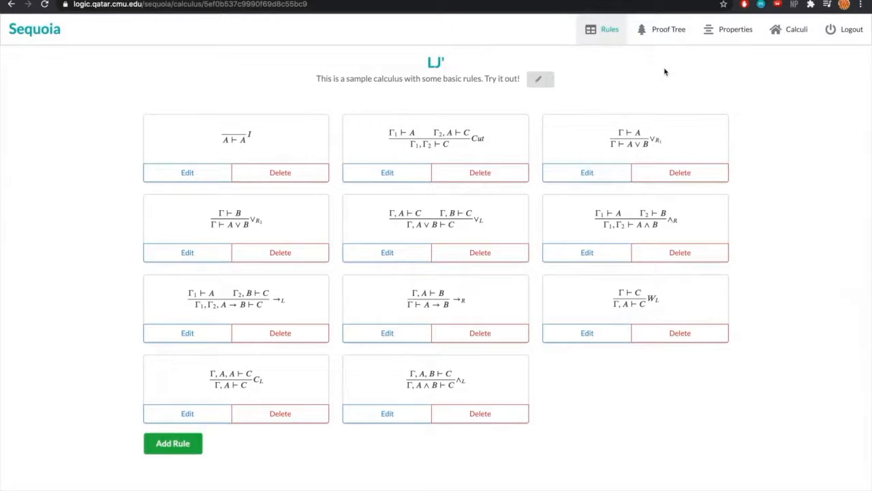
{"action": "left_click", "coordinate": [667, 30]}
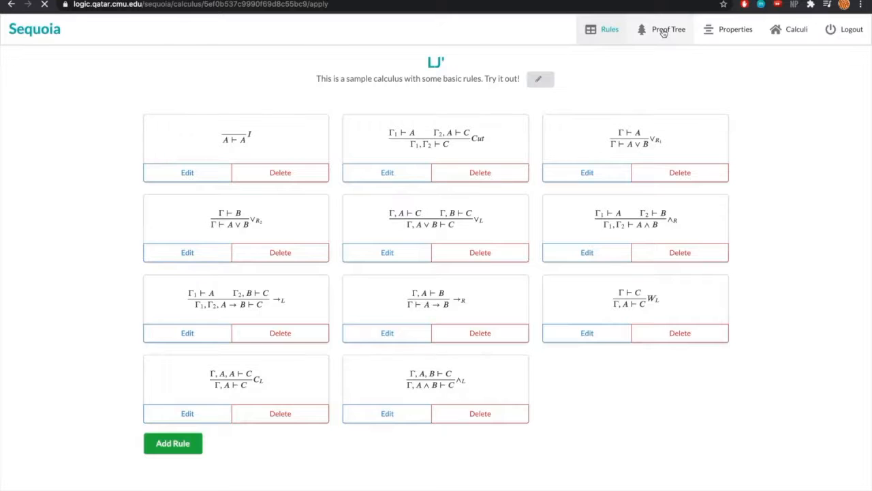
- Enter the initial sequent Θ, F ∨ G, F ∨ (G → H) ⊢ G ∨ (H ∧ F)
{"action": "left_click", "coordinate": [668, 30]}
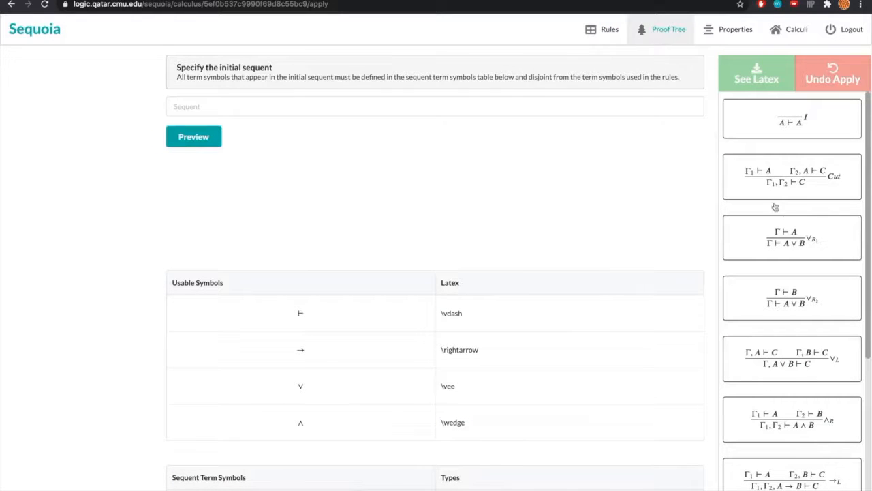
{"action": "scroll", "scroll_direction": "down", "scroll_amount": 3}
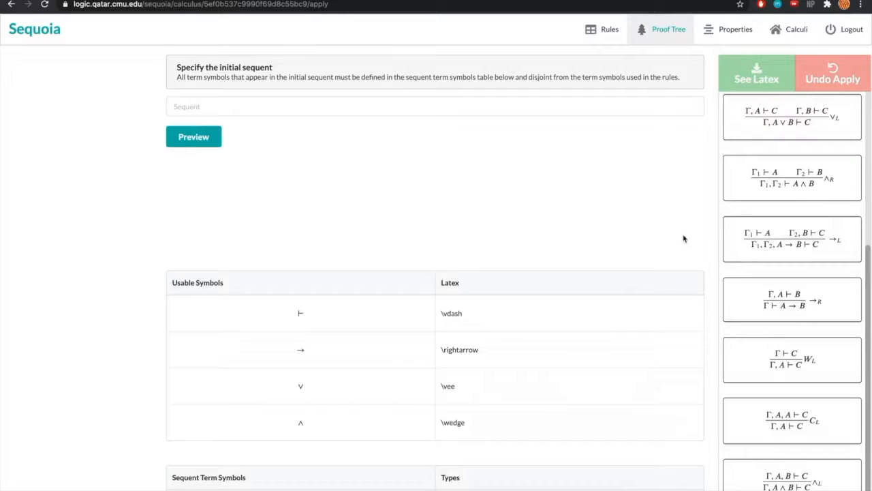
{"action": "mouse_move", "coordinate": [335, 308]}
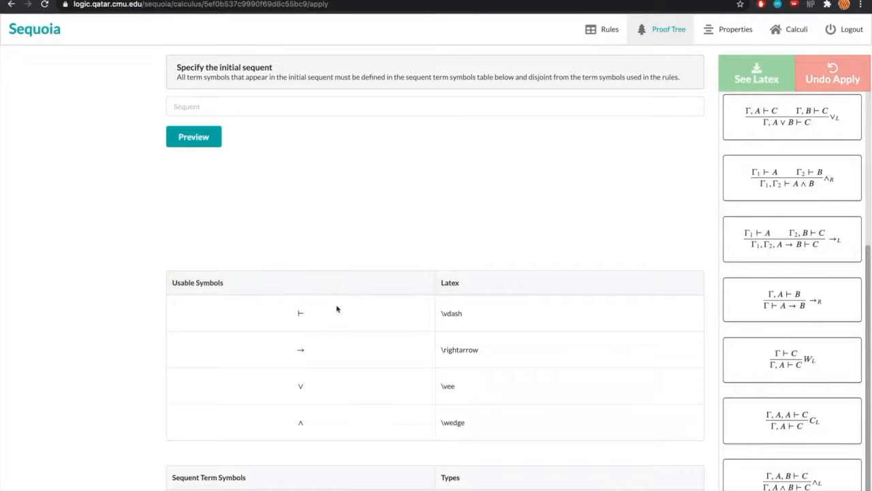
{"action": "mouse_move", "coordinate": [327, 327]}
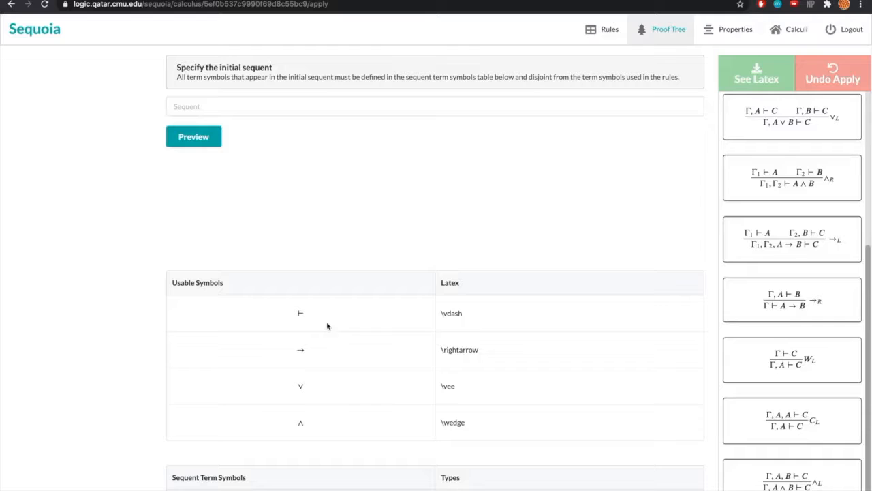
{"action": "mouse_move", "coordinate": [344, 286]}
{"action": "type", "text": "\\Theta, F \\vee G,  F \\vee (G \\rightarrow H) \\vdash G \\vee (H \\wedge F)"}
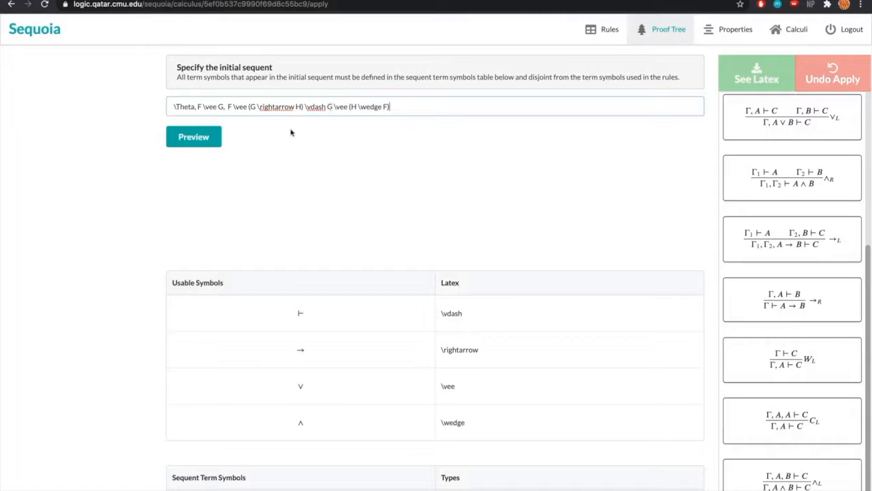
- Preview the initial sequent, start building the tree and select the root goal sequent
{"action": "left_click", "coordinate": [194, 137]}
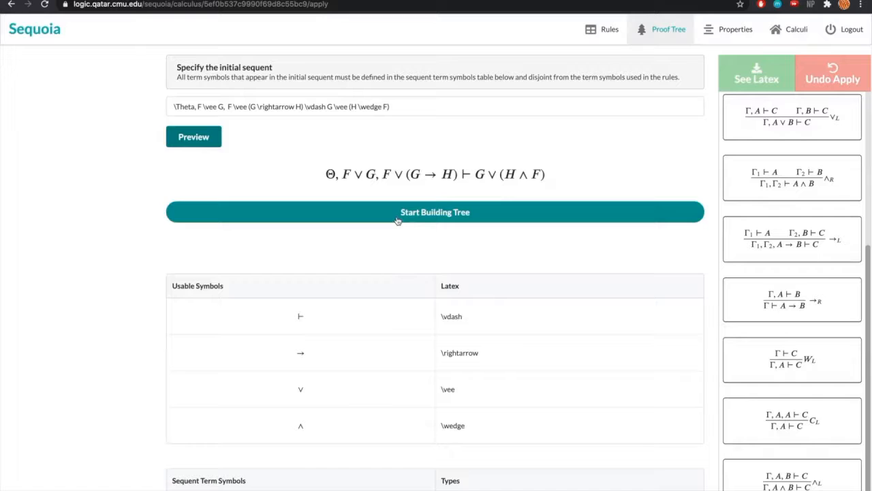
{"action": "mouse_move", "coordinate": [331, 176]}
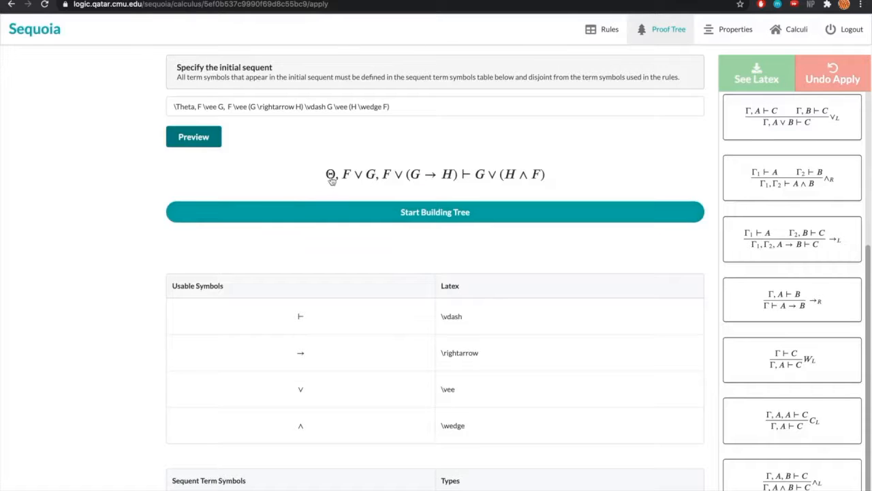
{"action": "mouse_move", "coordinate": [373, 183]}
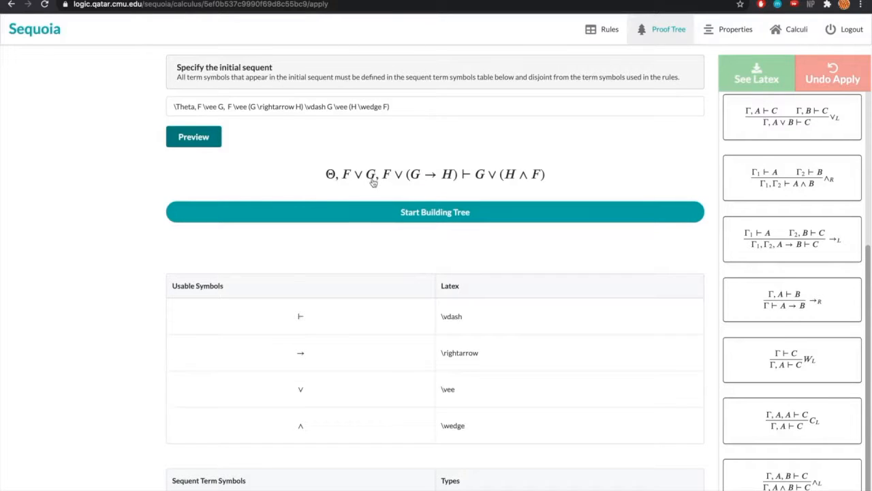
{"action": "mouse_move", "coordinate": [363, 188]}
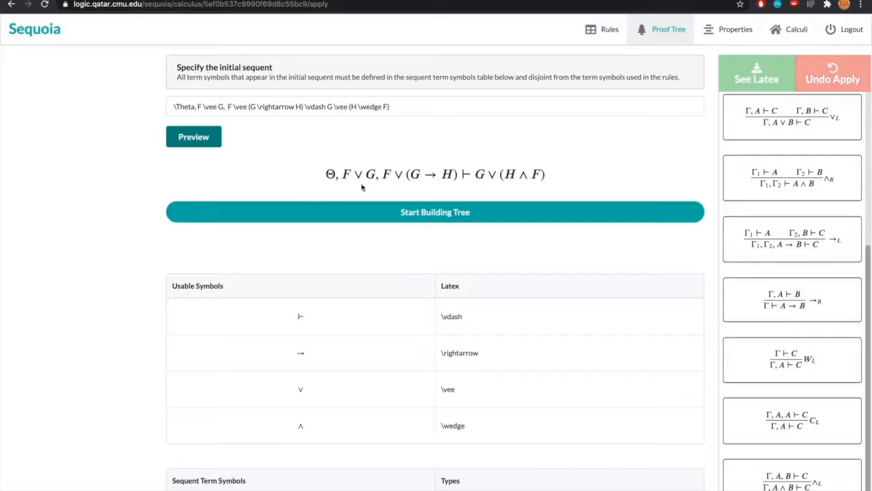
{"action": "scroll", "scroll_direction": "down", "scroll_amount": 3}
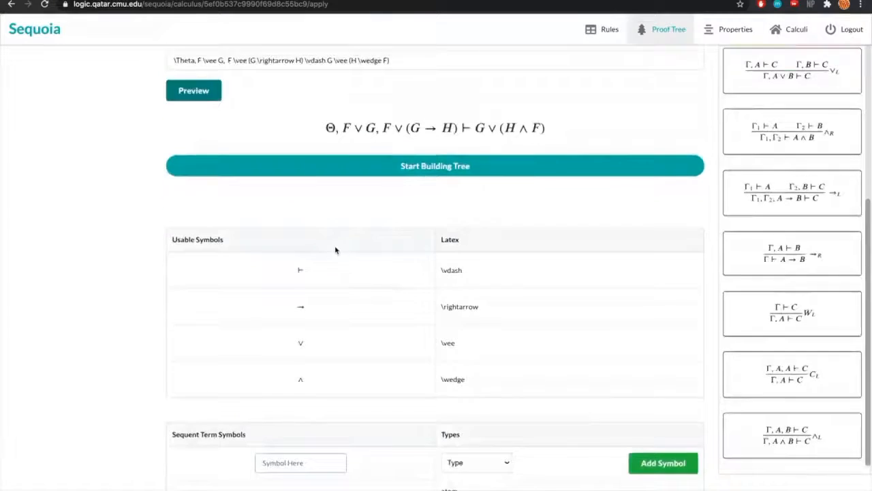
{"action": "scroll", "scroll_direction": "down", "scroll_amount": 3}
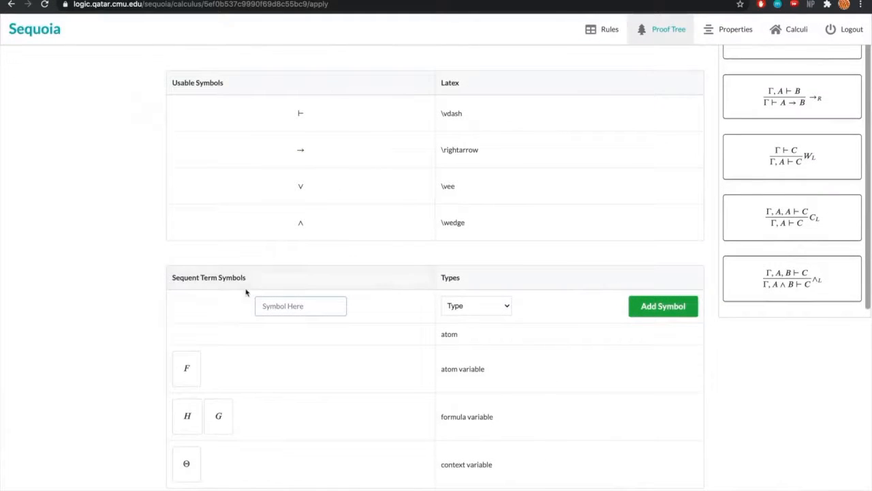
{"action": "mouse_move", "coordinate": [150, 324]}
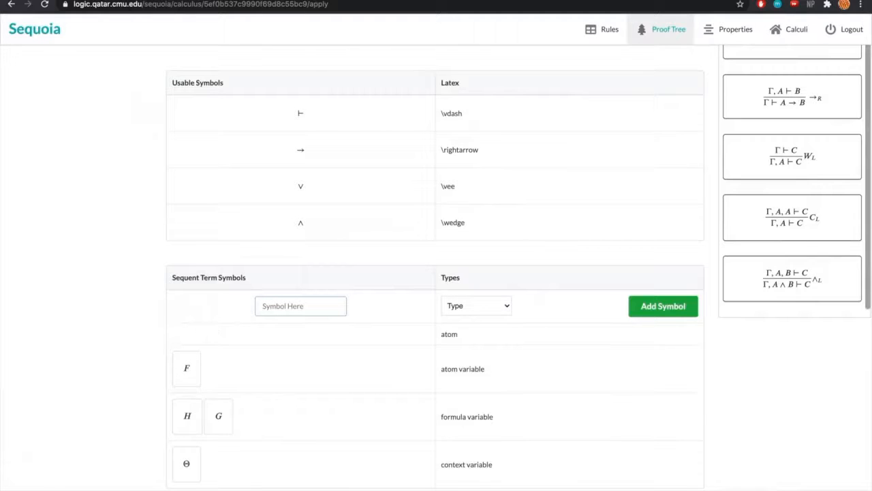
{"action": "scroll", "scroll_direction": "up", "scroll_amount": 3}
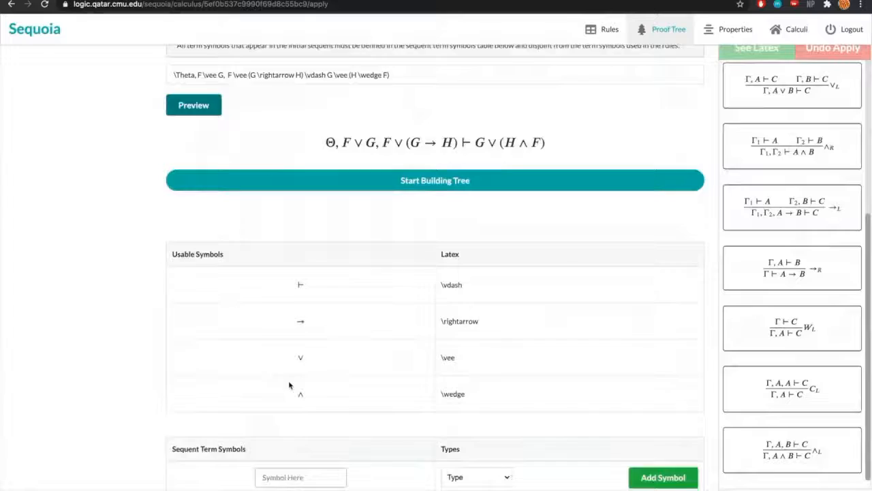
{"action": "scroll", "scroll_direction": "up", "scroll_amount": 3}
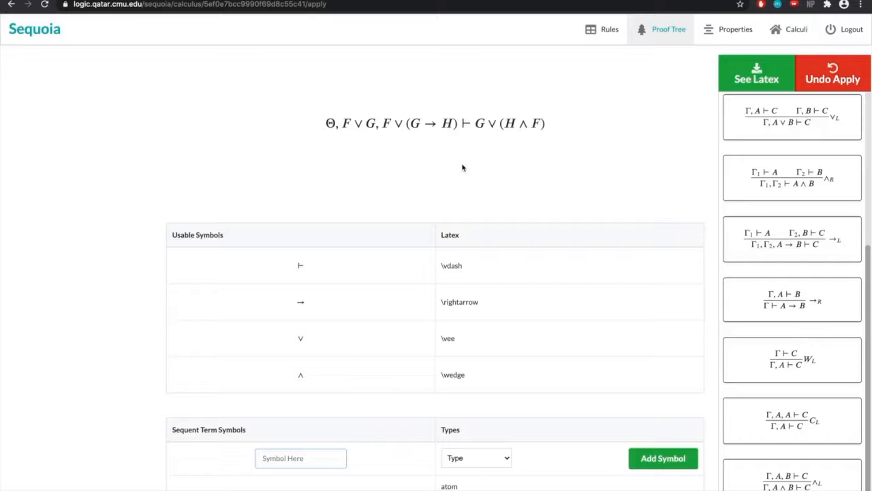
{"action": "left_click", "coordinate": [436, 123]}
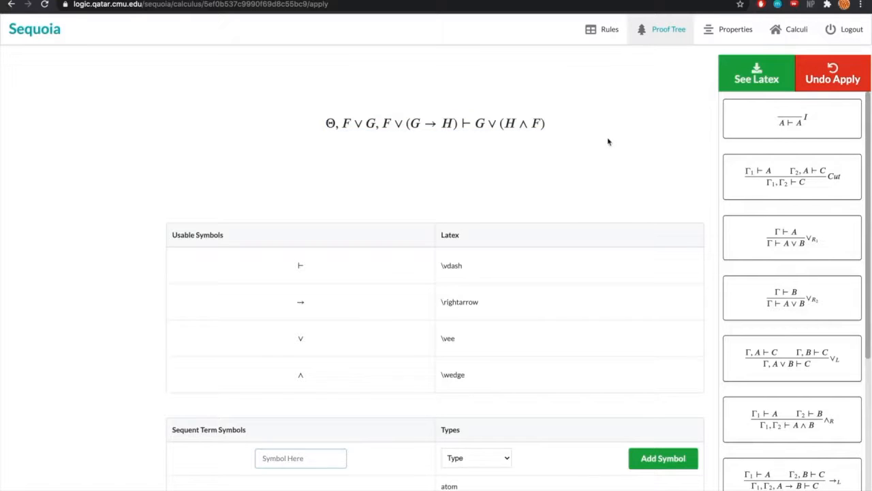
- Apply ∨R2 to keep the H∧F disjunct, then ∨L splitting F∨(G→H) into F and G→H cases
{"action": "left_click", "coordinate": [792, 297]}
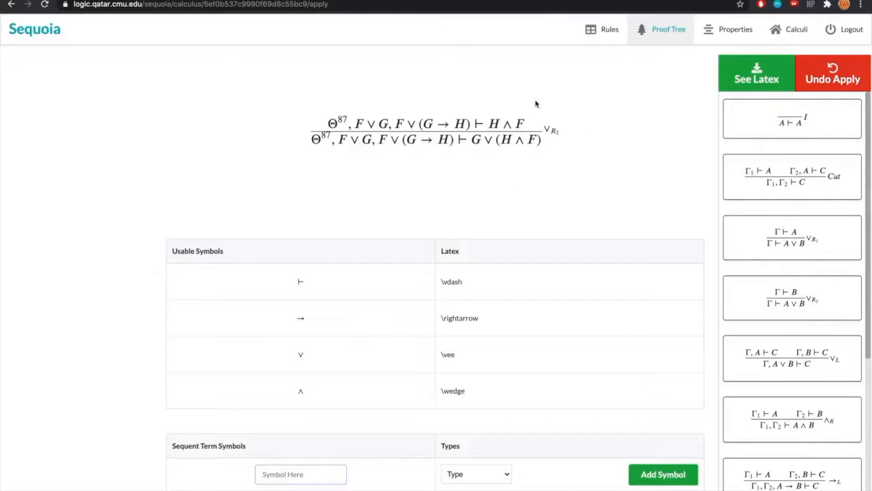
{"action": "mouse_move", "coordinate": [480, 131]}
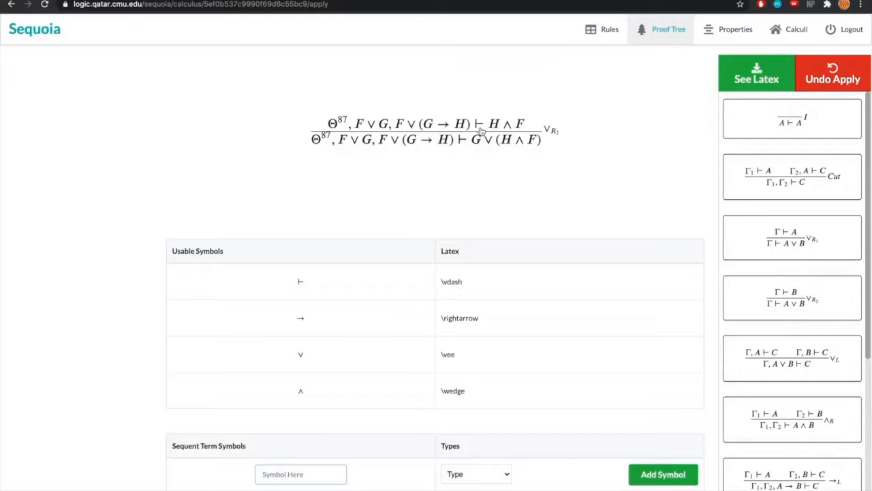
{"action": "mouse_move", "coordinate": [443, 114]}
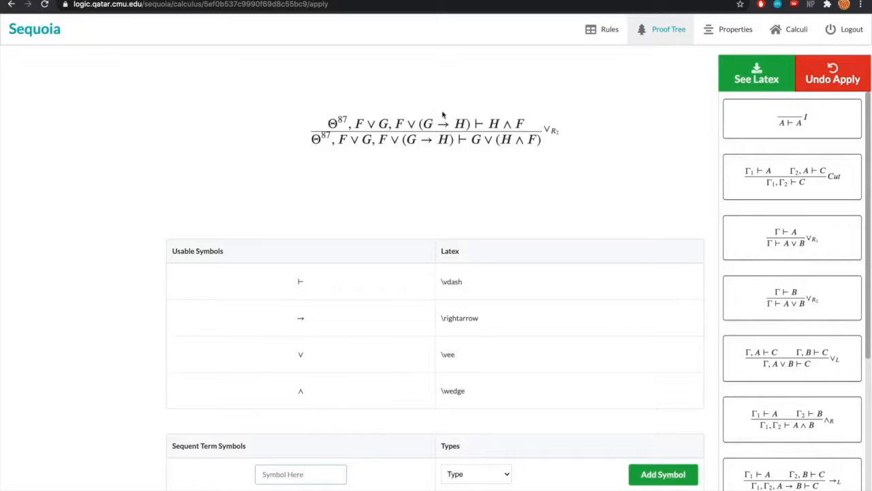
{"action": "mouse_move", "coordinate": [392, 131]}
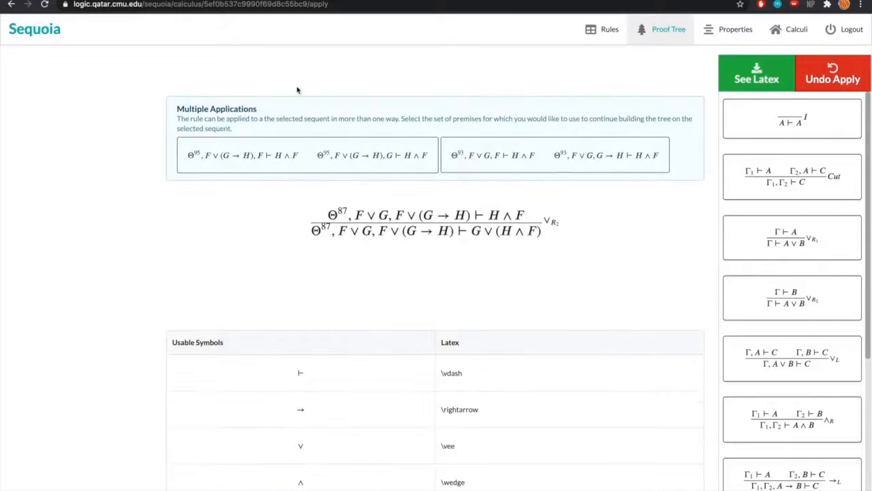
{"action": "mouse_move", "coordinate": [551, 184]}
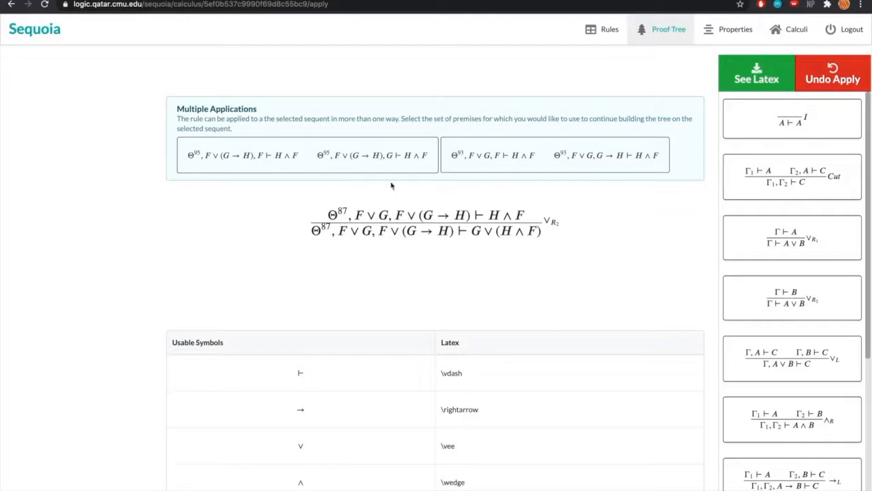
{"action": "mouse_move", "coordinate": [433, 188]}
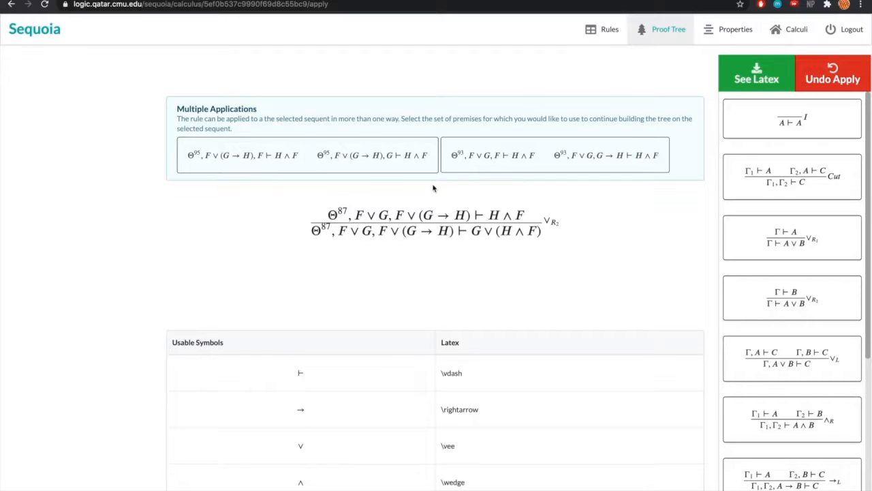
{"action": "mouse_move", "coordinate": [371, 224]}
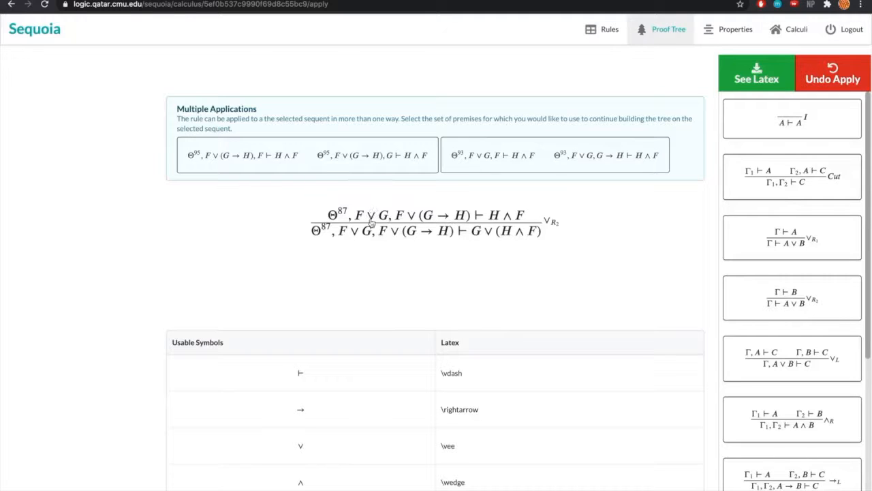
{"action": "mouse_move", "coordinate": [420, 219]}
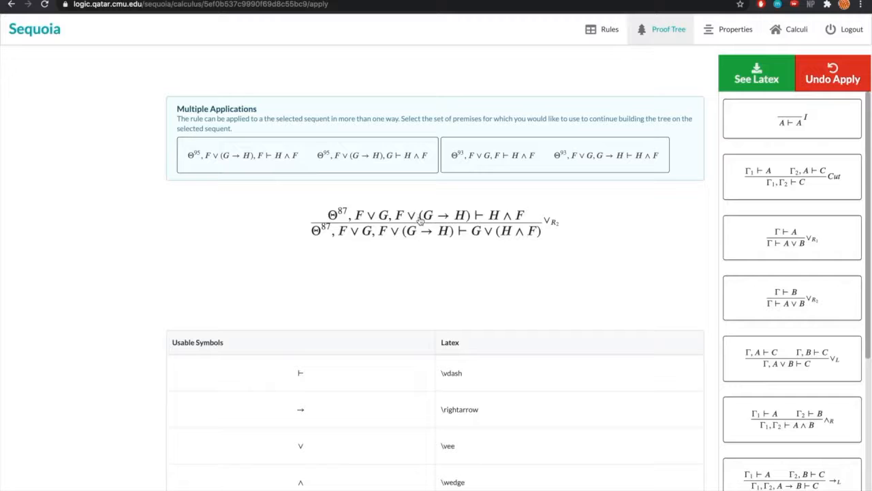
{"action": "mouse_move", "coordinate": [504, 180]}
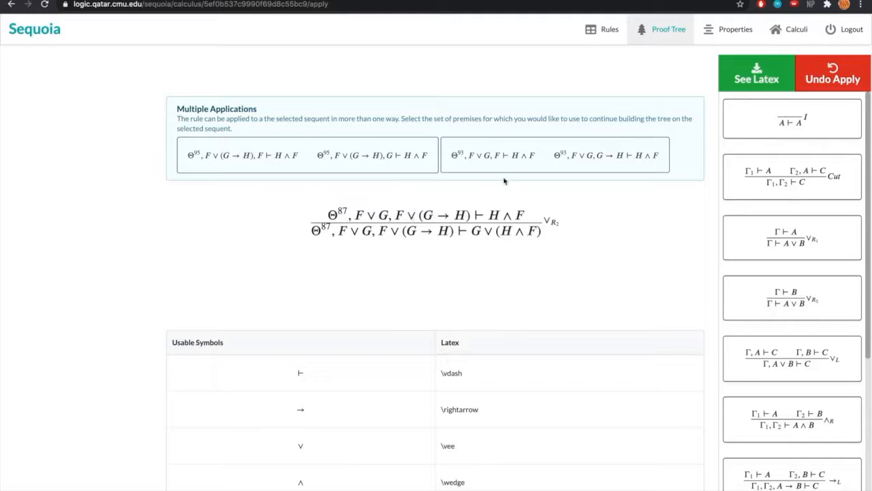
{"action": "left_click", "coordinate": [553, 156]}
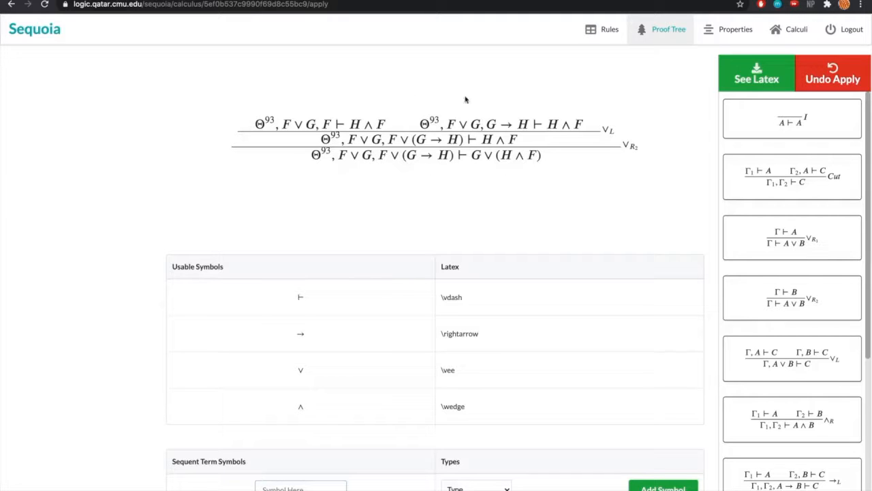
{"action": "mouse_move", "coordinate": [328, 102]}
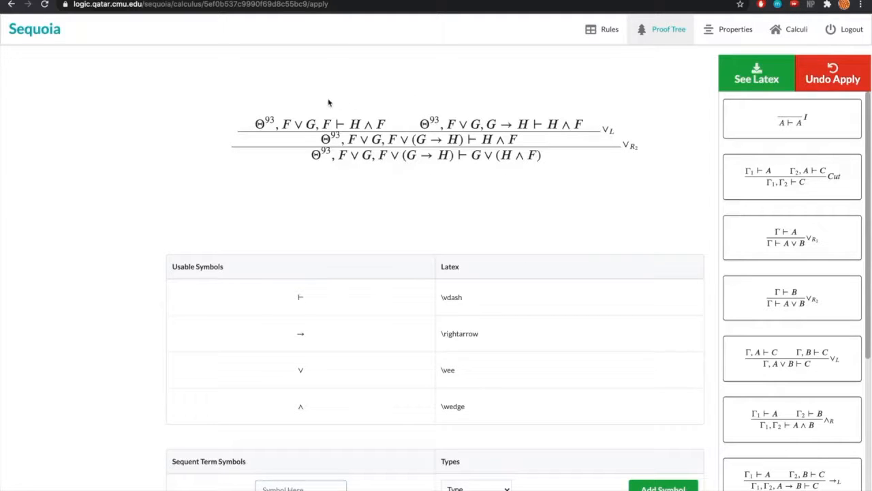
- Apply ∧R to the left branch's H∧F goal, then decompose the right branch's implication
{"action": "left_click", "coordinate": [320, 122]}
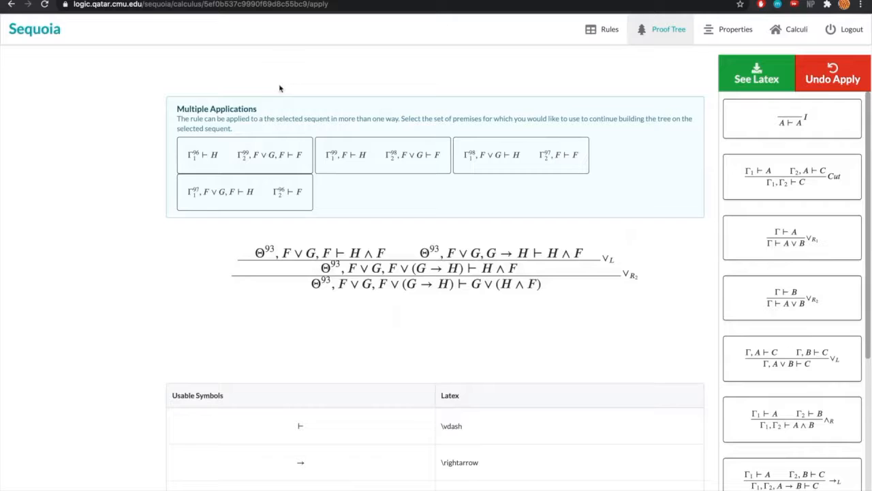
{"action": "mouse_move", "coordinate": [381, 205]}
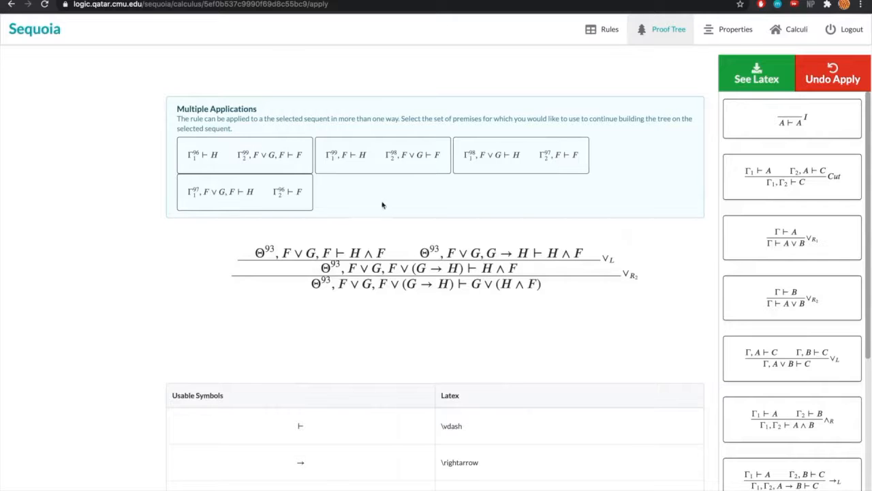
{"action": "mouse_move", "coordinate": [370, 196]}
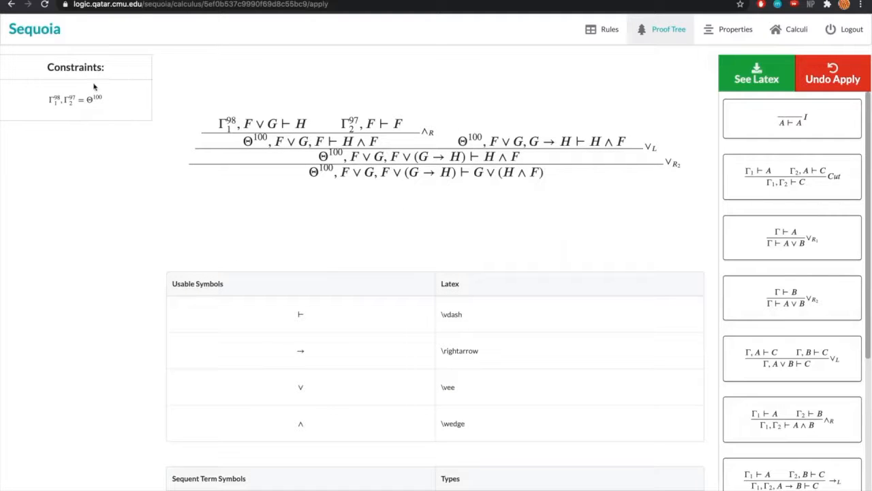
{"action": "mouse_move", "coordinate": [94, 60]}
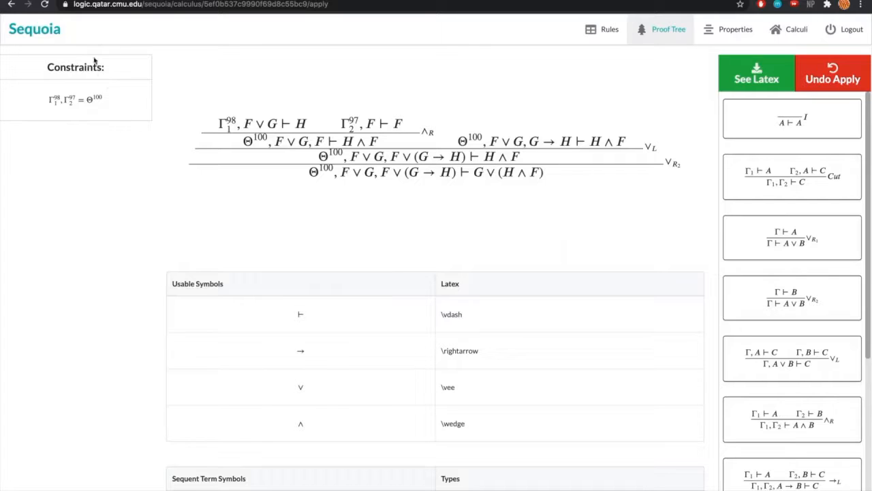
{"action": "mouse_move", "coordinate": [90, 87]}
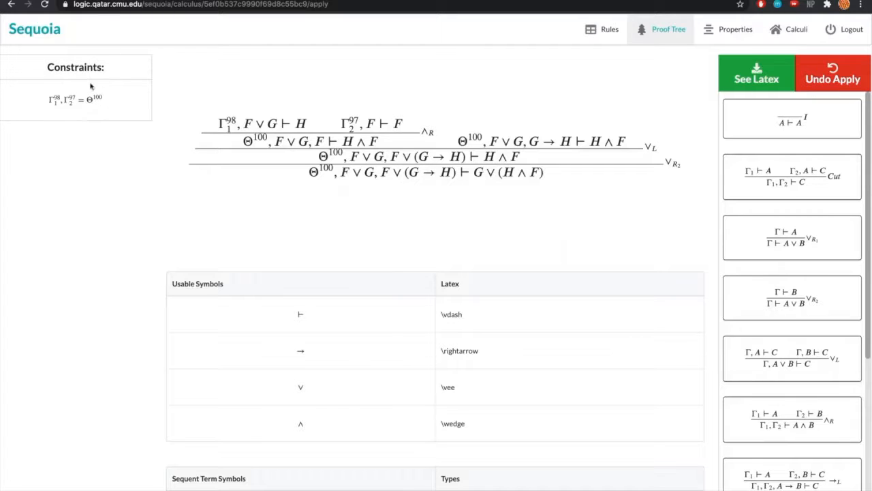
{"action": "mouse_move", "coordinate": [43, 102]}
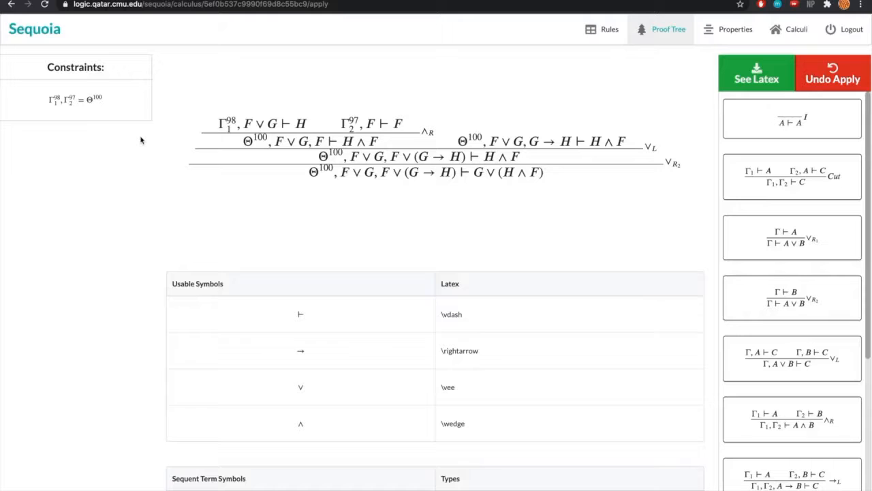
{"action": "mouse_move", "coordinate": [147, 136]}
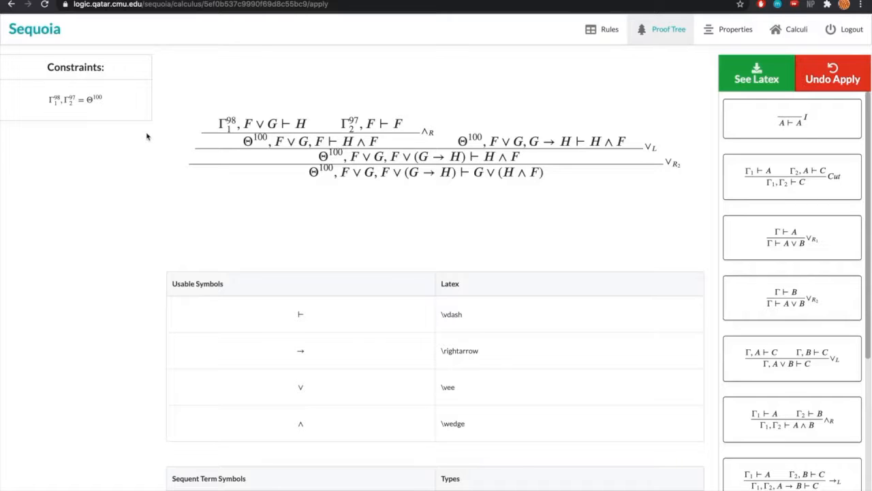
{"action": "mouse_move", "coordinate": [564, 156]}
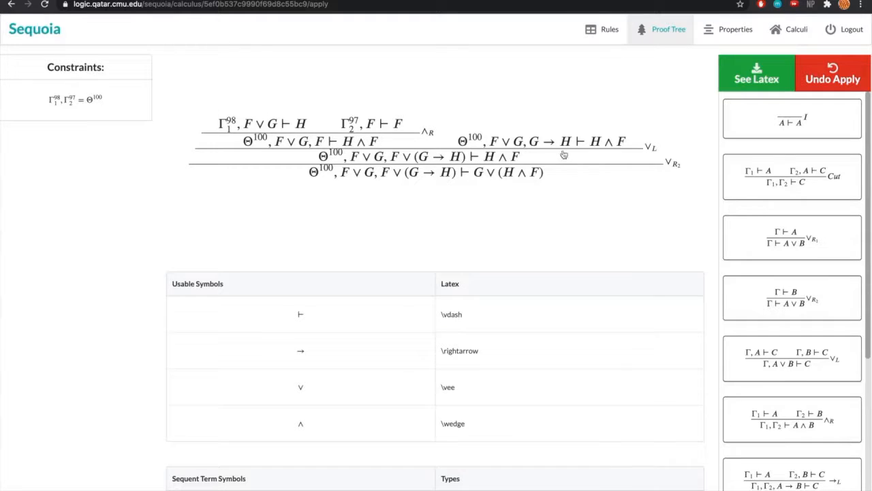
{"action": "left_click", "coordinate": [542, 140]}
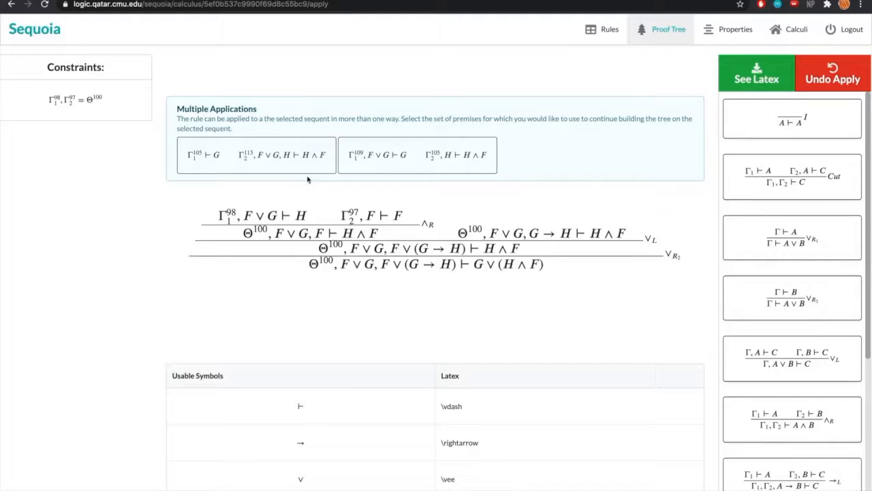
{"action": "left_click", "coordinate": [417, 155]}
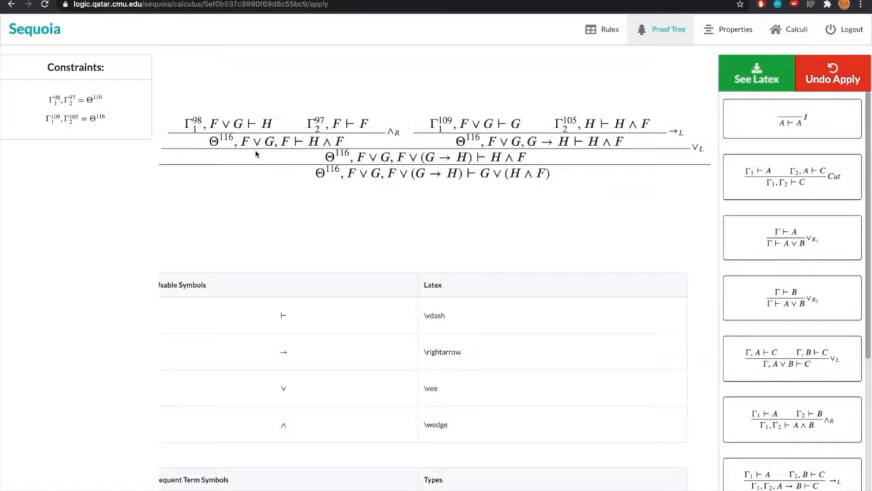
{"action": "mouse_move", "coordinate": [401, 127]}
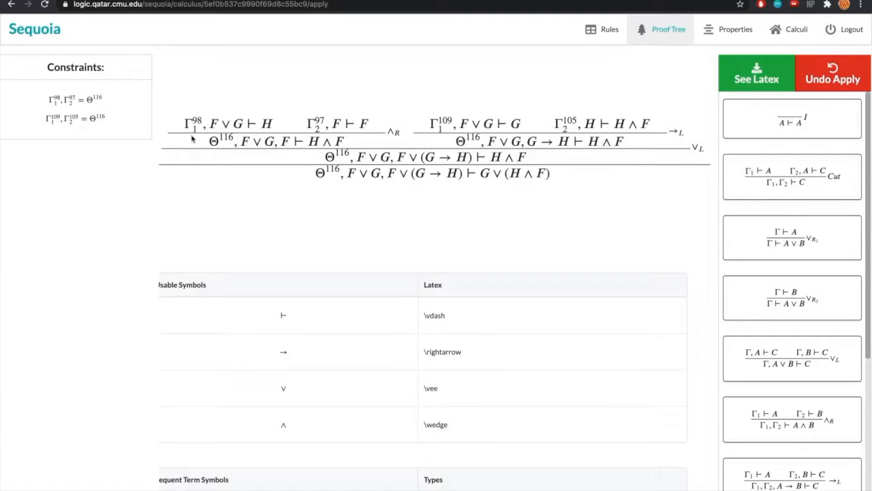
{"action": "mouse_move", "coordinate": [466, 125]}
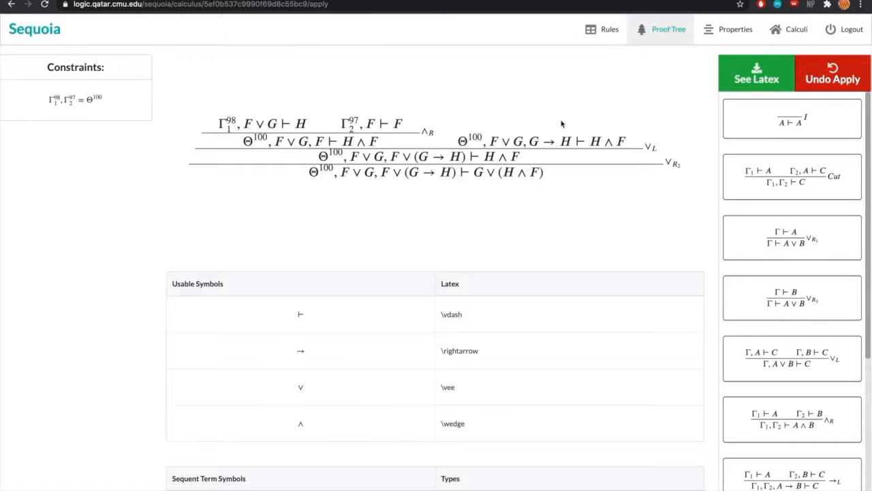
{"action": "mouse_move", "coordinate": [720, 109]}
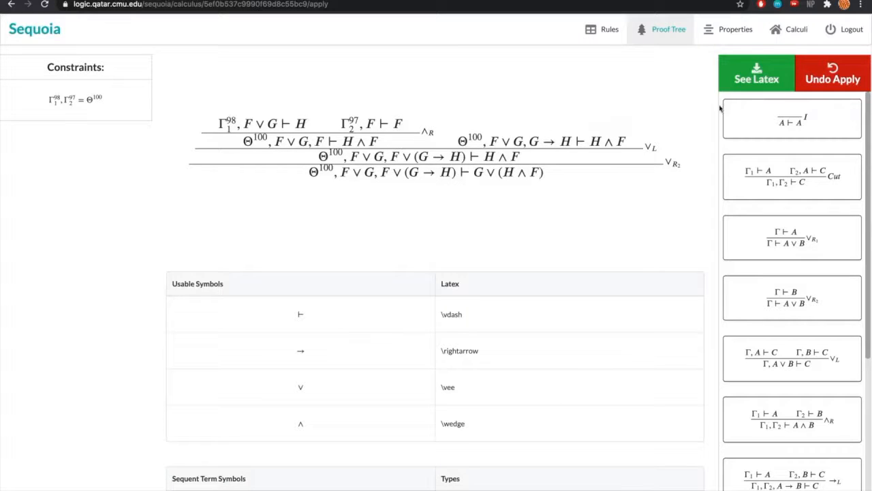
{"action": "left_click", "coordinate": [756, 74]}
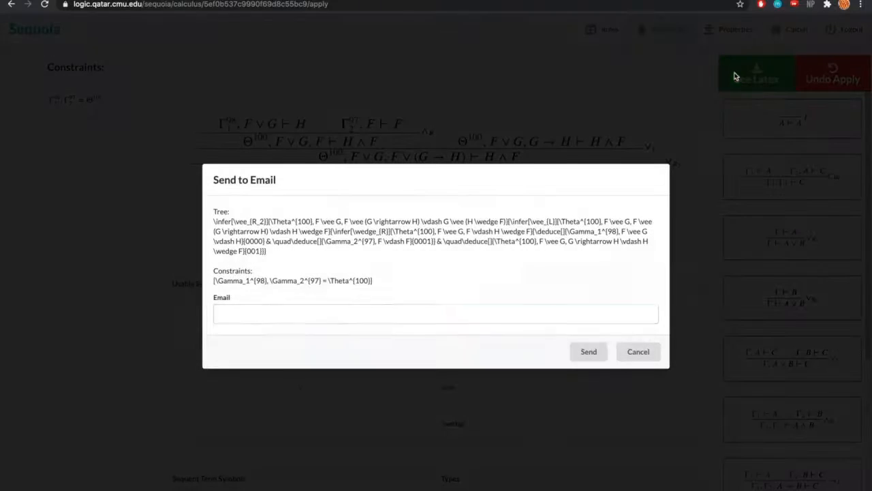
- Abandon the Send to Email dialog without a recipient and head to the calculus property checks
{"action": "left_click", "coordinate": [436, 313]}
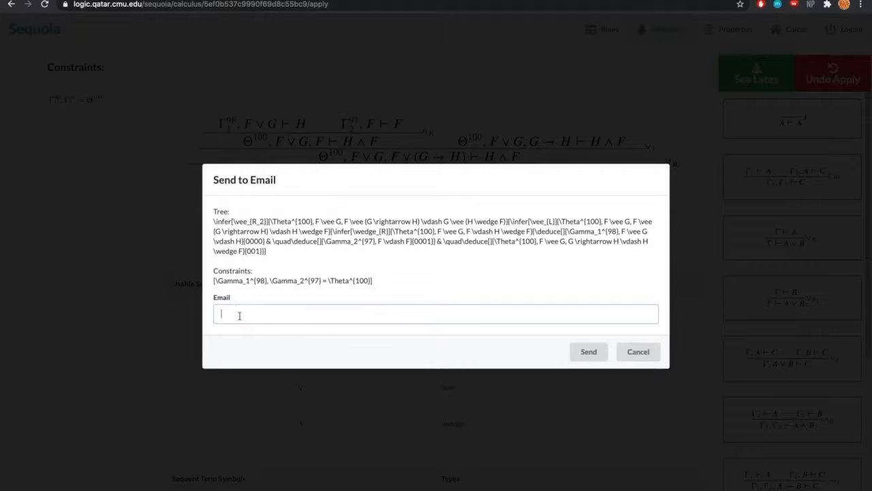
{"action": "mouse_move", "coordinate": [389, 312]}
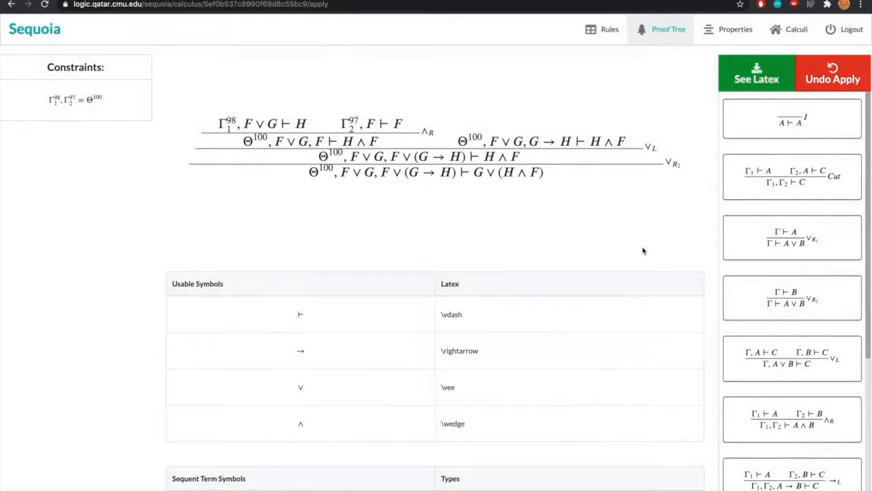
{"action": "mouse_move", "coordinate": [648, 197]}
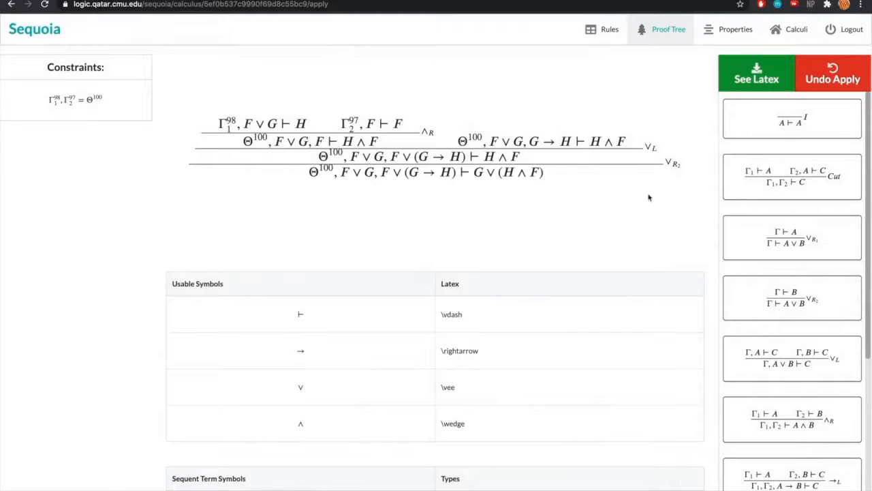
{"action": "left_click", "coordinate": [736, 30]}
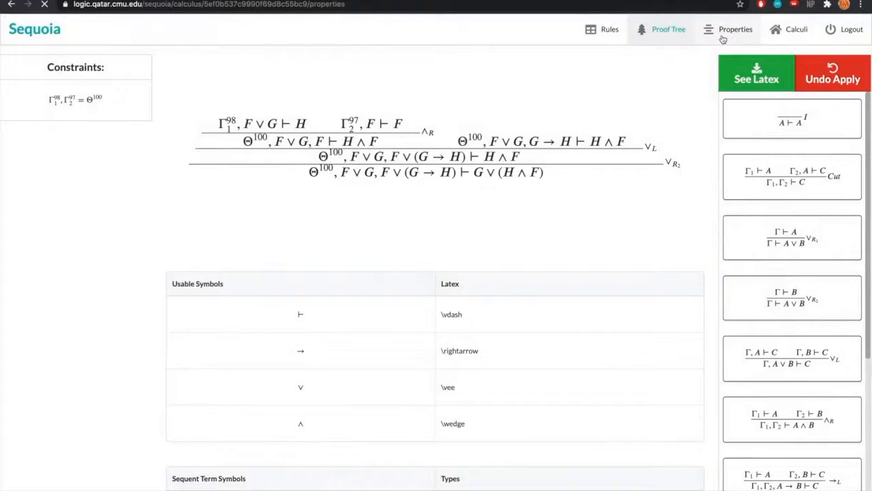
- From the Calculus Properties page, start the Permutability check listing the seven logical rules
{"action": "left_click", "coordinate": [736, 28]}
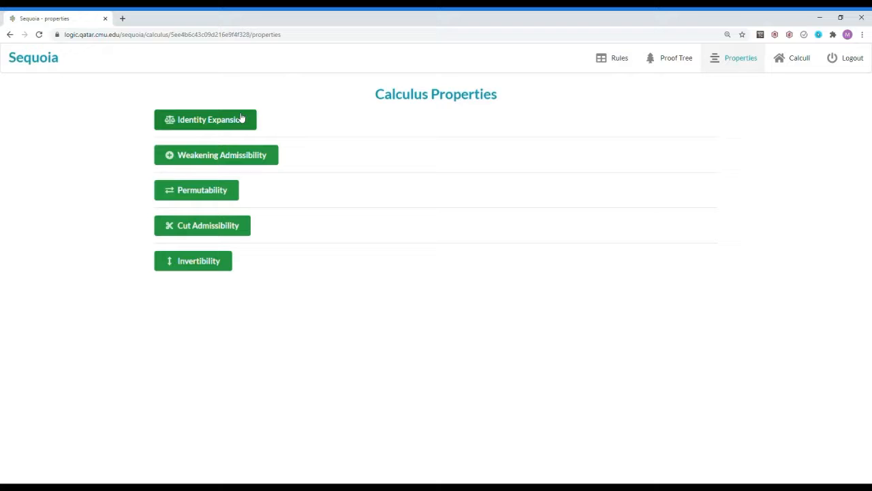
{"action": "mouse_move", "coordinate": [239, 158]}
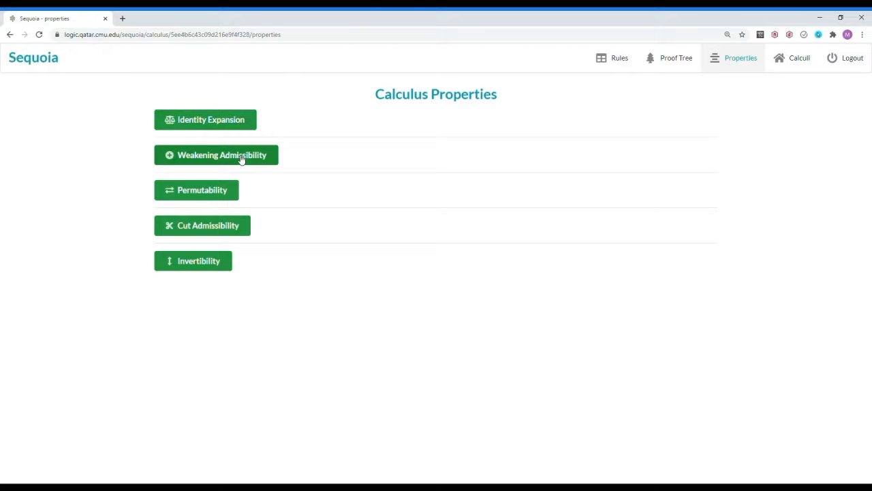
{"action": "mouse_move", "coordinate": [223, 183]}
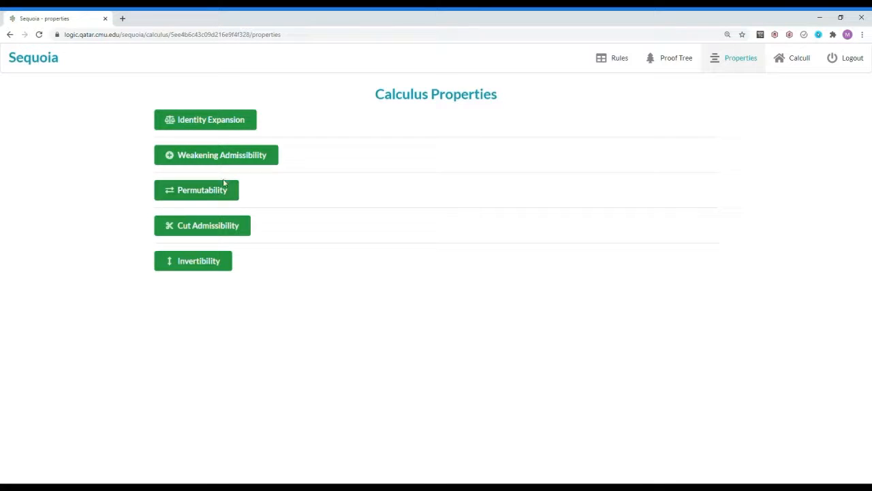
{"action": "left_click", "coordinate": [196, 189]}
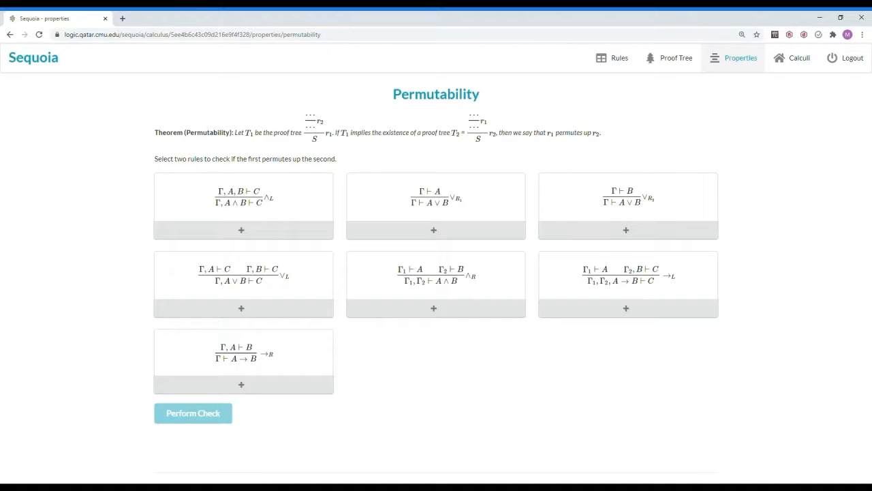
{"action": "mouse_move", "coordinate": [436, 341]}
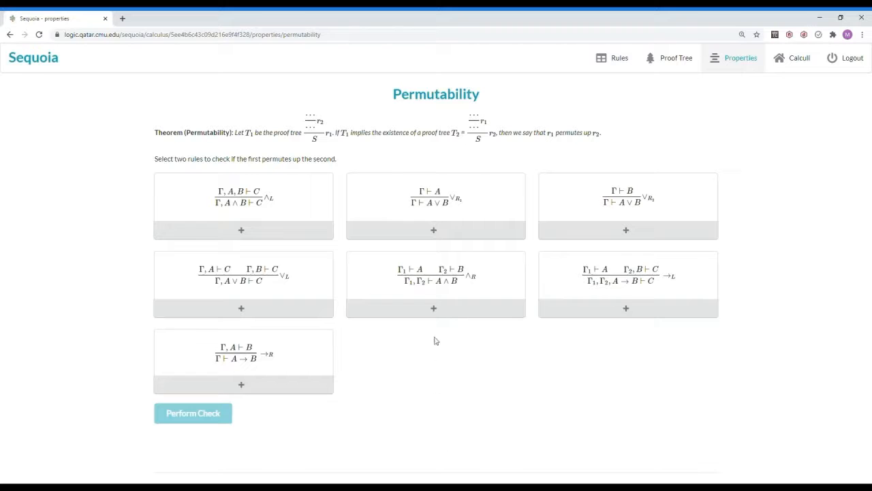
{"action": "left_click", "coordinate": [241, 308]}
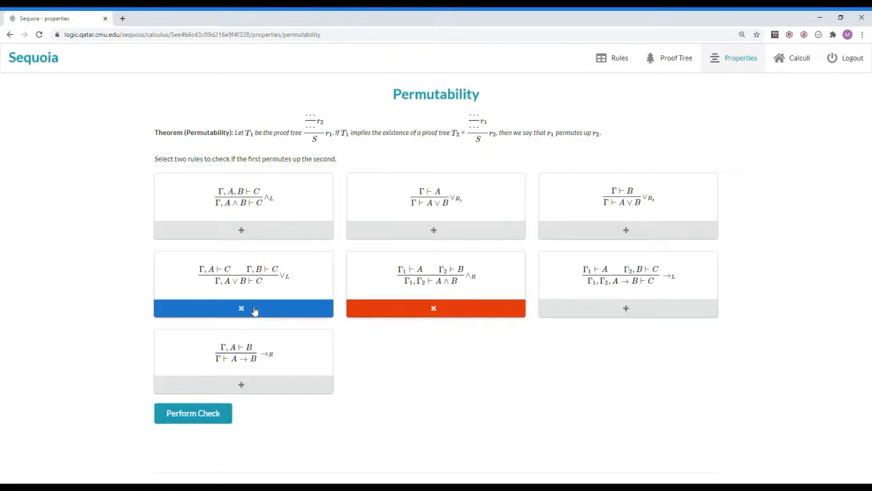
{"action": "left_click", "coordinate": [194, 413]}
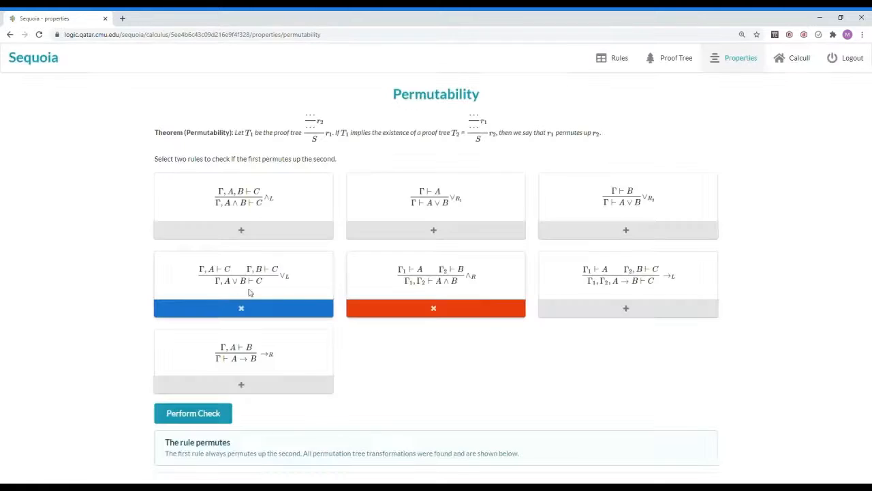
{"action": "scroll", "scroll_direction": "down", "scroll_amount": 3}
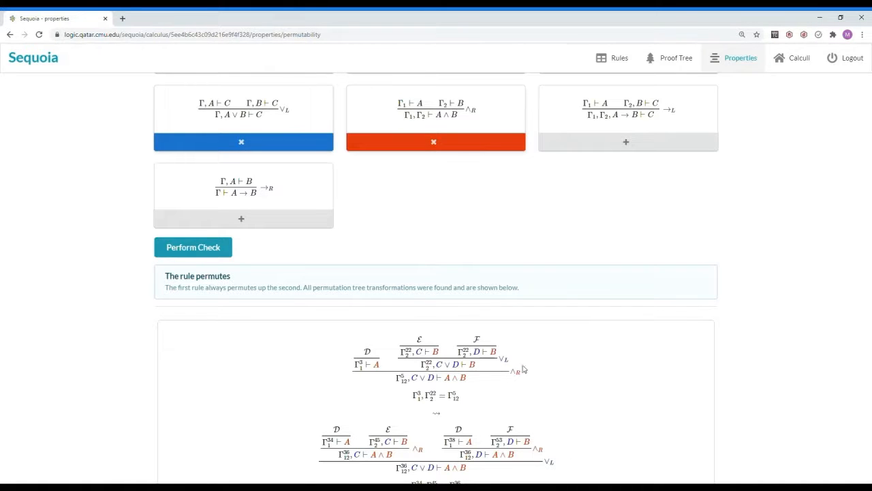
{"action": "scroll", "scroll_direction": "down", "scroll_amount": 3}
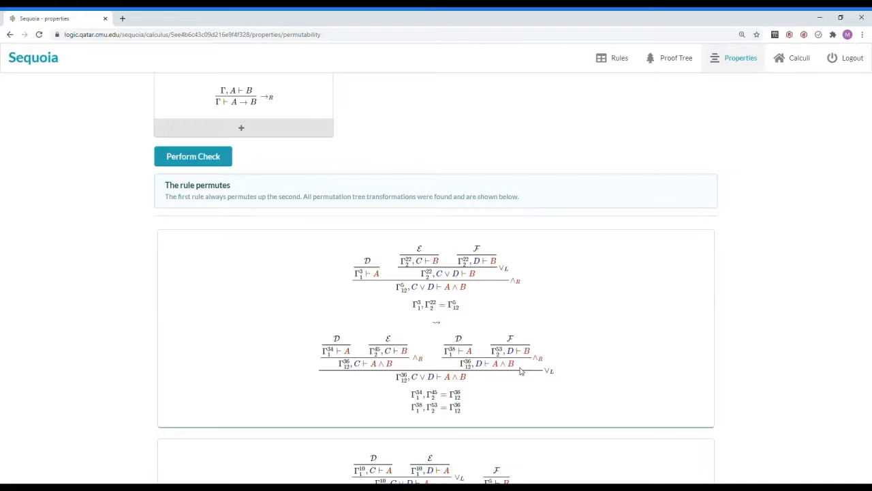
{"action": "scroll", "scroll_direction": "down", "scroll_amount": 3}
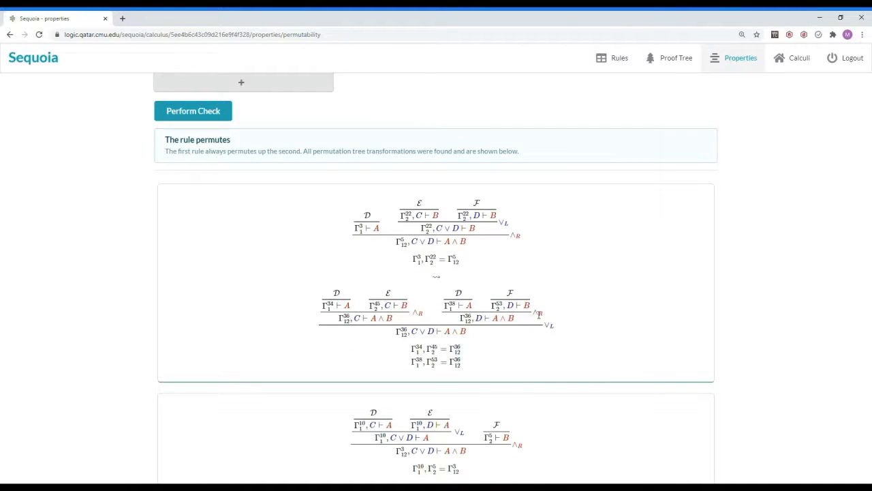
{"action": "scroll", "scroll_direction": "down", "scroll_amount": 3}
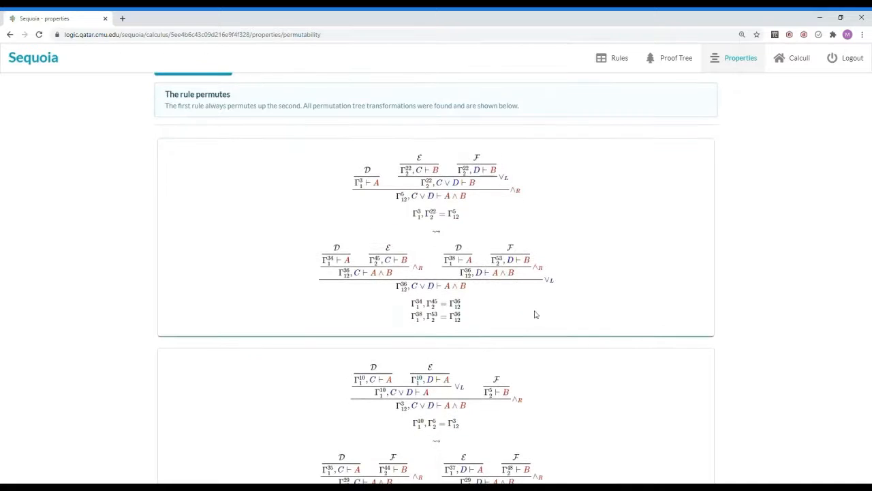
{"action": "scroll", "scroll_direction": "down", "scroll_amount": 3}
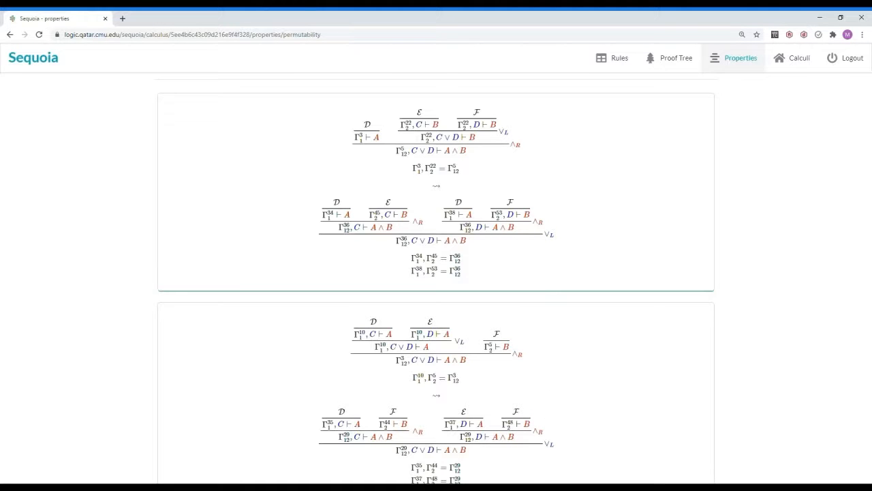
{"action": "mouse_move", "coordinate": [613, 196]}
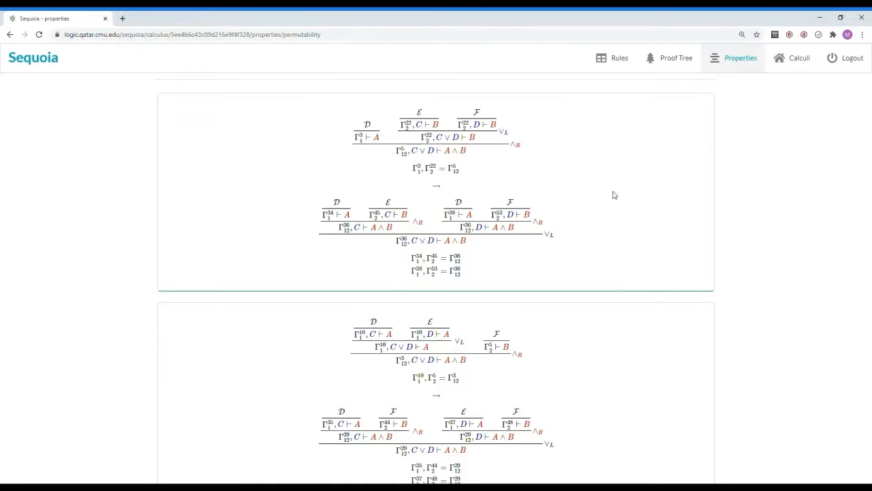
{"action": "mouse_move", "coordinate": [573, 139]}
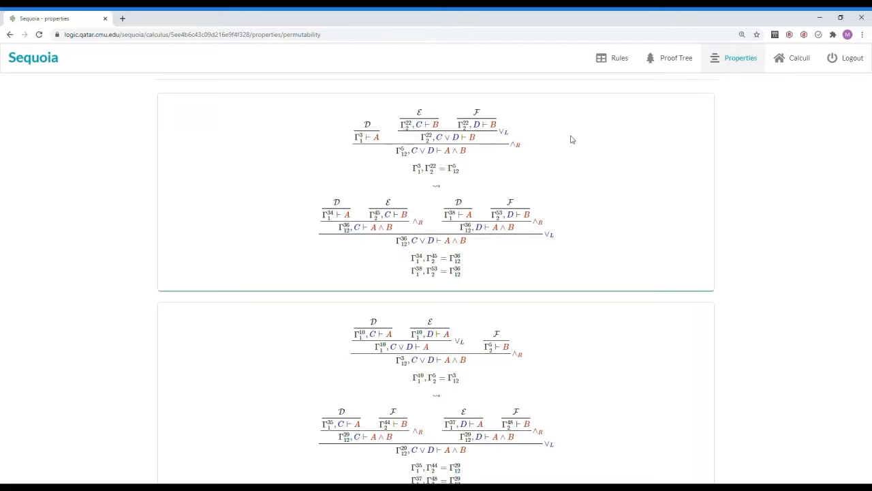
{"action": "mouse_move", "coordinate": [507, 147]}
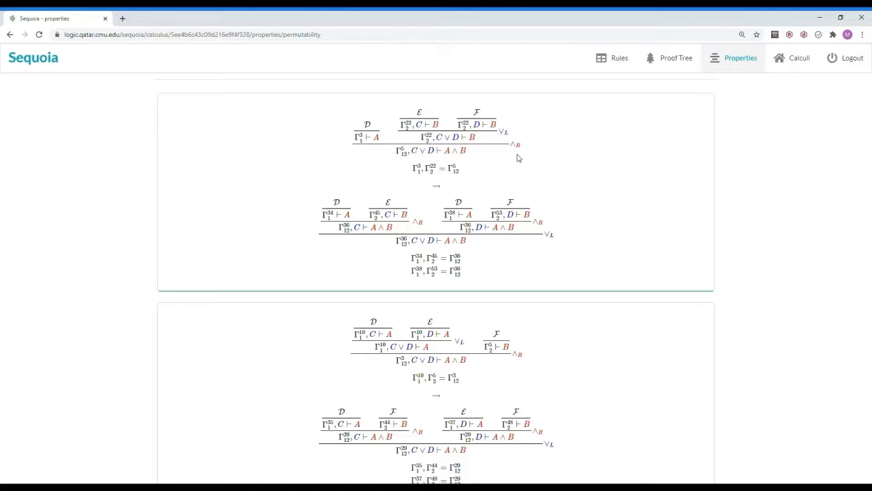
{"action": "mouse_move", "coordinate": [555, 232]}
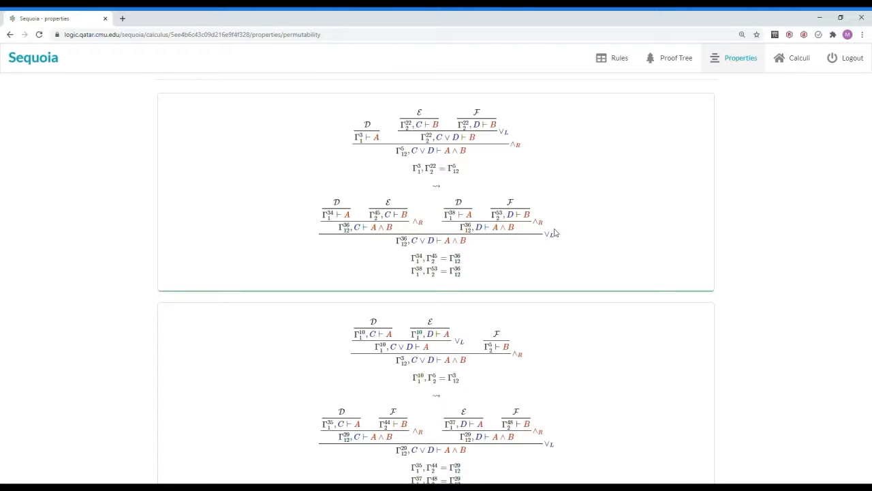
{"action": "mouse_move", "coordinate": [545, 225]}
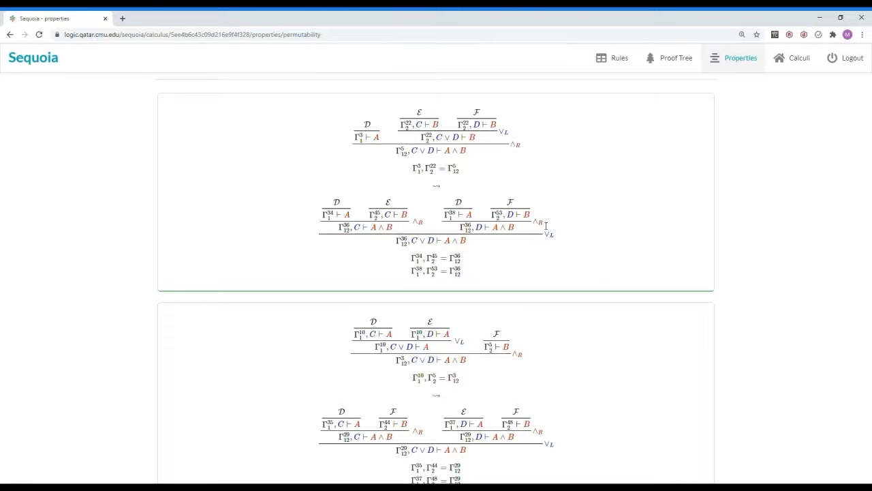
{"action": "mouse_move", "coordinate": [556, 242]}
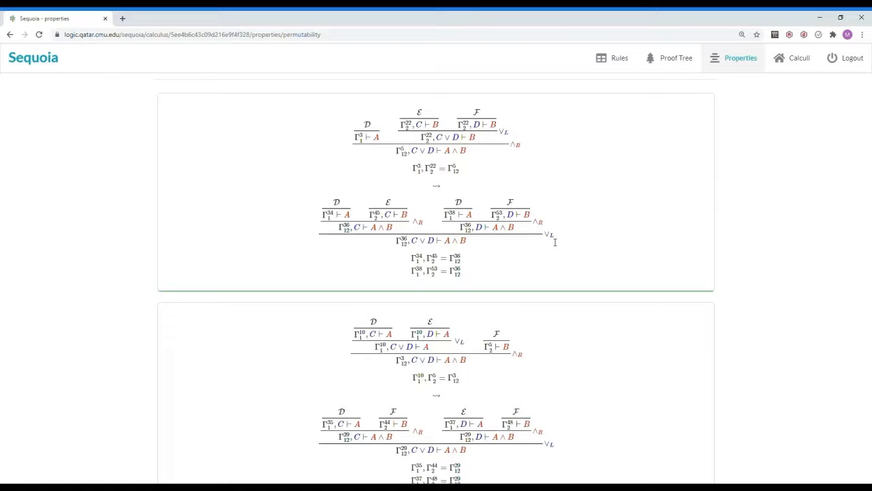
{"action": "mouse_move", "coordinate": [550, 130]}
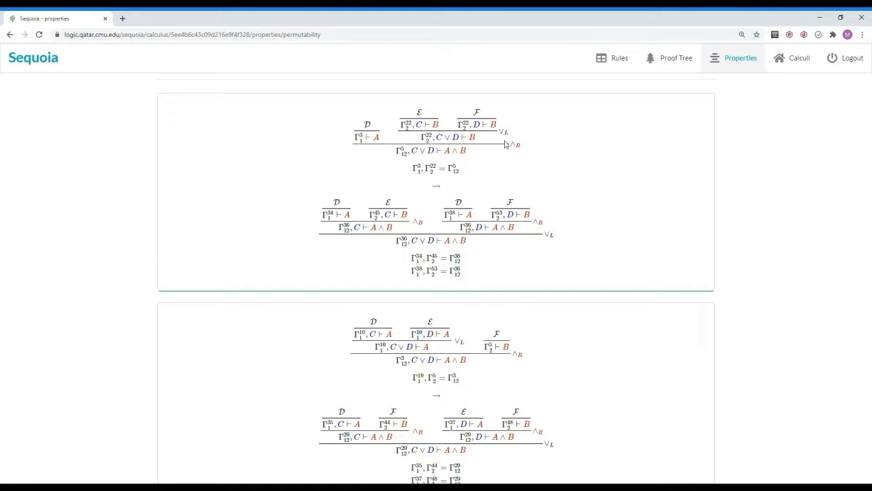
{"action": "mouse_move", "coordinate": [565, 248]}
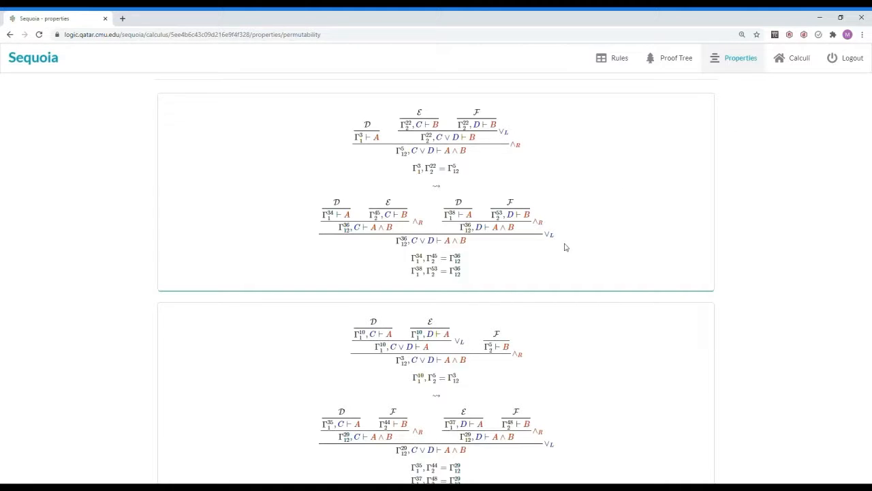
{"action": "mouse_move", "coordinate": [569, 244]}
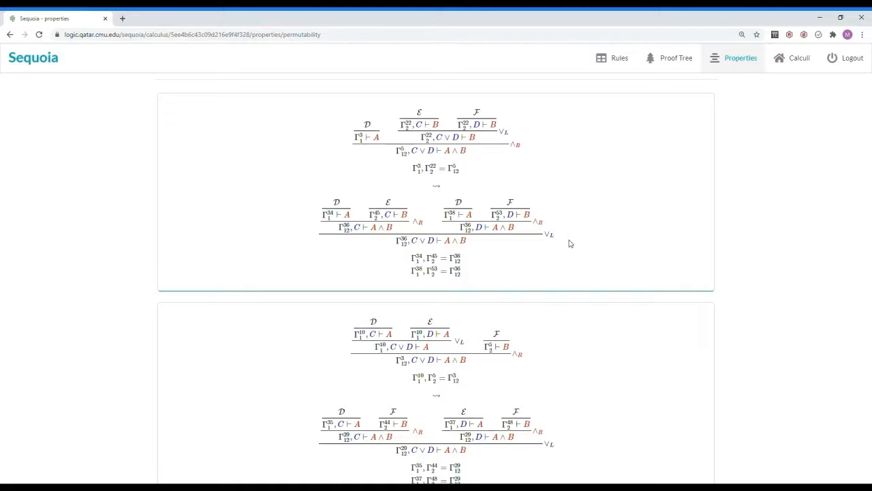
{"action": "mouse_move", "coordinate": [545, 396]}
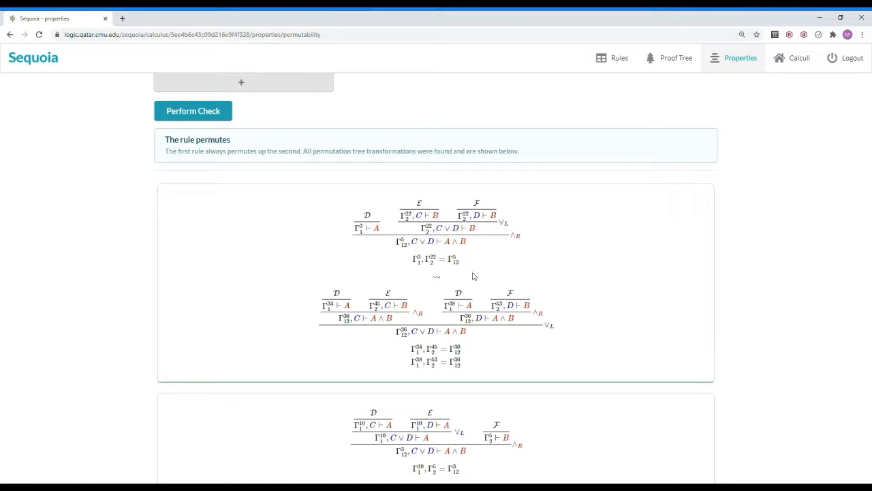
{"action": "mouse_move", "coordinate": [382, 217]}
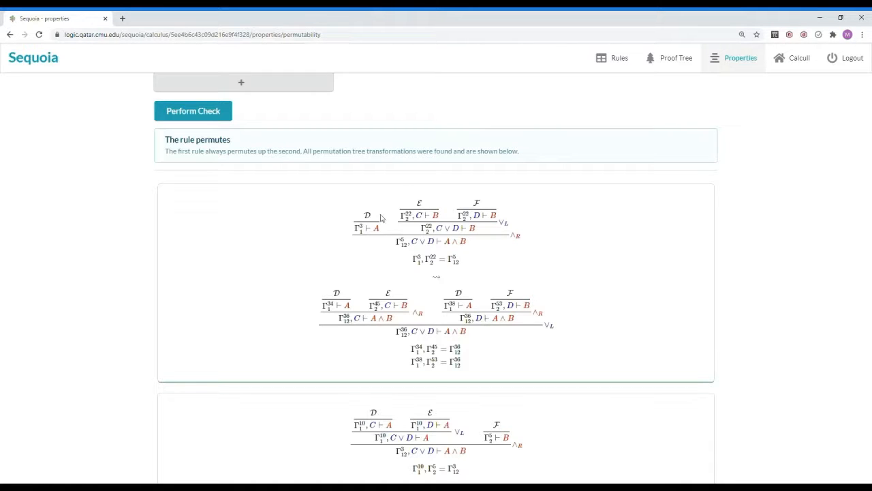
{"action": "mouse_move", "coordinate": [382, 233]}
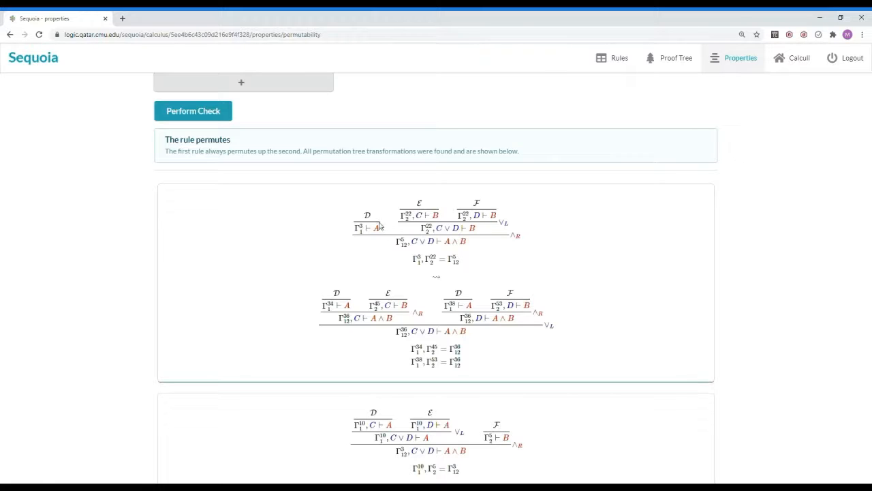
{"action": "mouse_move", "coordinate": [387, 238]}
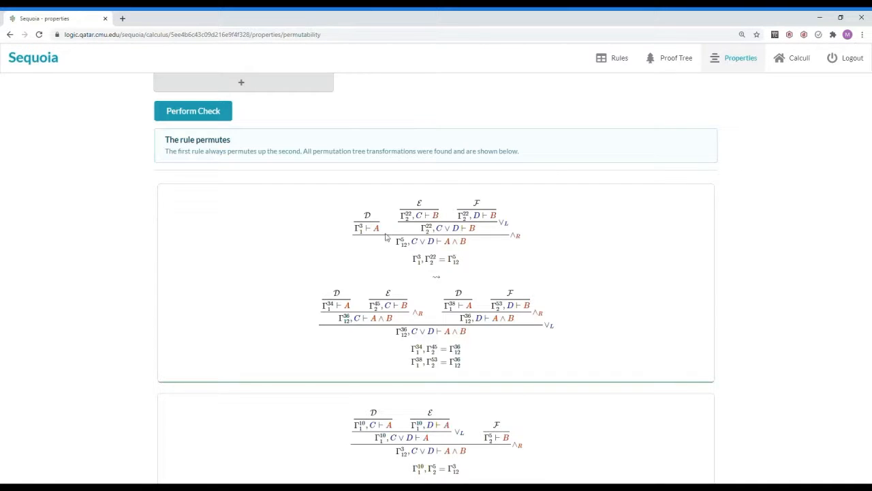
{"action": "mouse_move", "coordinate": [421, 210]}
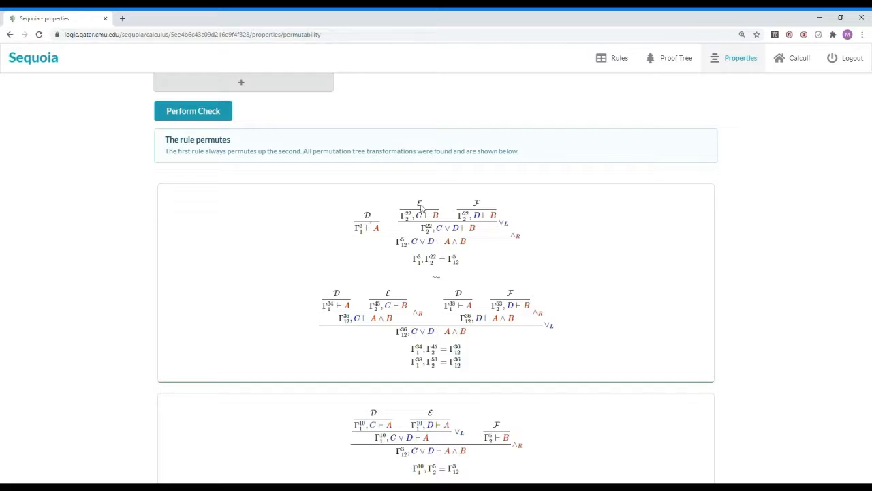
{"action": "mouse_move", "coordinate": [480, 207]}
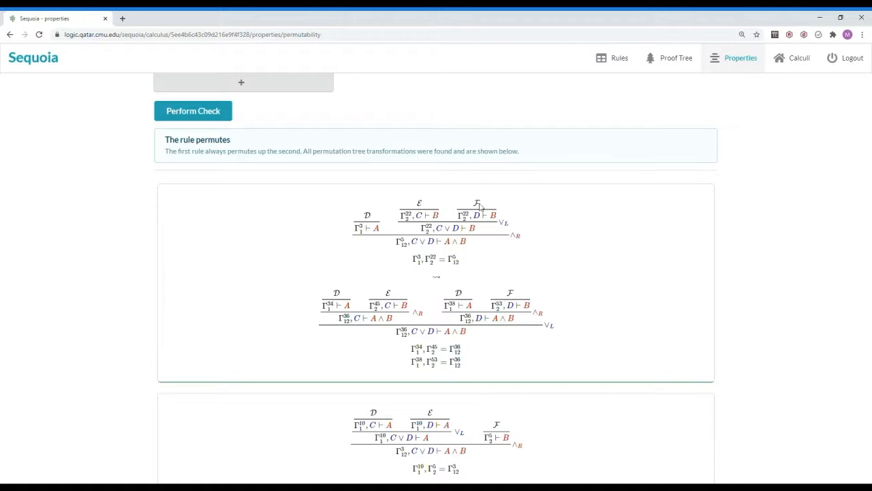
{"action": "mouse_move", "coordinate": [335, 289]}
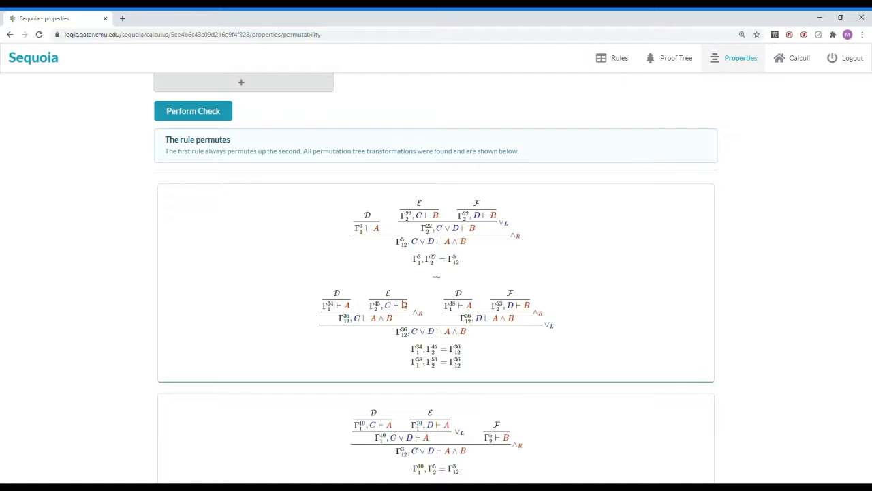
{"action": "mouse_move", "coordinate": [521, 294]}
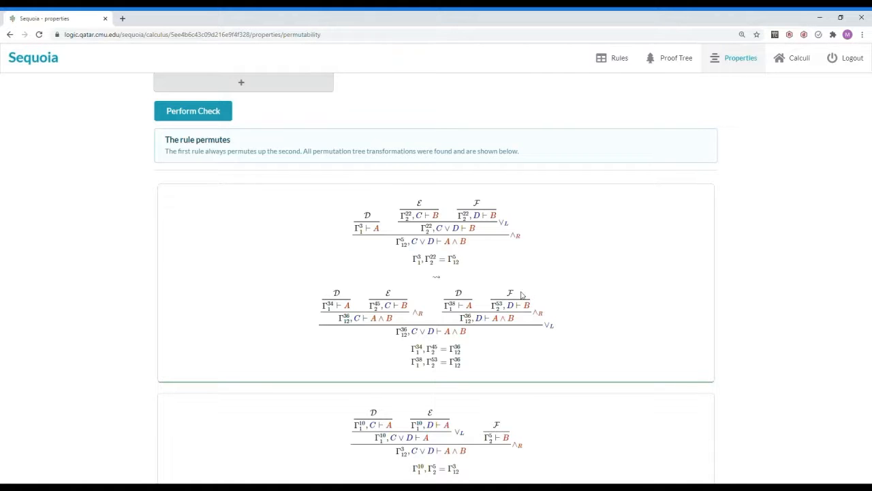
{"action": "mouse_move", "coordinate": [370, 299]}
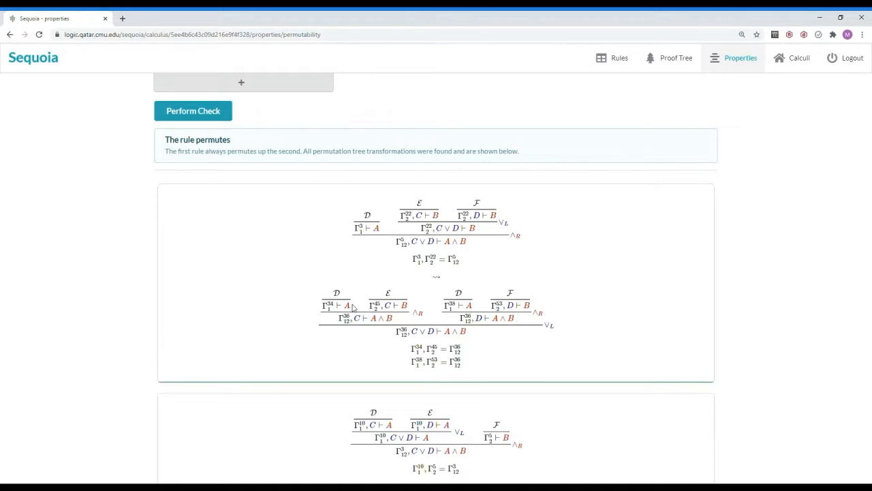
{"action": "mouse_move", "coordinate": [353, 308]}
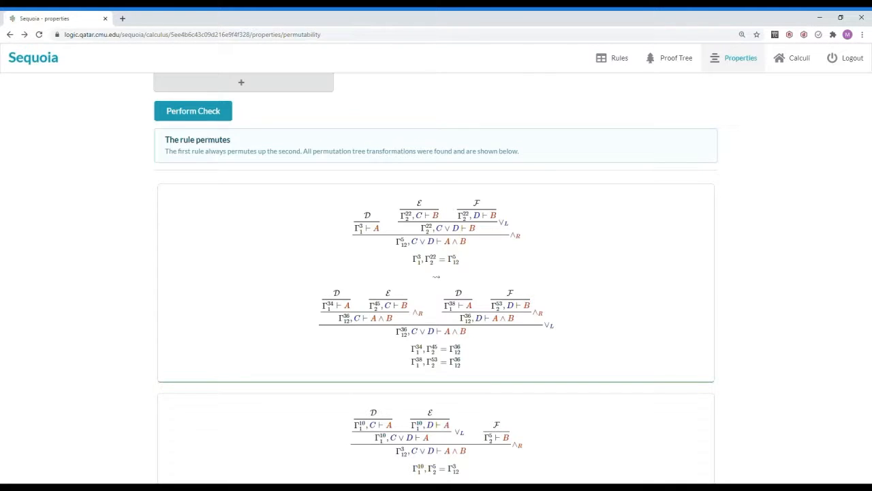
- Return to Properties and run the Identity Expansion check, which reports success per connective
{"action": "left_click", "coordinate": [741, 58]}
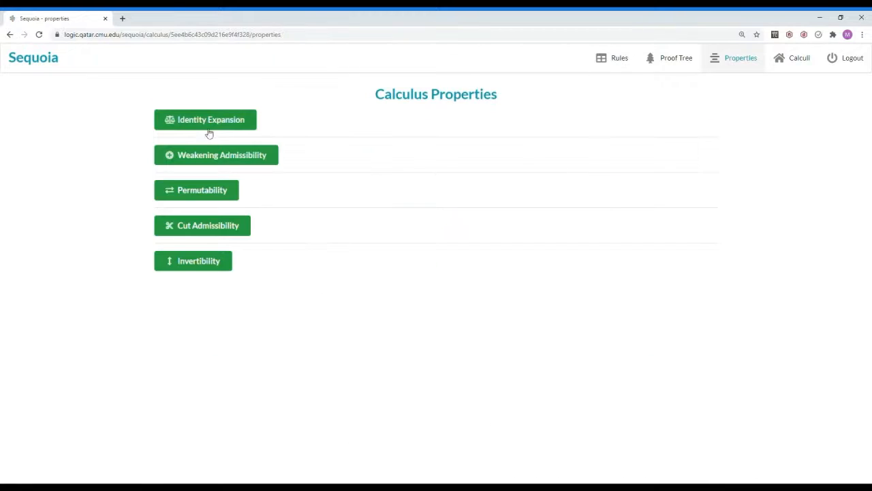
{"action": "left_click", "coordinate": [204, 120]}
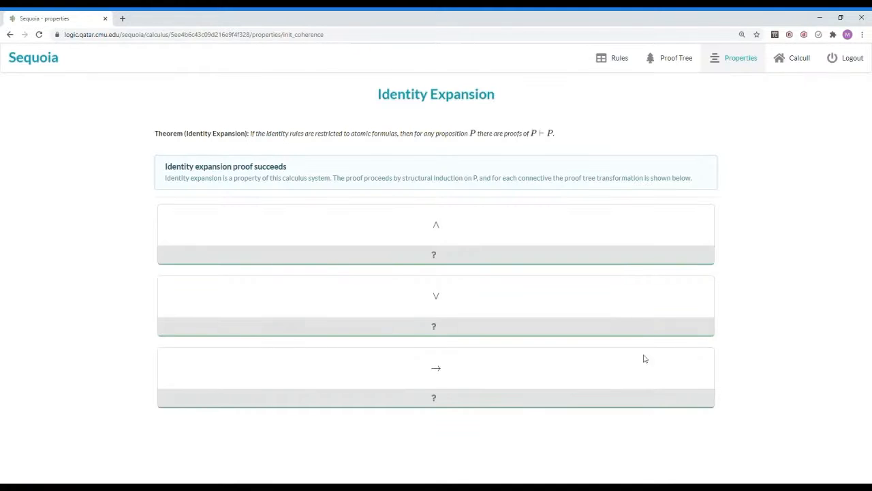
{"action": "mouse_move", "coordinate": [584, 158]}
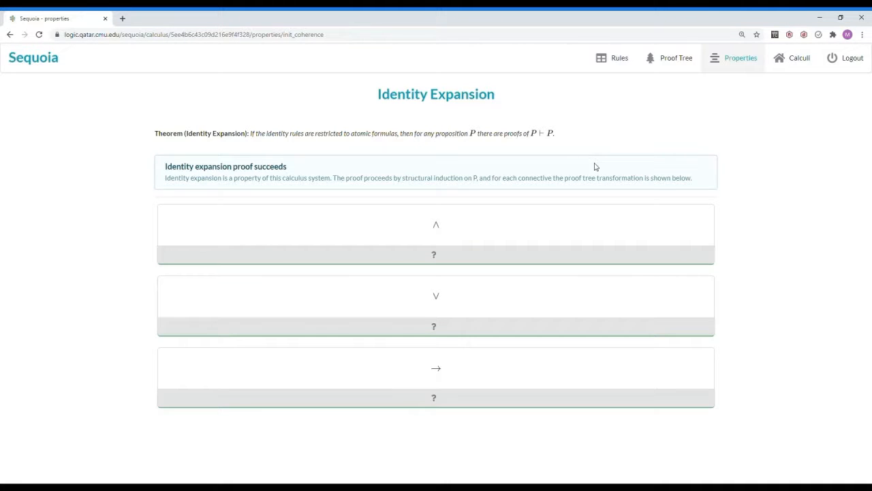
{"action": "mouse_move", "coordinate": [428, 380]}
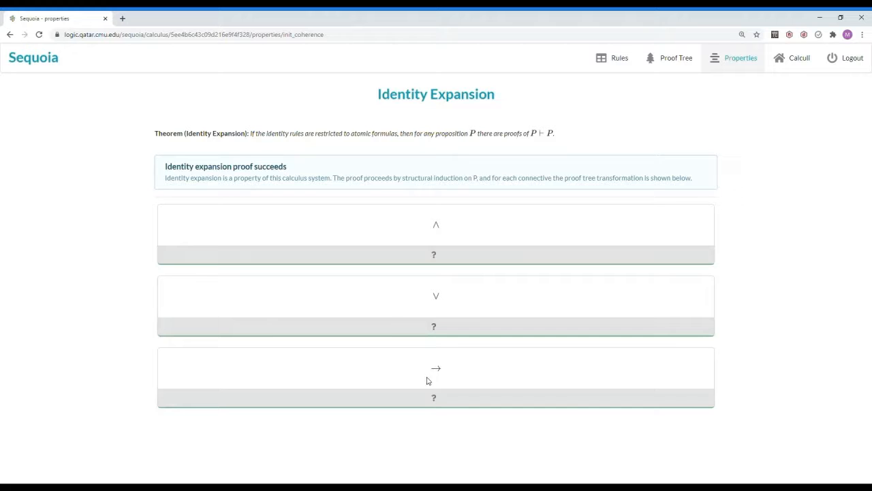
{"action": "mouse_move", "coordinate": [436, 255]}
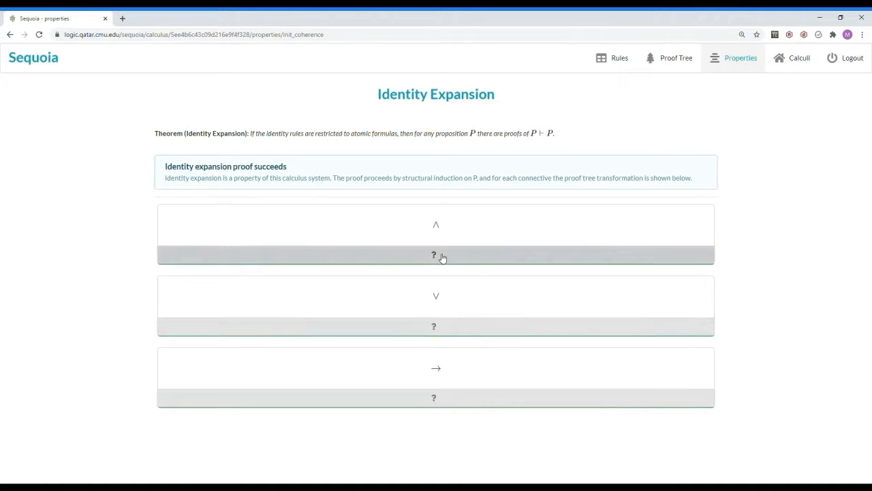
- Reveal the ∧ case's transformation turning A ∧ B ⊢ A ∧ B into identities via ∧R and ∧L
{"action": "left_click", "coordinate": [433, 255]}
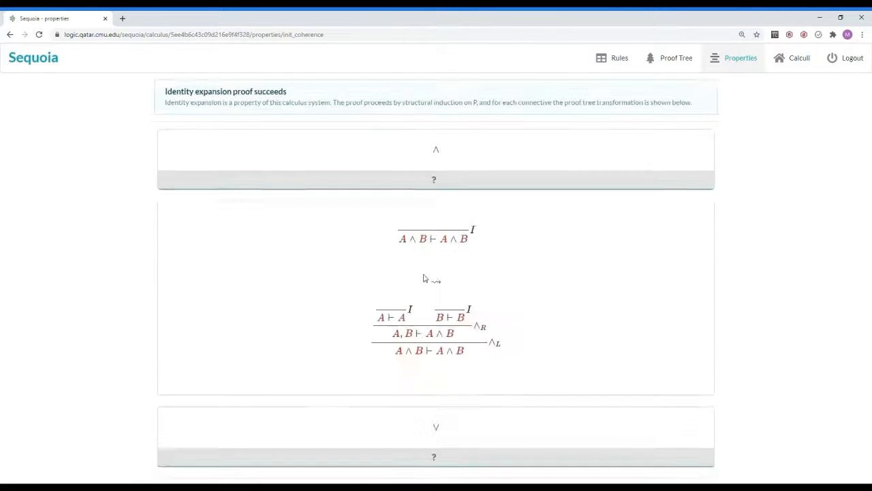
{"action": "mouse_move", "coordinate": [442, 259]}
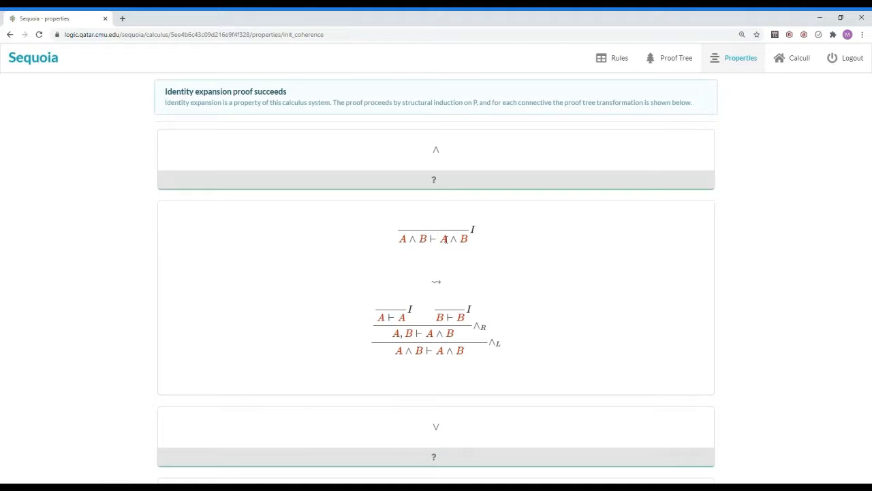
{"action": "mouse_move", "coordinate": [470, 232]}
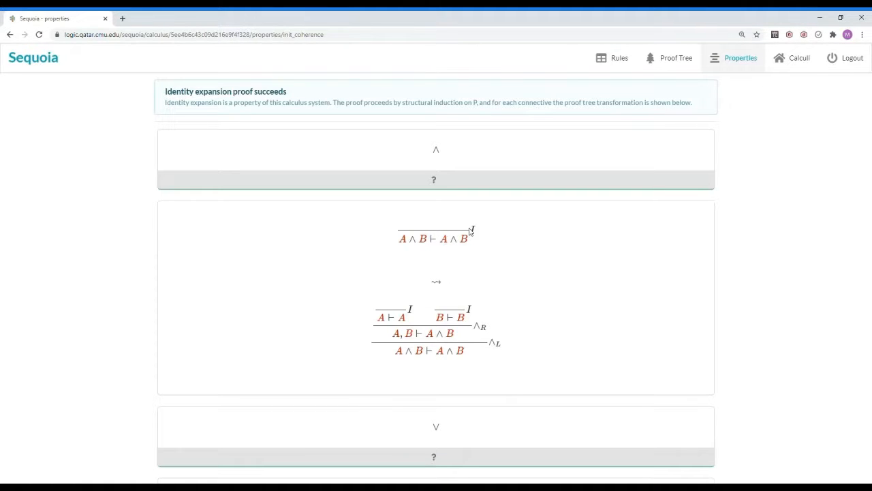
{"action": "mouse_move", "coordinate": [447, 246]}
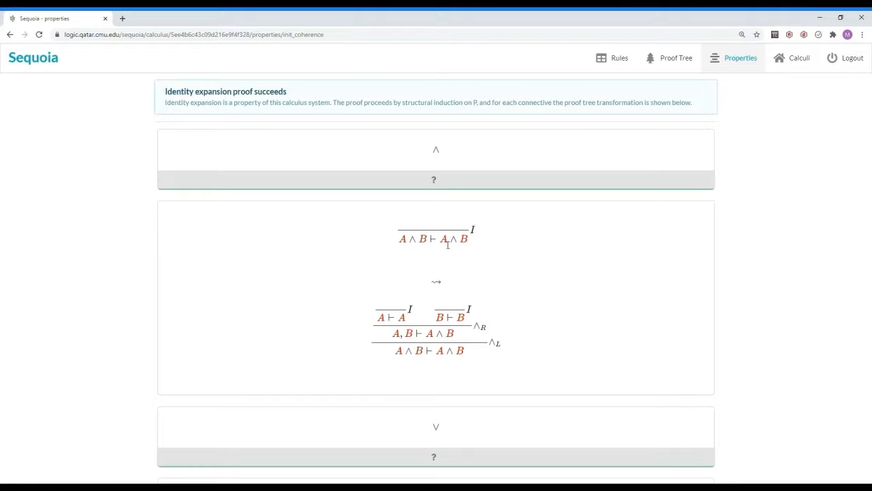
{"action": "mouse_move", "coordinate": [439, 161]}
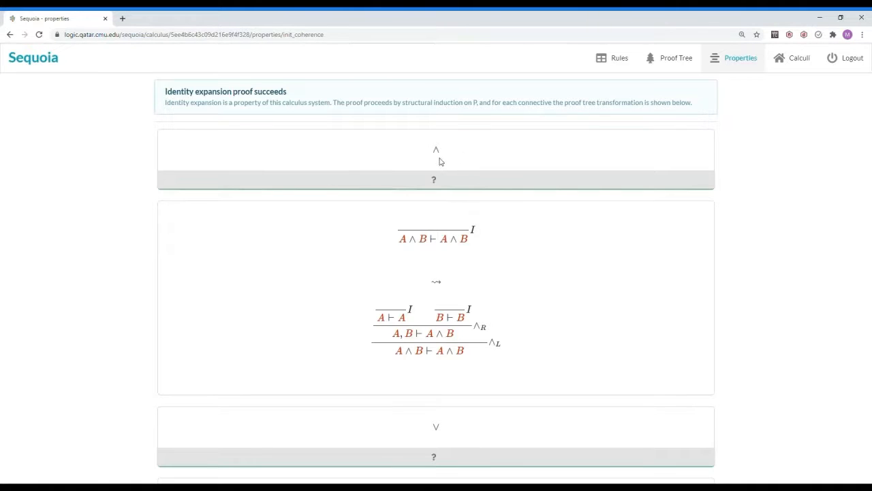
{"action": "mouse_move", "coordinate": [564, 382]}
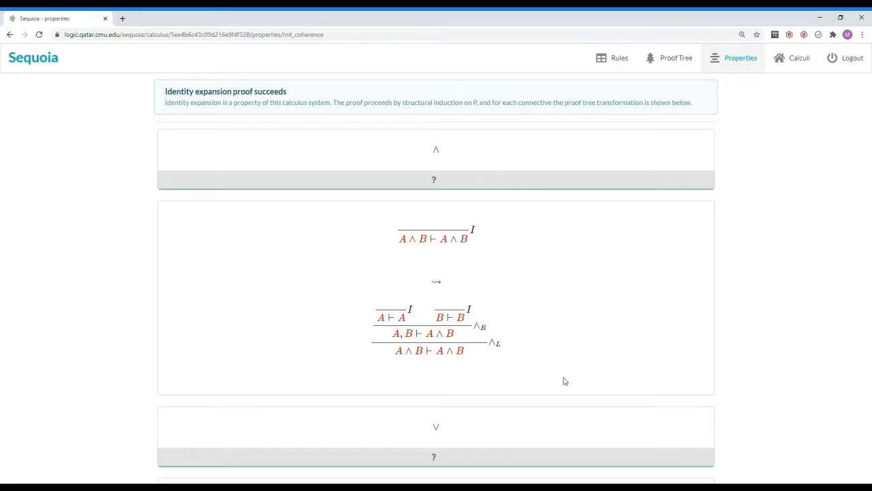
{"action": "mouse_move", "coordinate": [491, 316]}
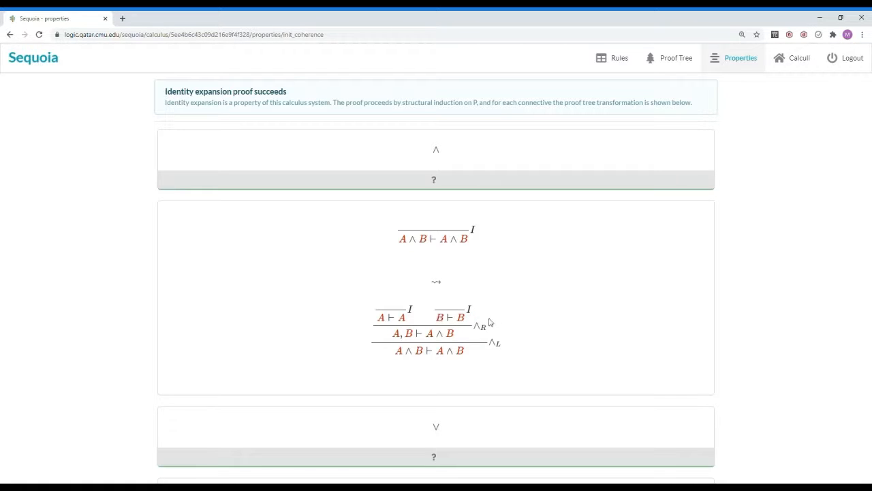
{"action": "mouse_move", "coordinate": [471, 357]}
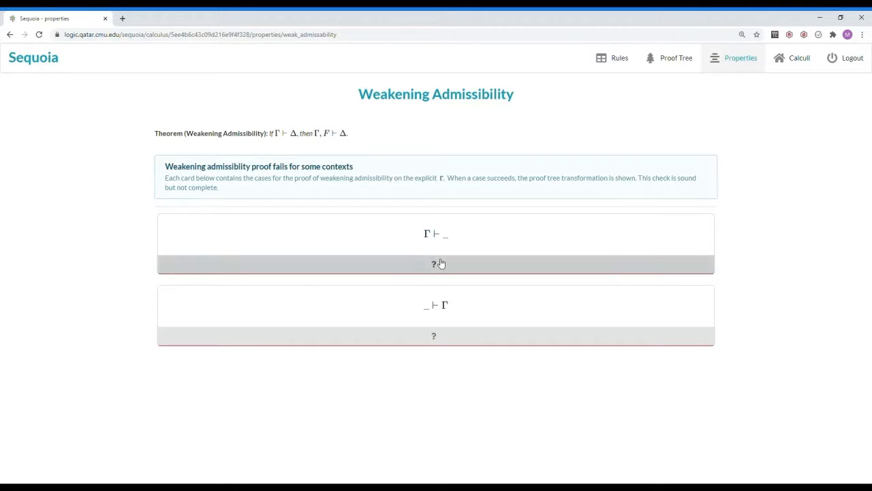
- Scroll through the Γ ⊢ _ weakening cases with each rule's proof tree transformation
{"action": "scroll", "scroll_direction": "down", "scroll_amount": 3}
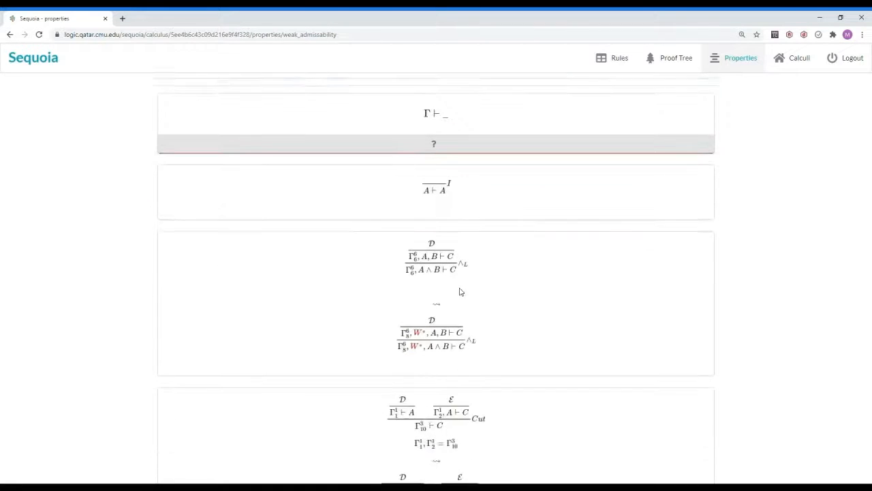
{"action": "scroll", "scroll_direction": "down", "scroll_amount": 3}
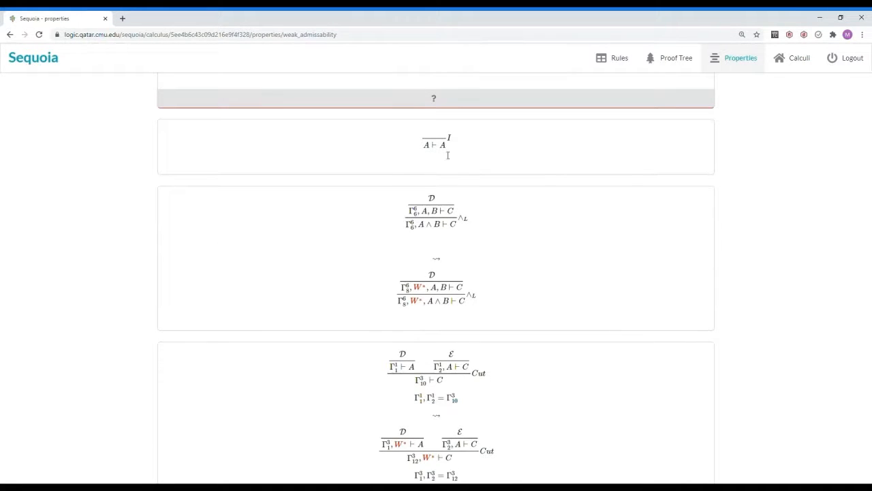
{"action": "mouse_move", "coordinate": [491, 308]}
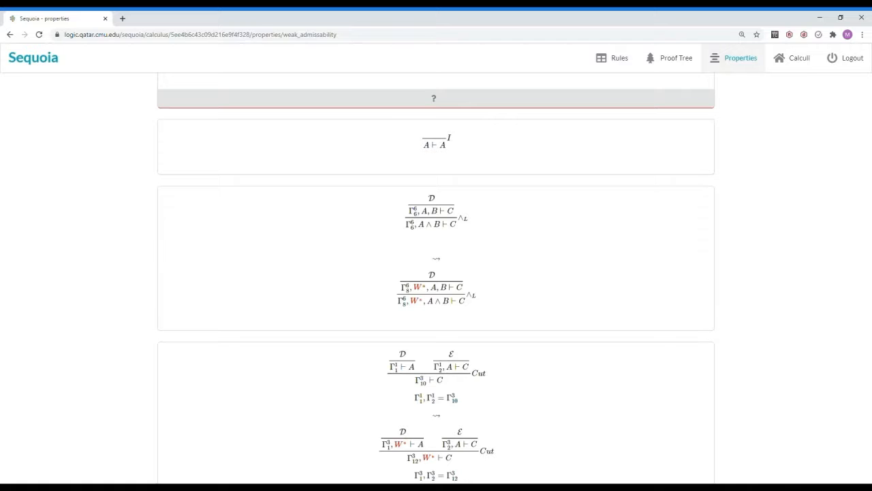
{"action": "mouse_move", "coordinate": [793, 218]}
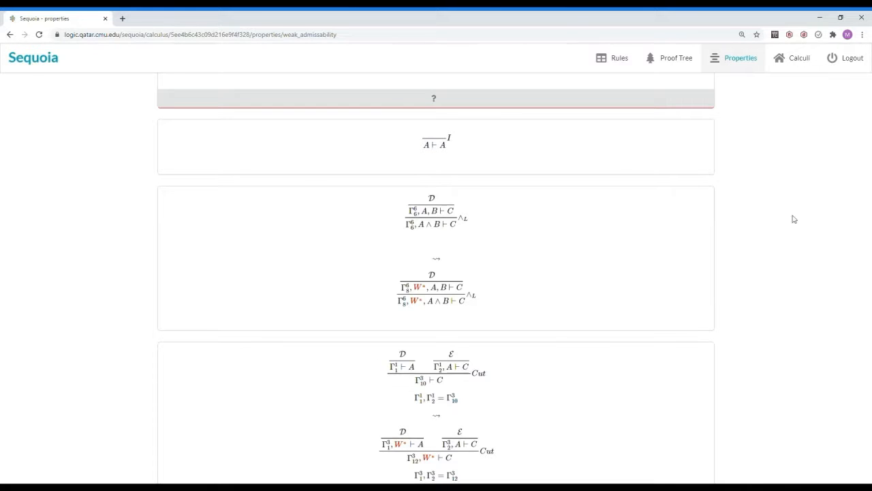